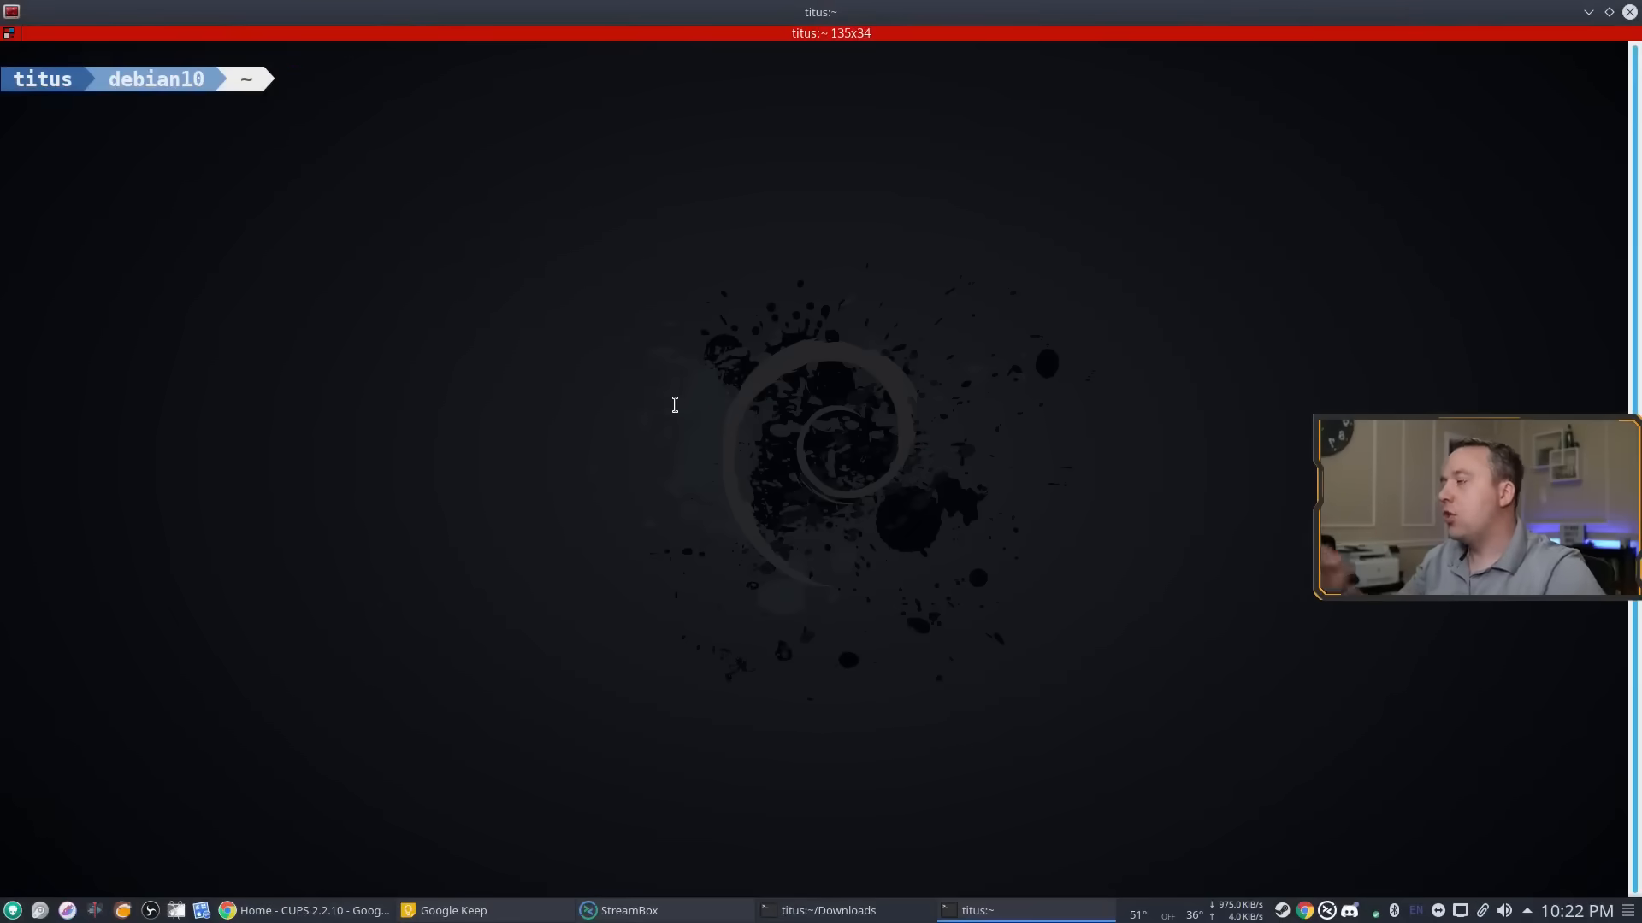
# - Install CUPS with apt, enable and start the cups service, then exit the terminal
pyautogui.write('sudo')
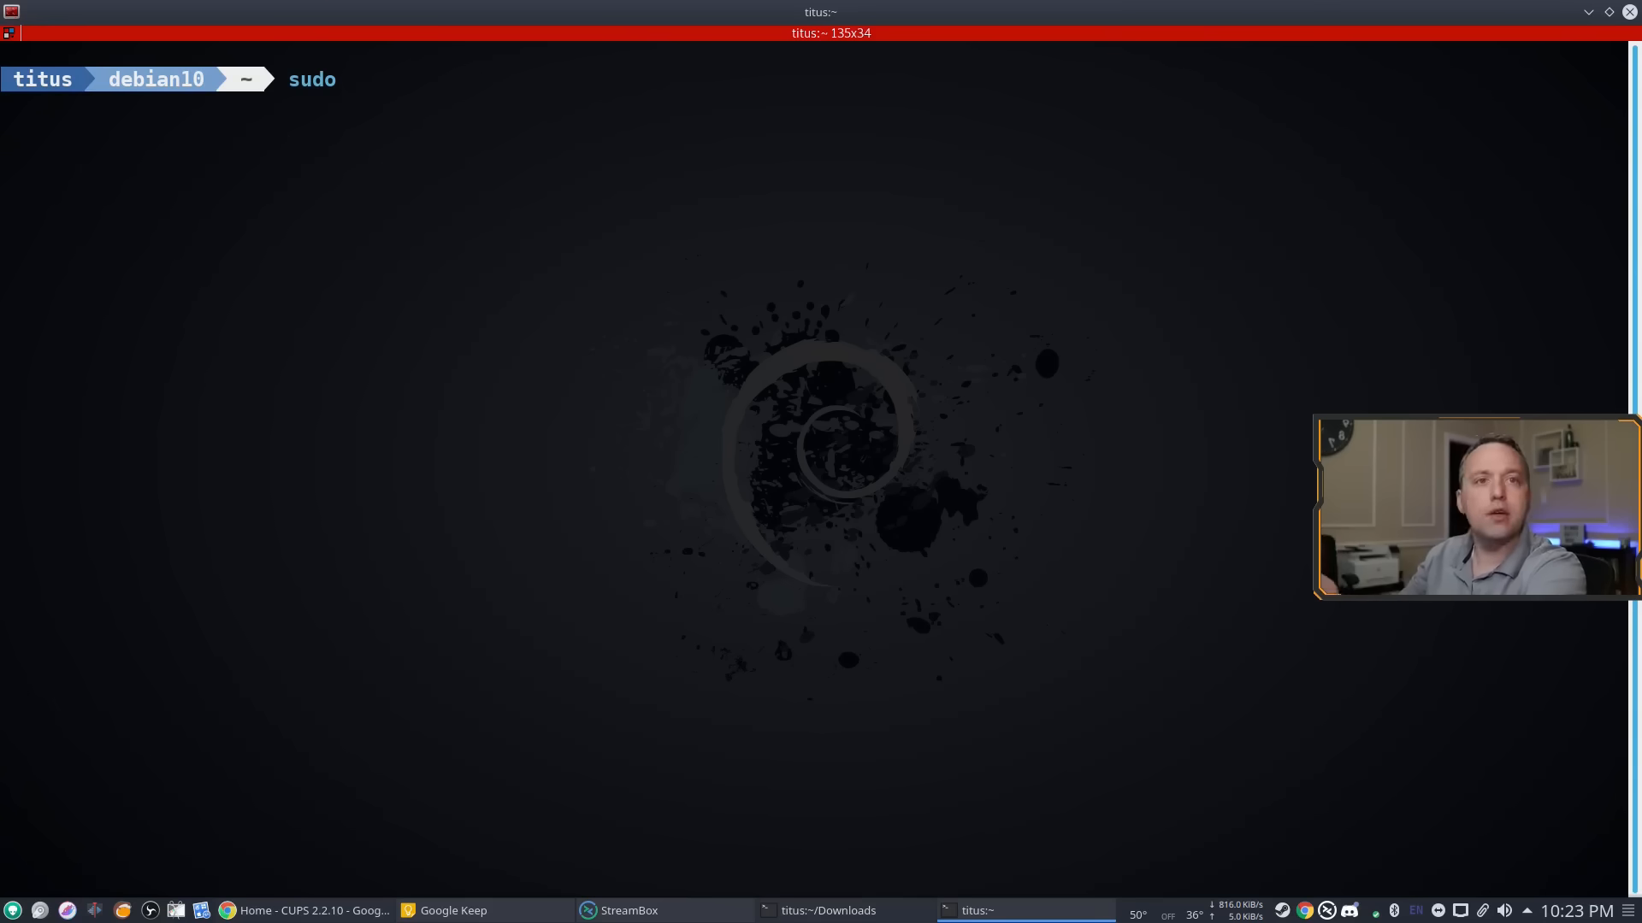
pyautogui.write('apt install cup')
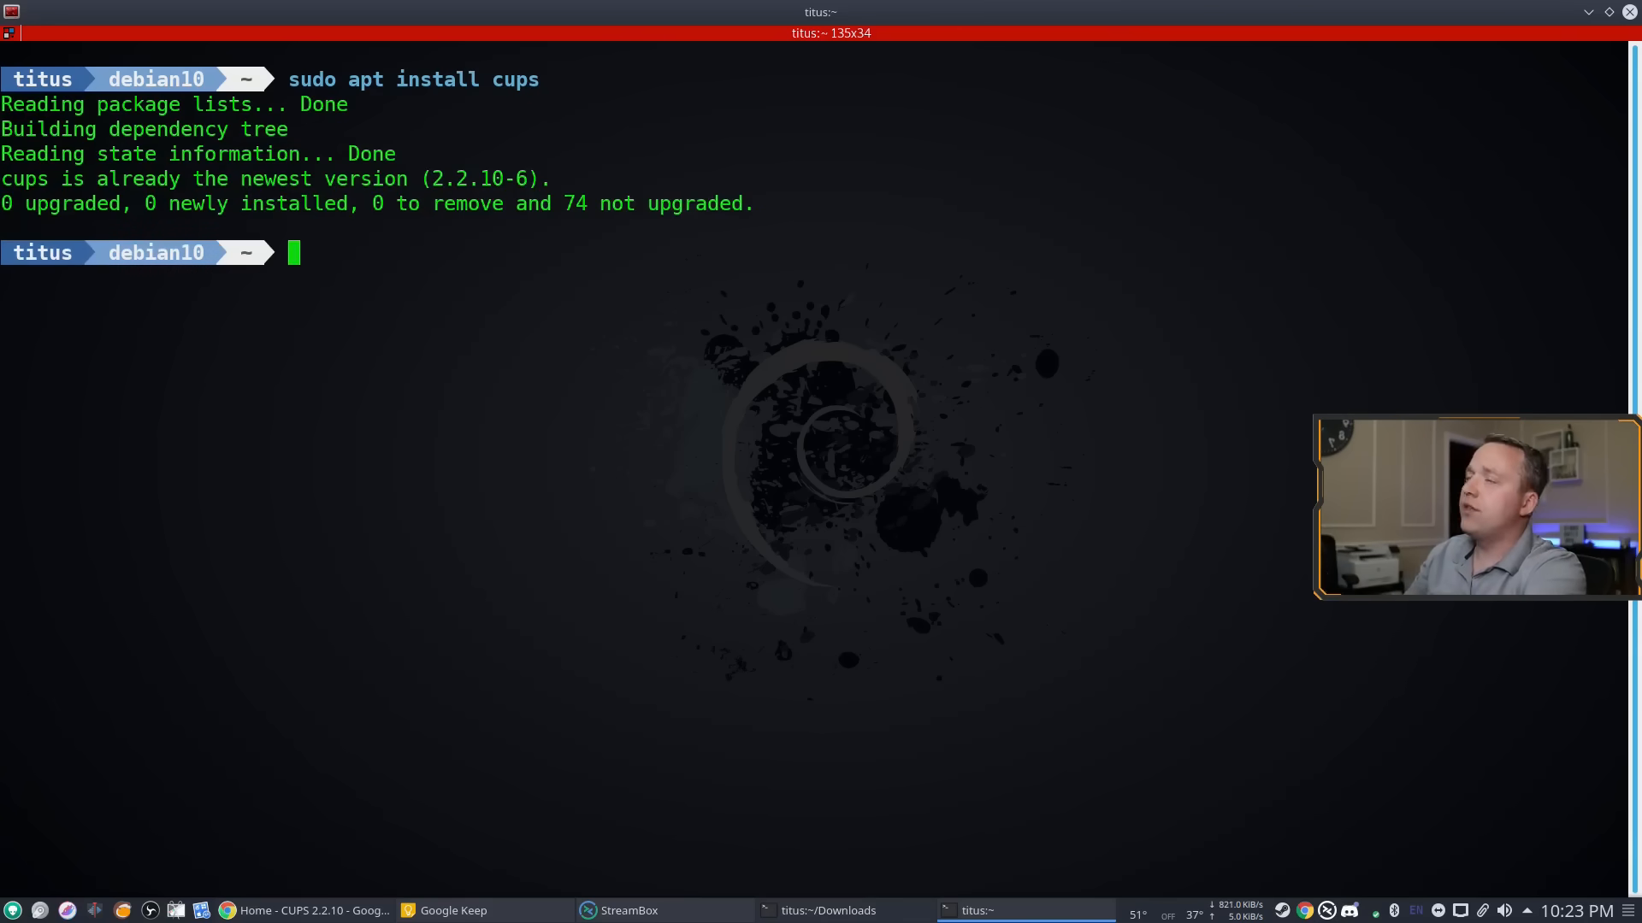
pyautogui.write('sudo')
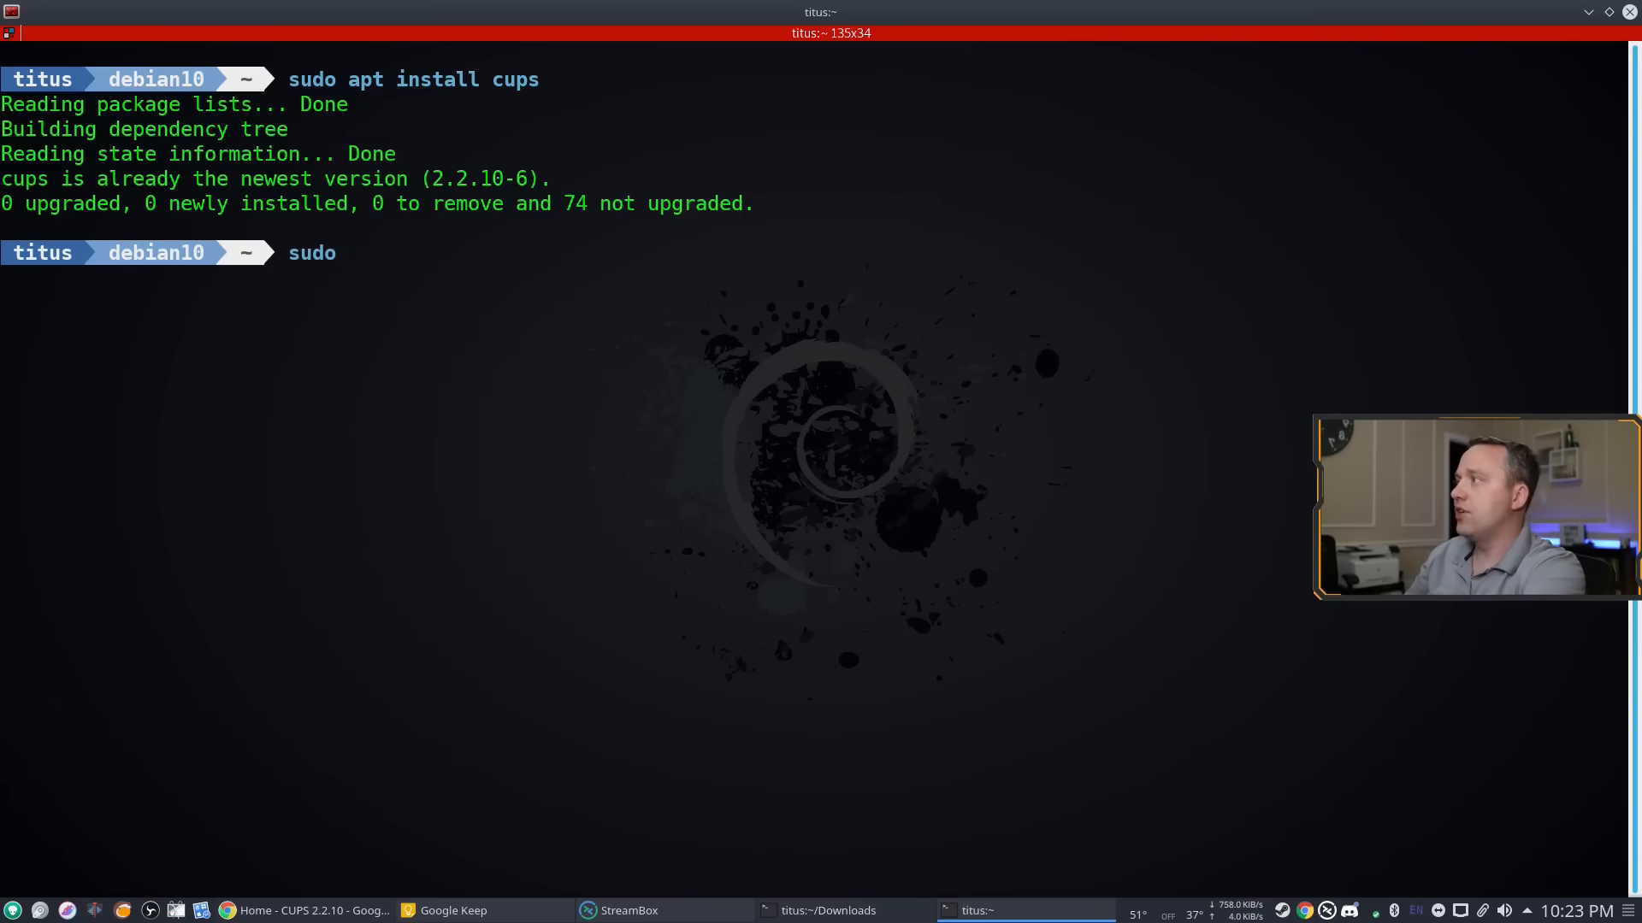
pyautogui.write('systemctl enable cup')
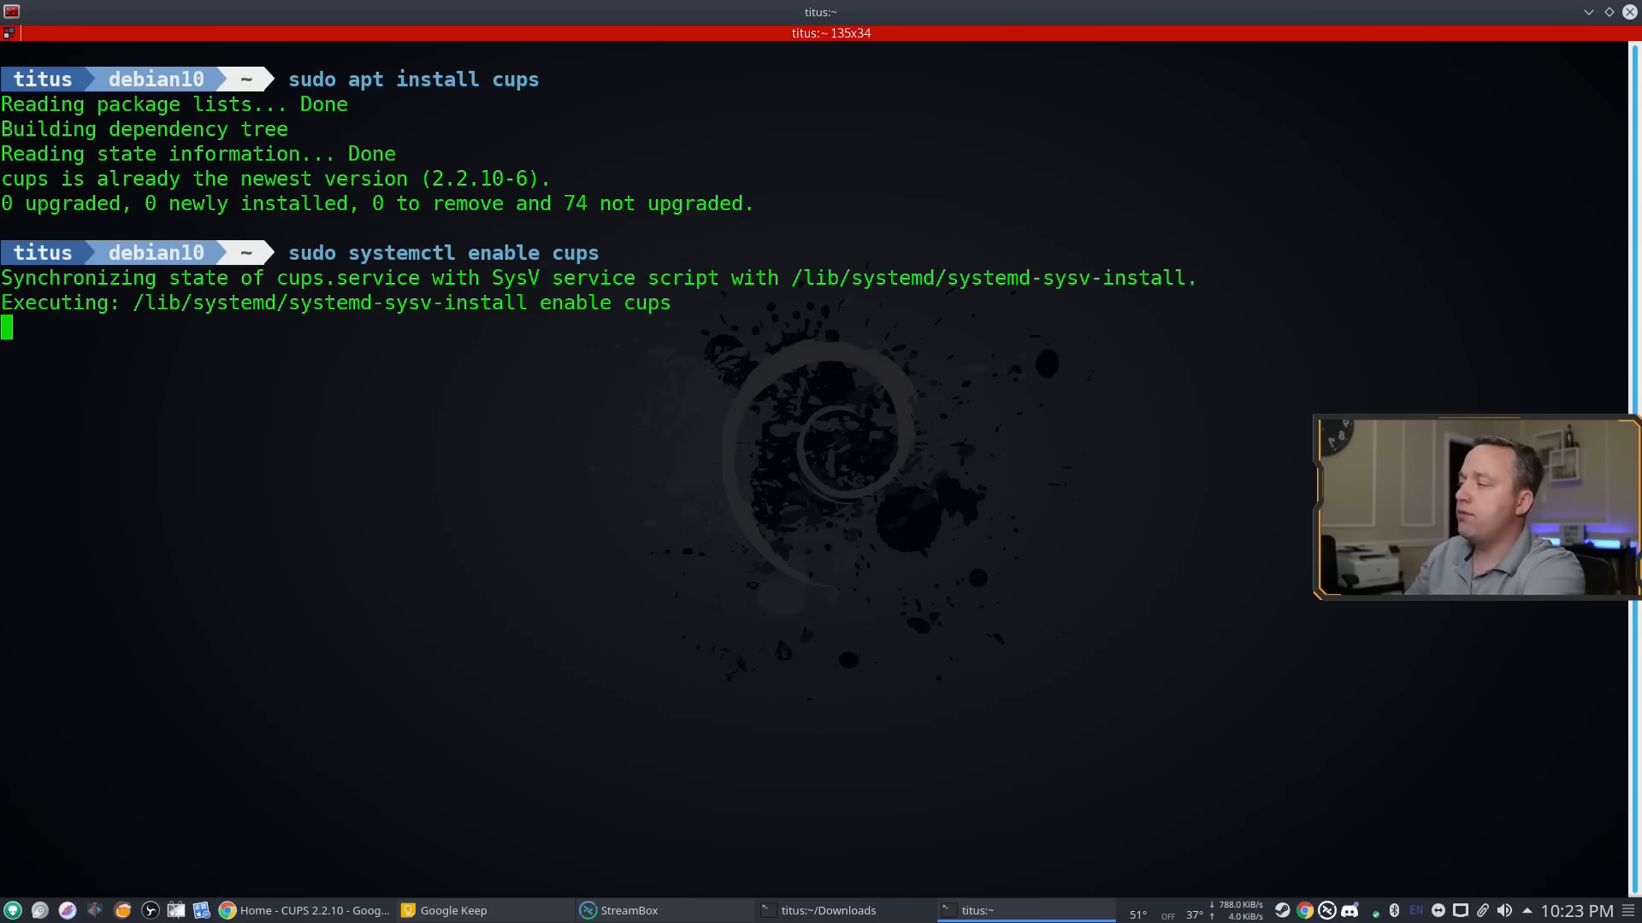
pyautogui.write('sudo s')
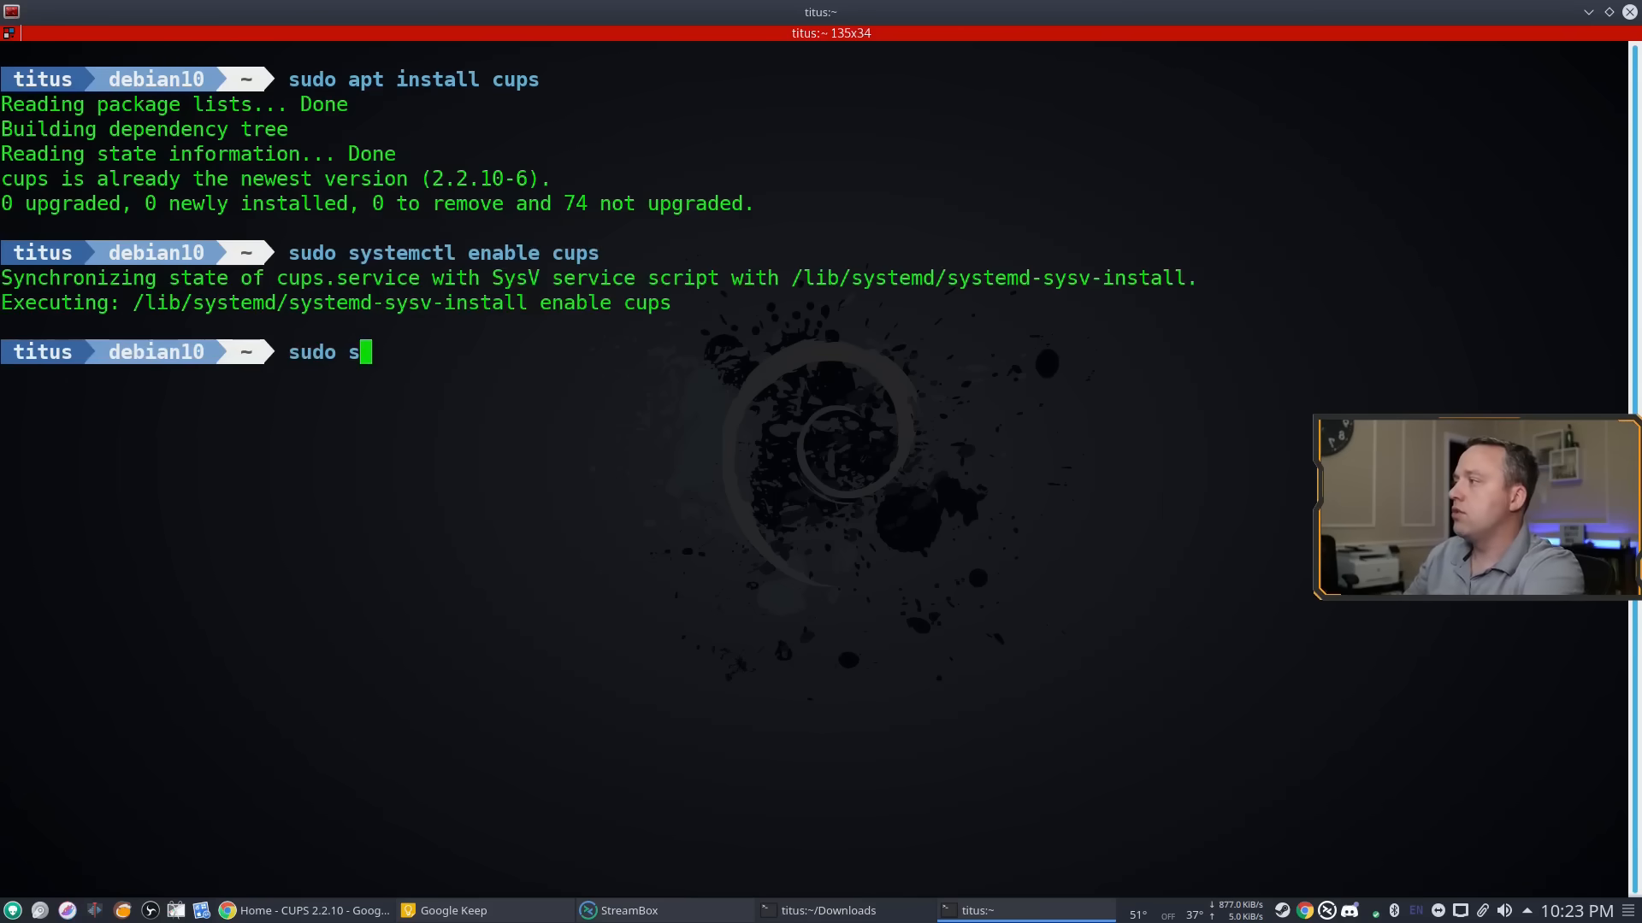
pyautogui.write('ystemctl start cups')
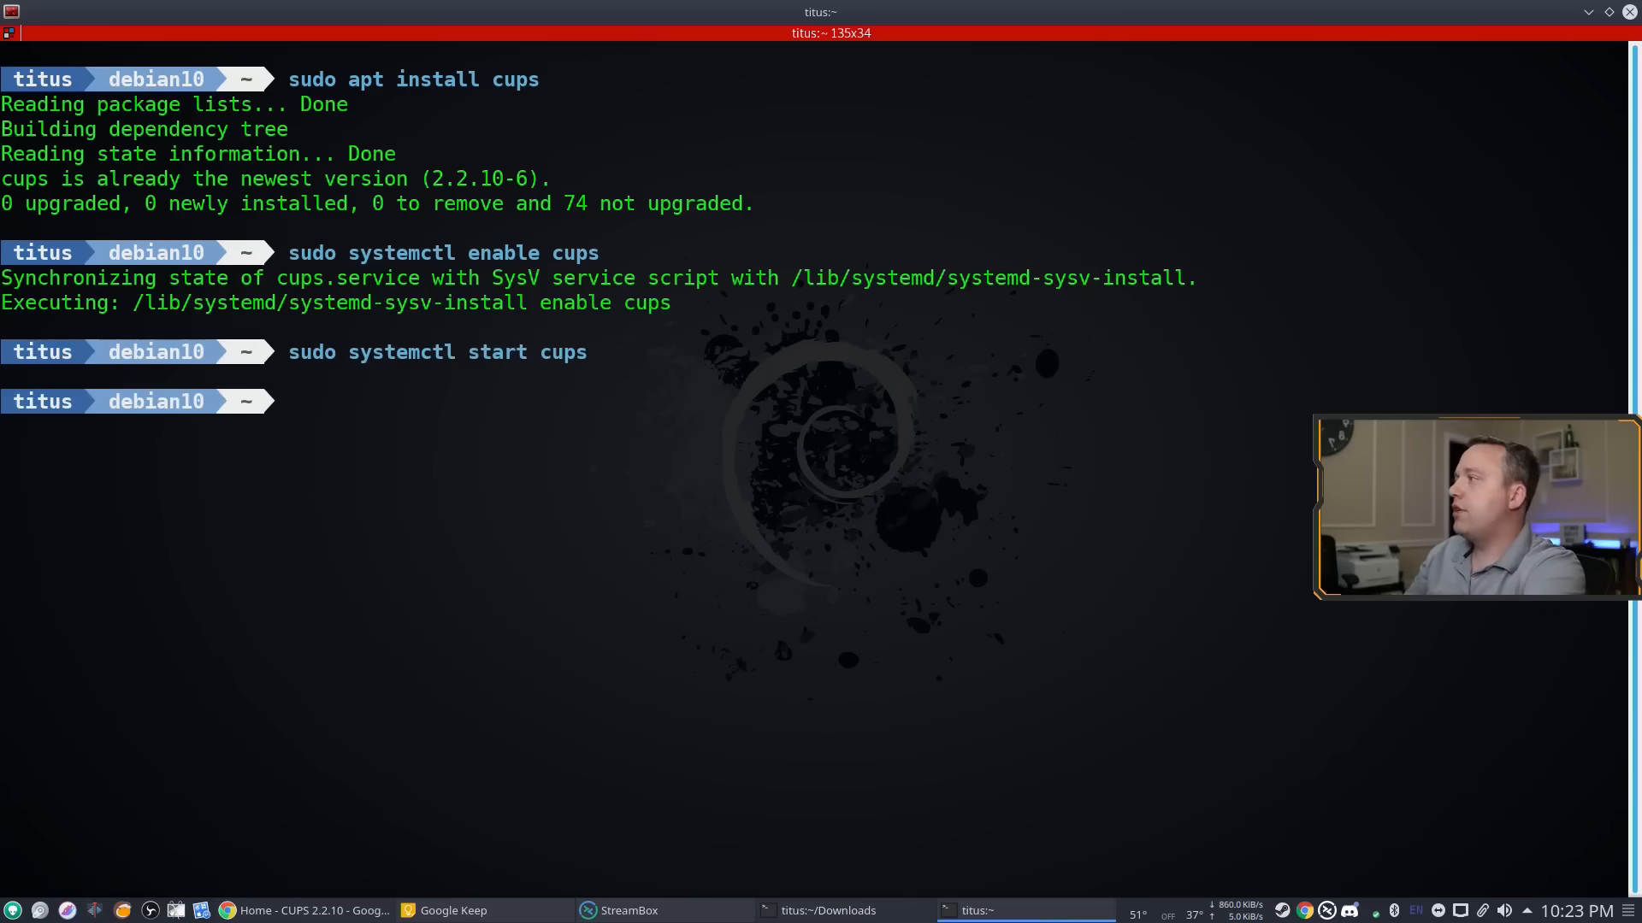
pyautogui.write('exit')
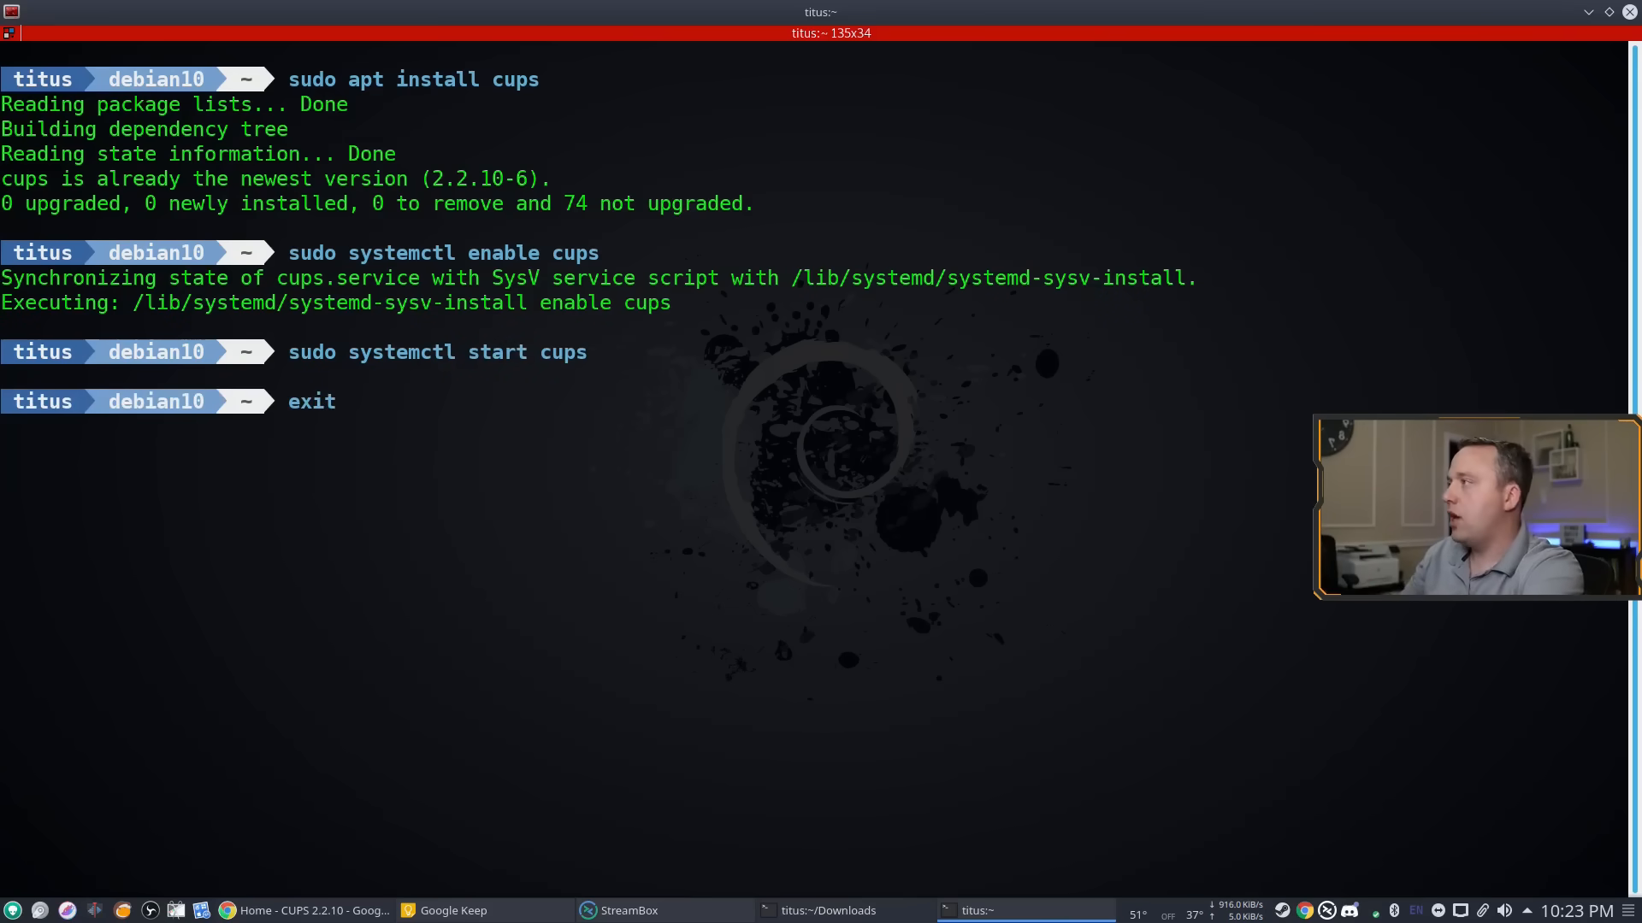
pyautogui.press('Return')
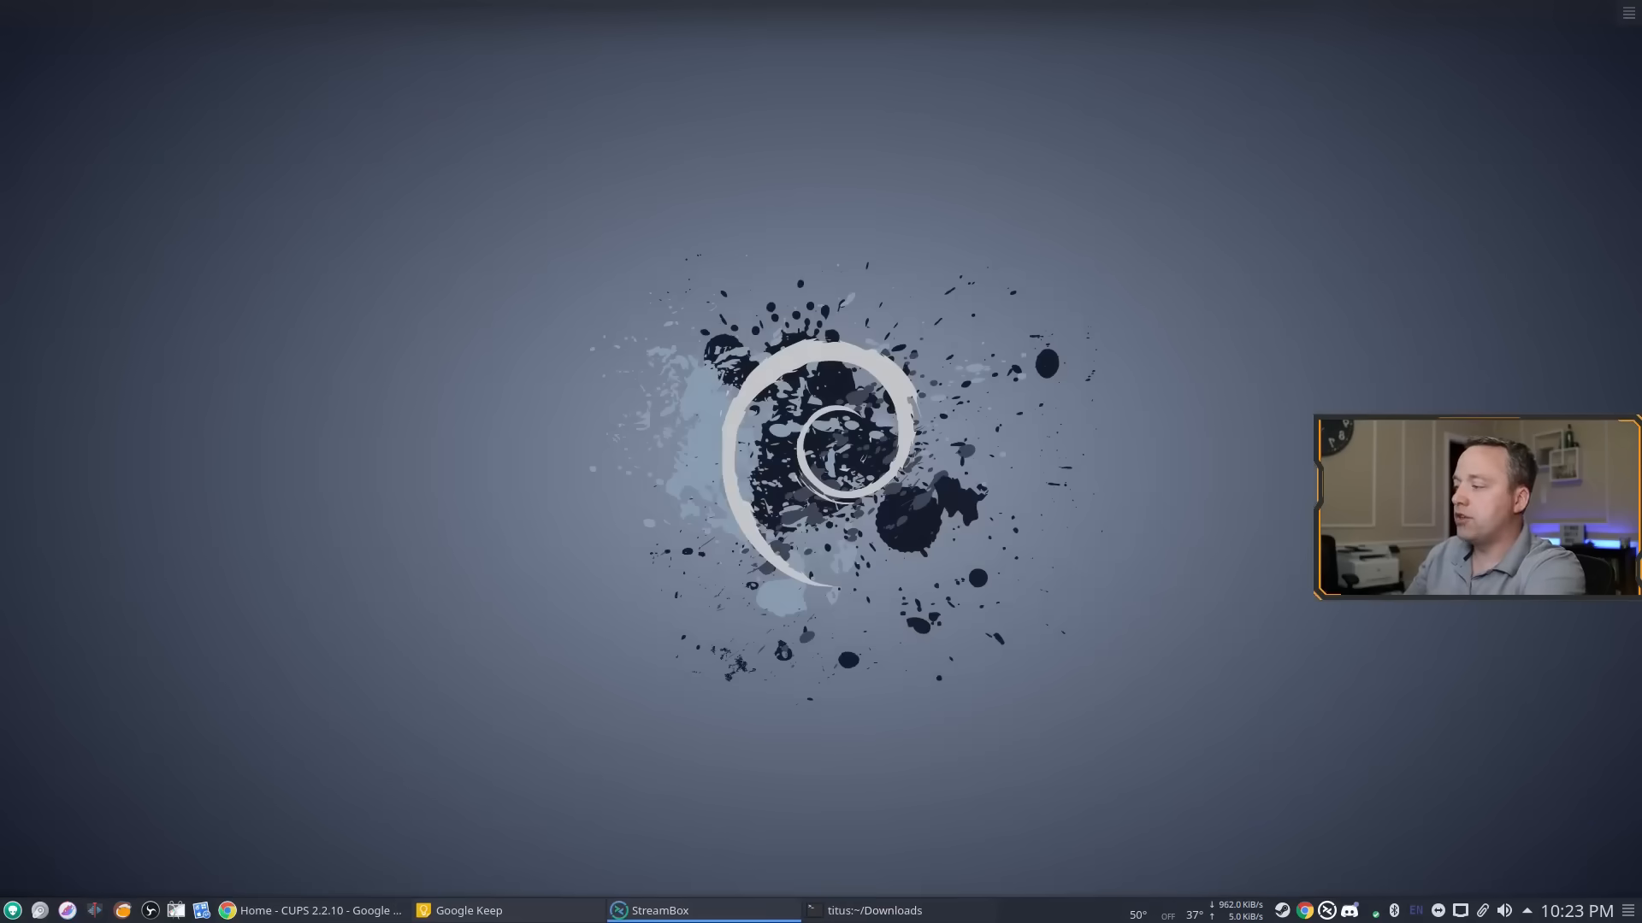
# - In Chrome on localhost:631, go to Administration and open the Add Printer page
pyautogui.click(314, 910)
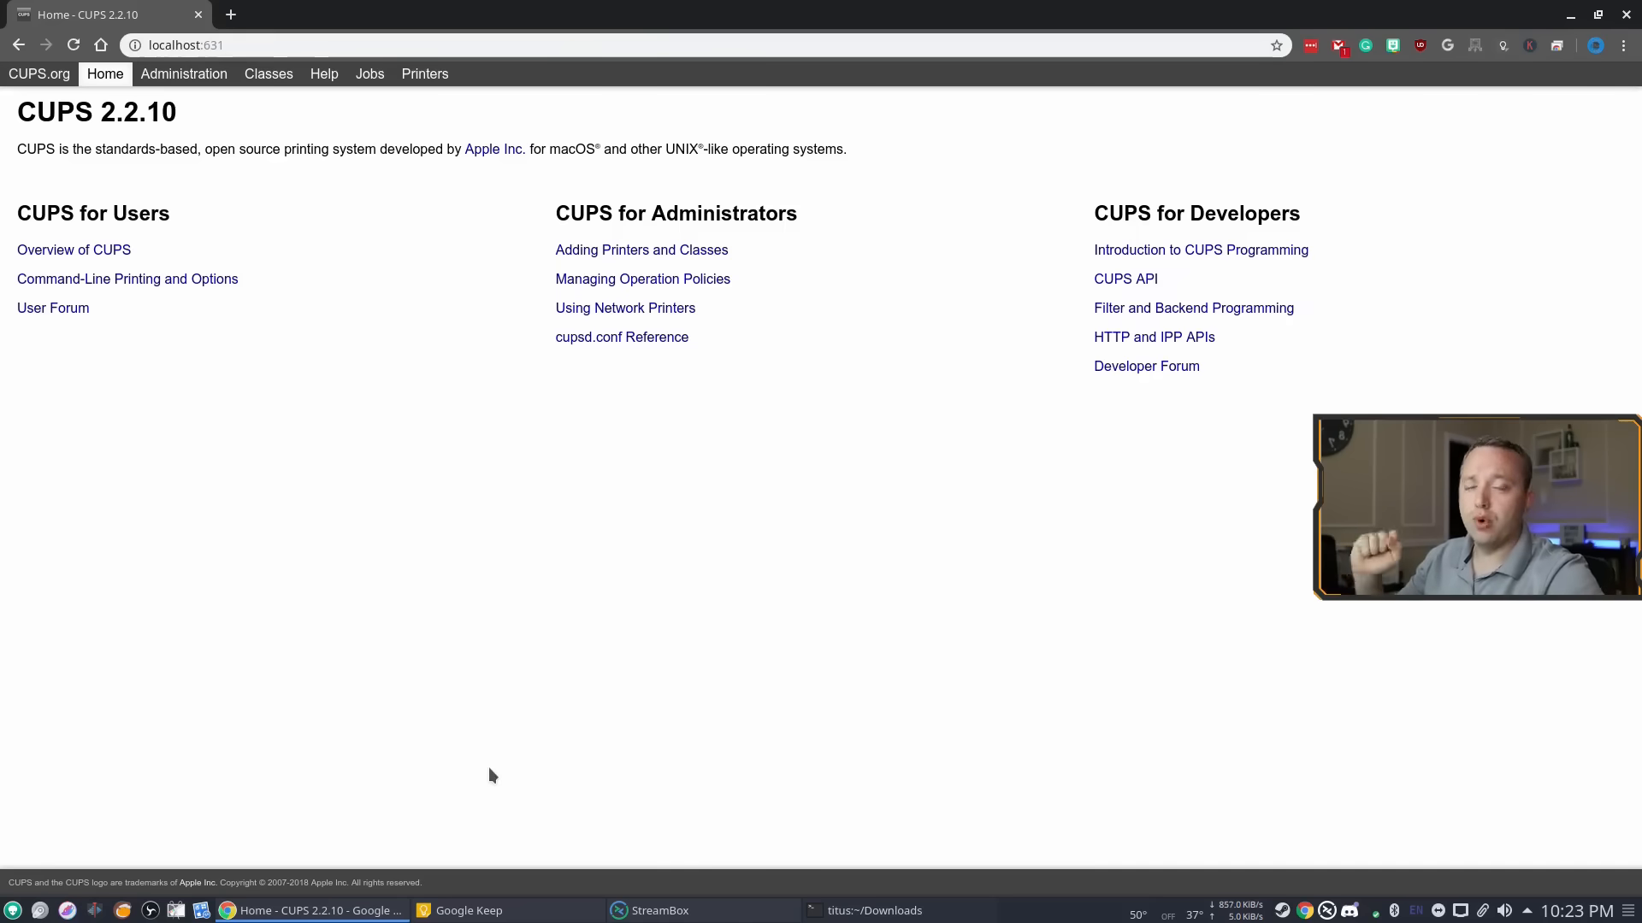
pyautogui.moveTo(677, 220)
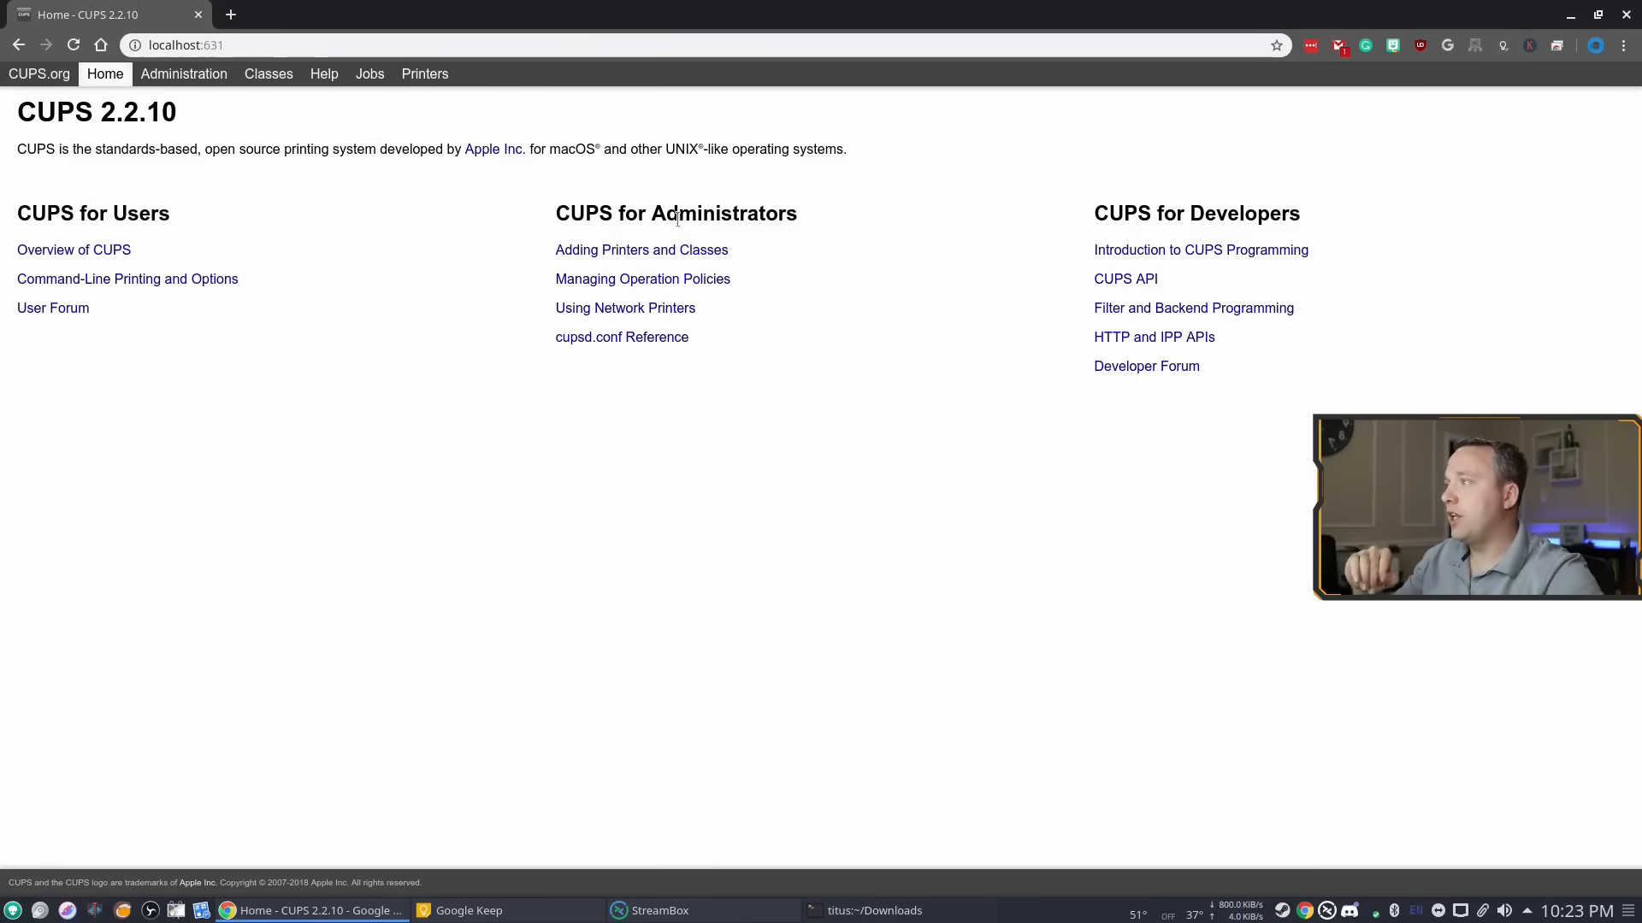
pyautogui.click(183, 74)
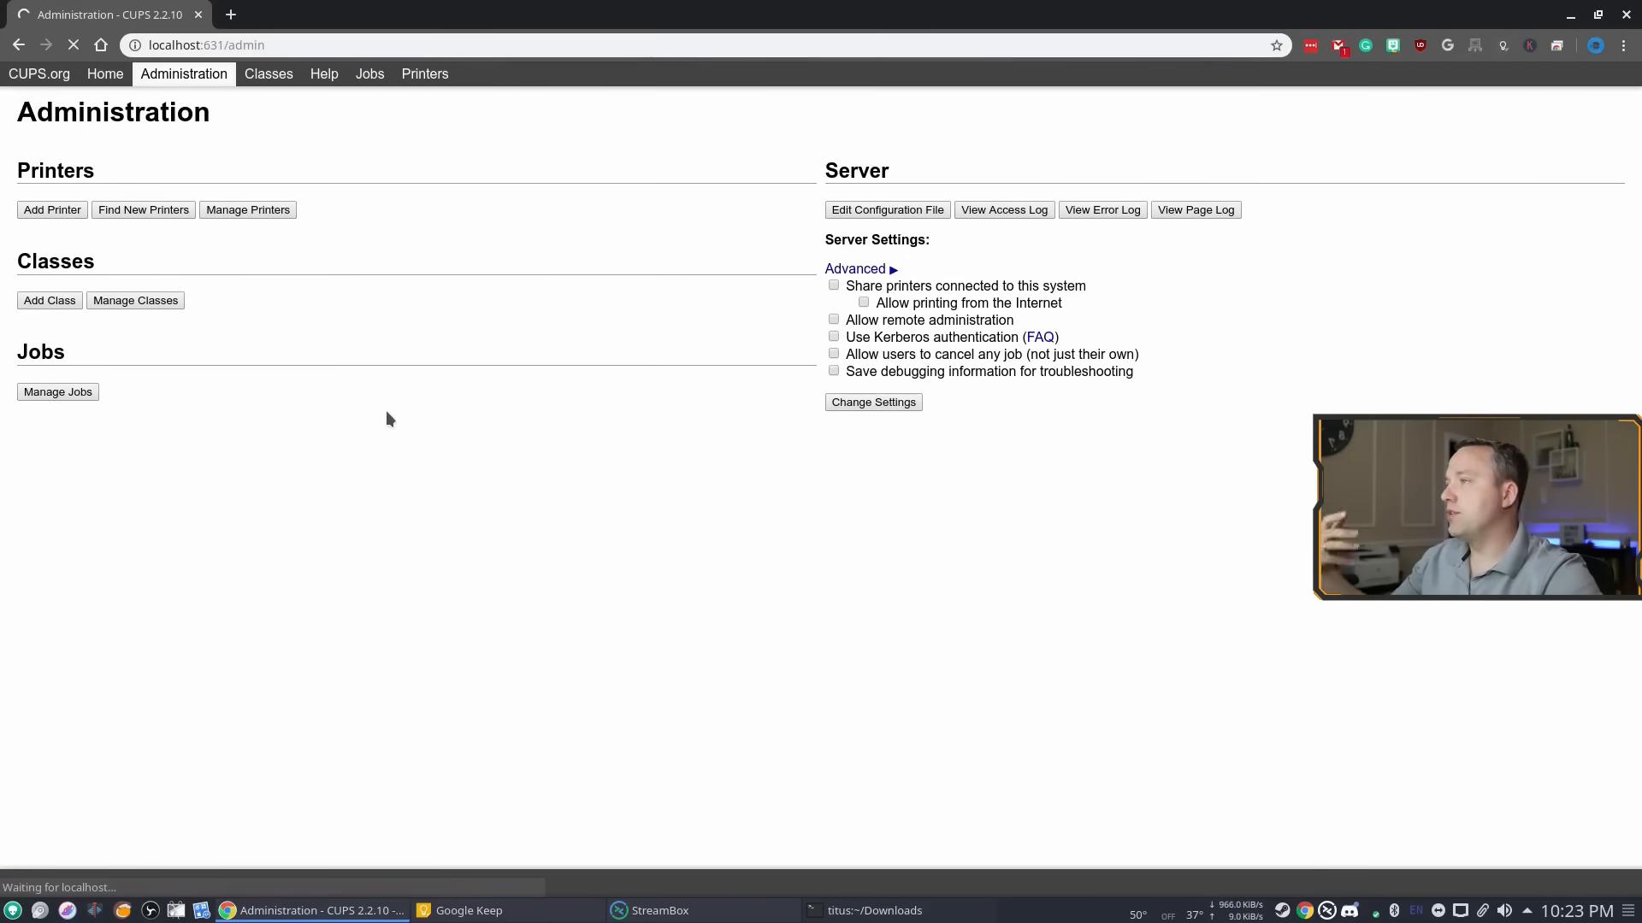
pyautogui.click(51, 210)
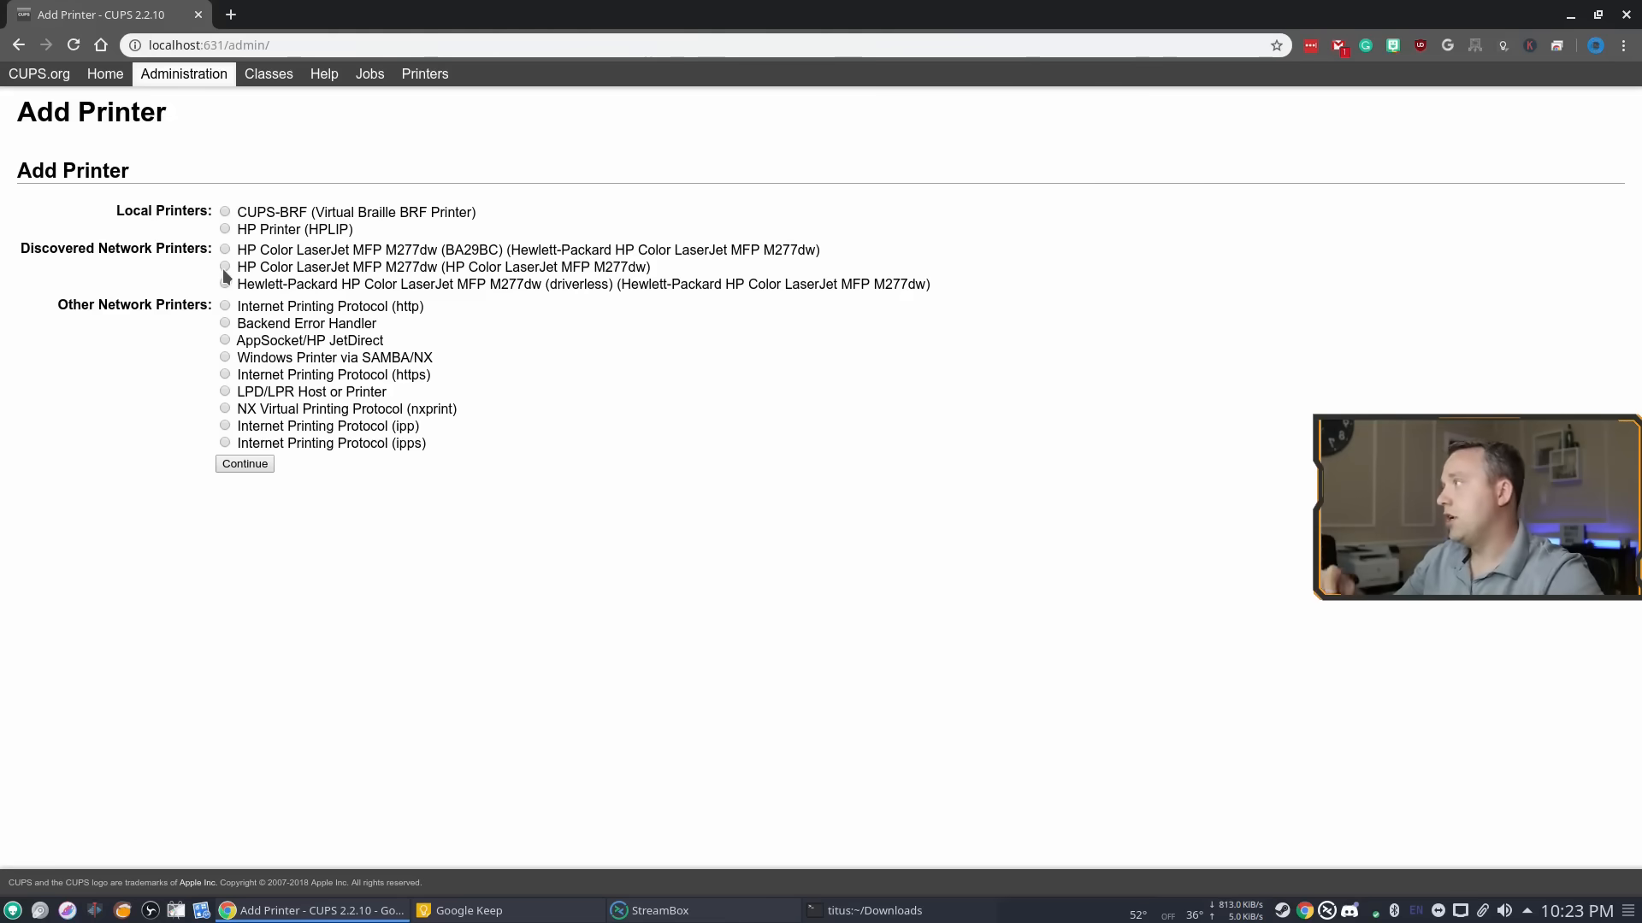
# - Select the HP Color LaserJet MFP M277dw, enable Share This Printer, and choose its driver model
pyautogui.click(224, 267)
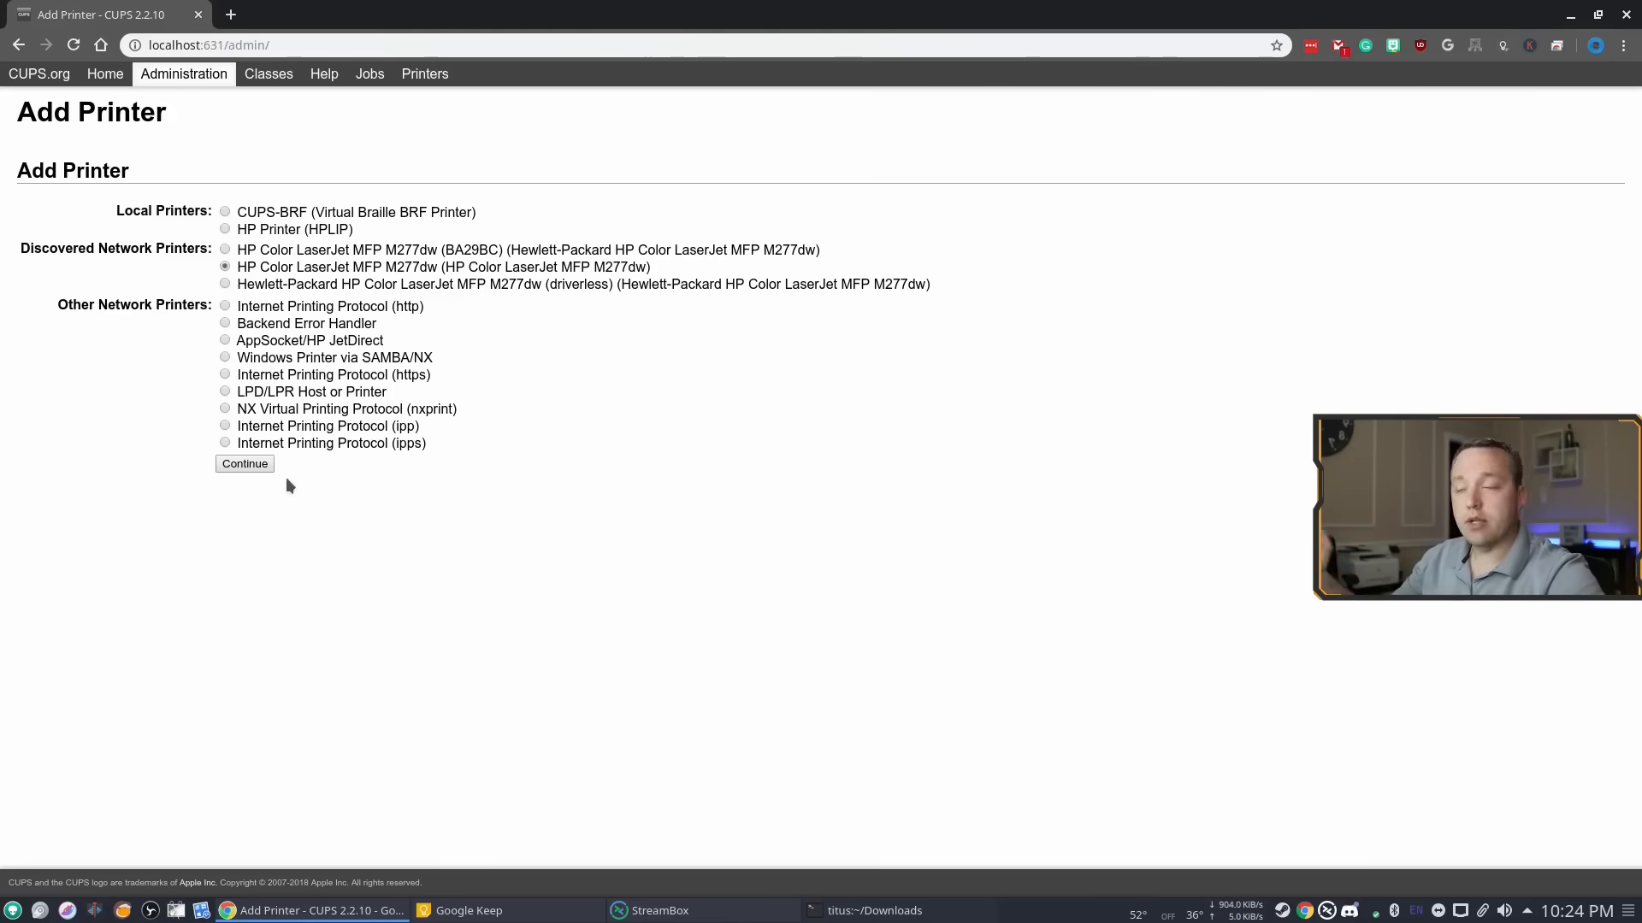
pyautogui.click(243, 464)
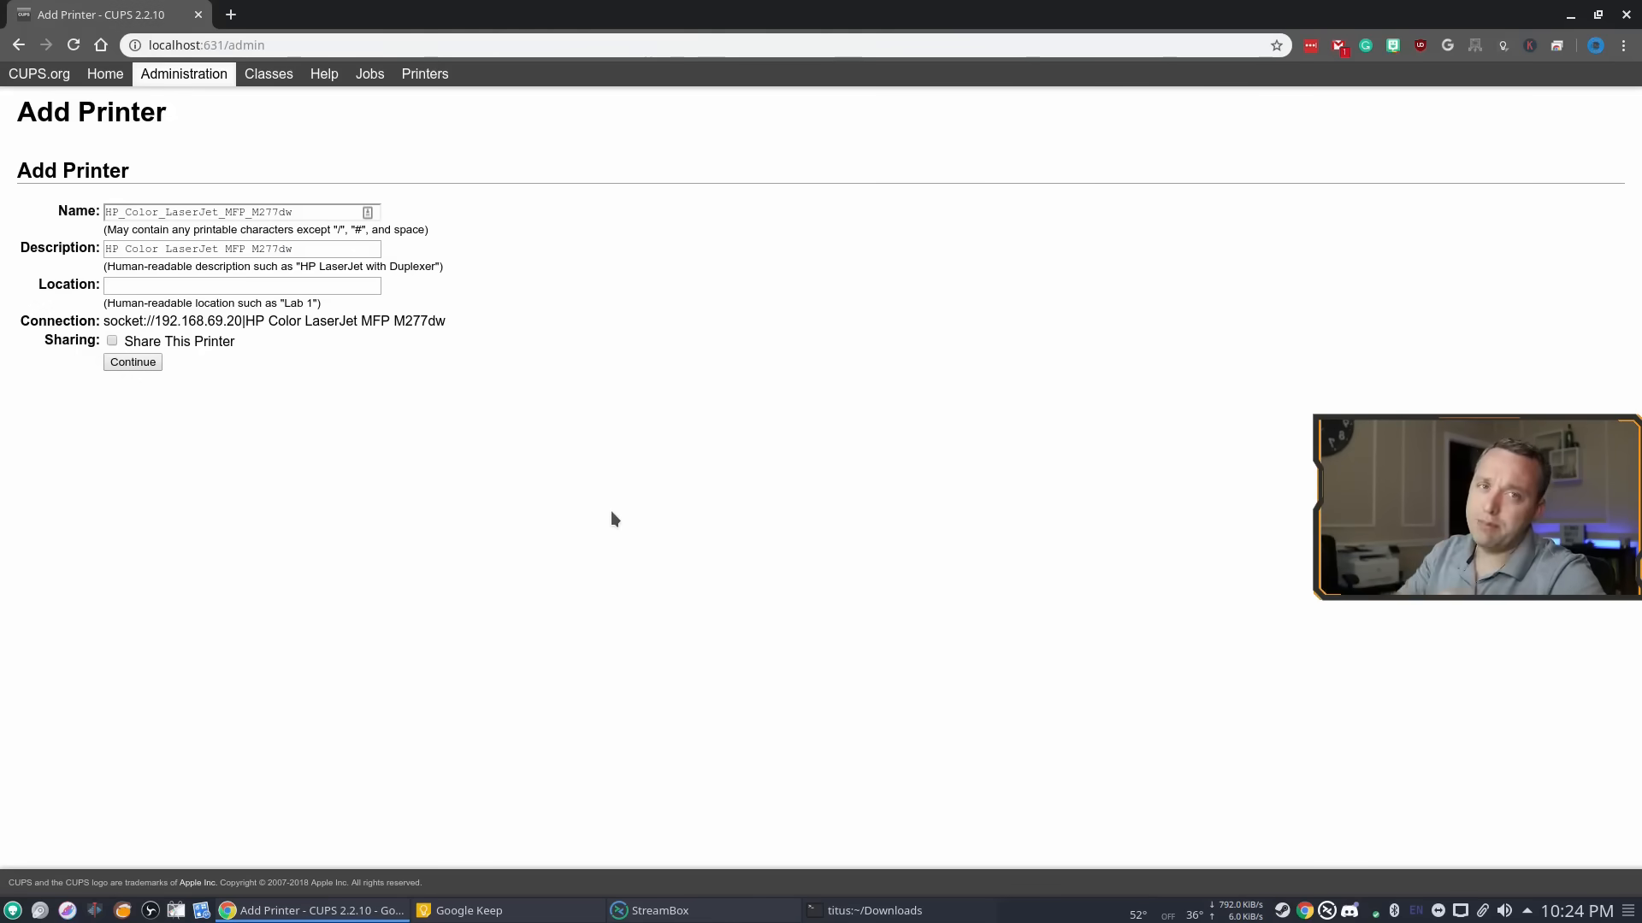
pyautogui.moveTo(610, 515)
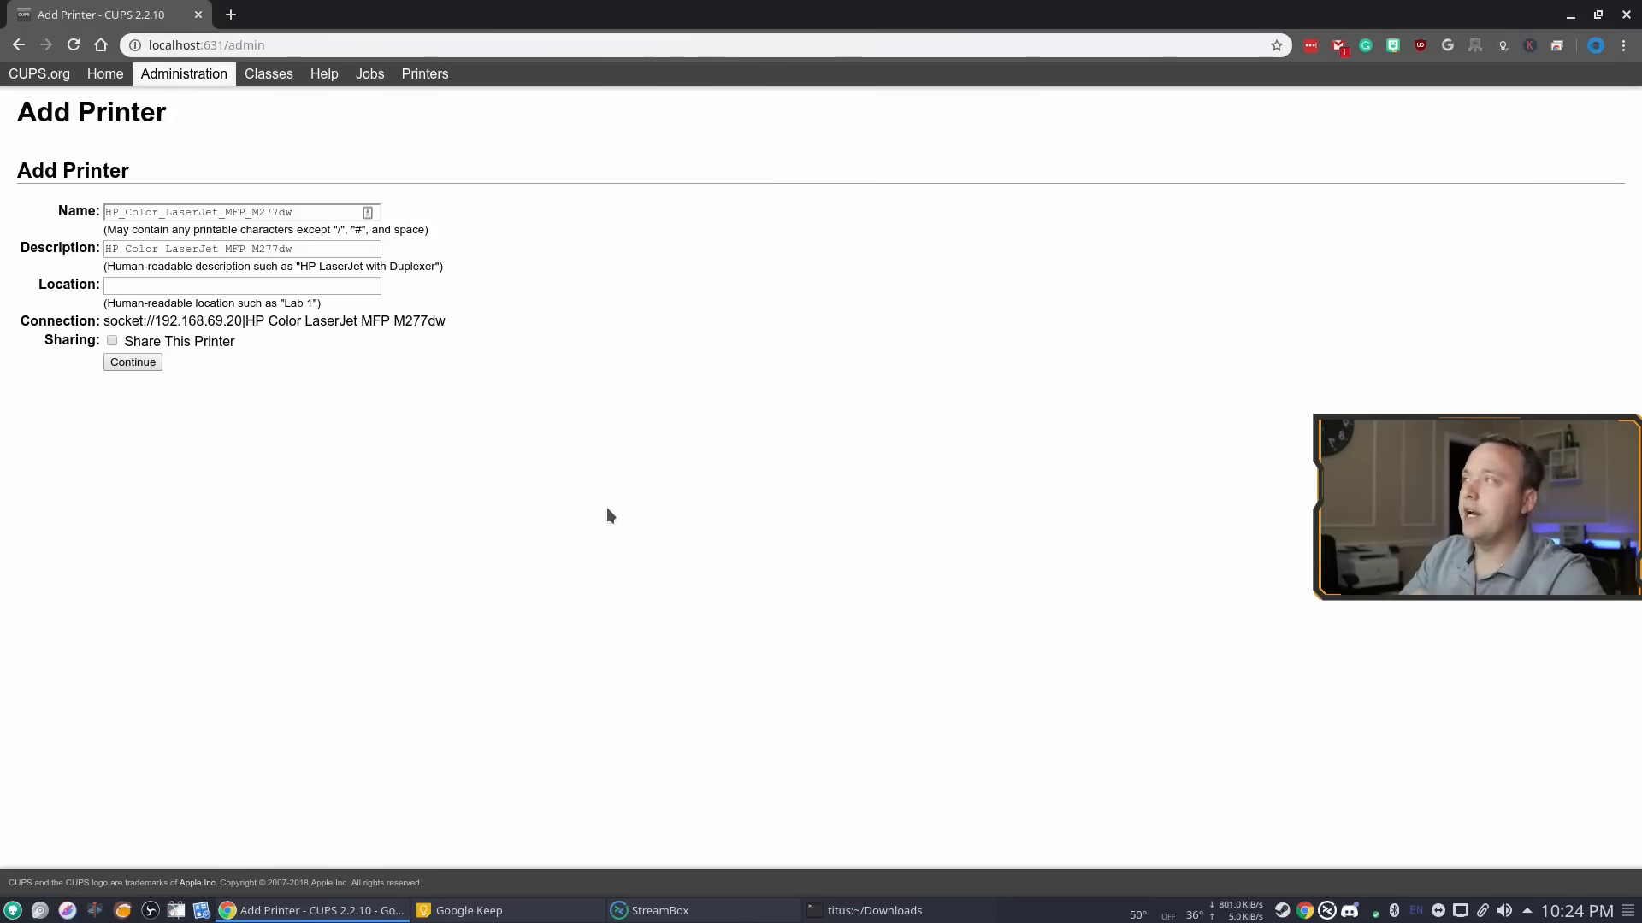
pyautogui.moveTo(590, 517)
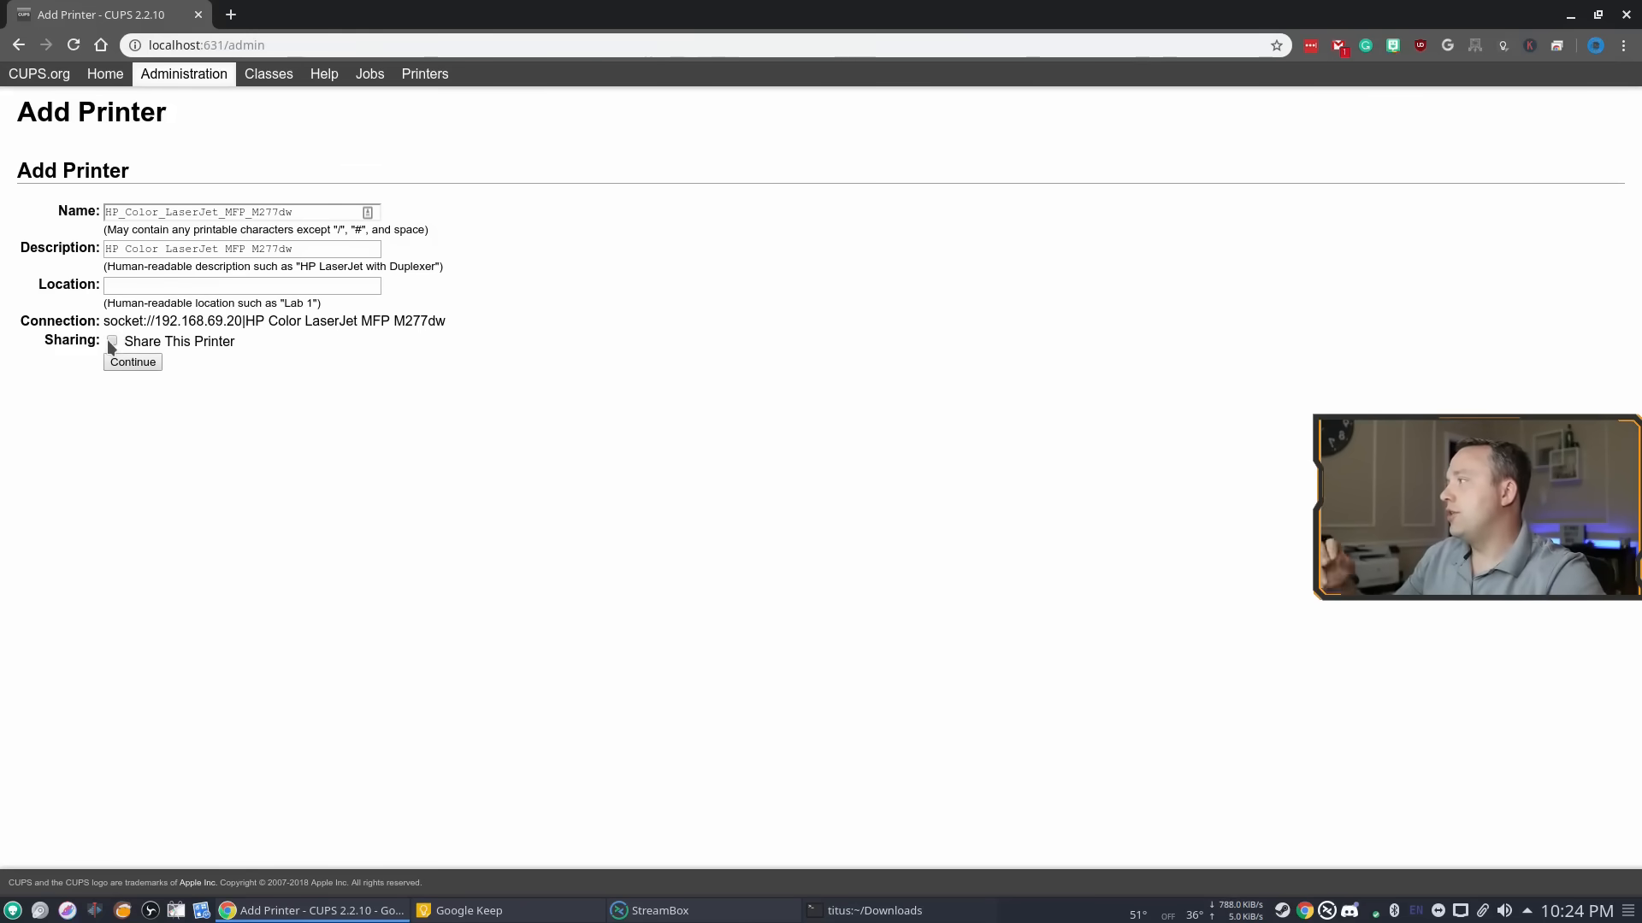
pyautogui.click(112, 340)
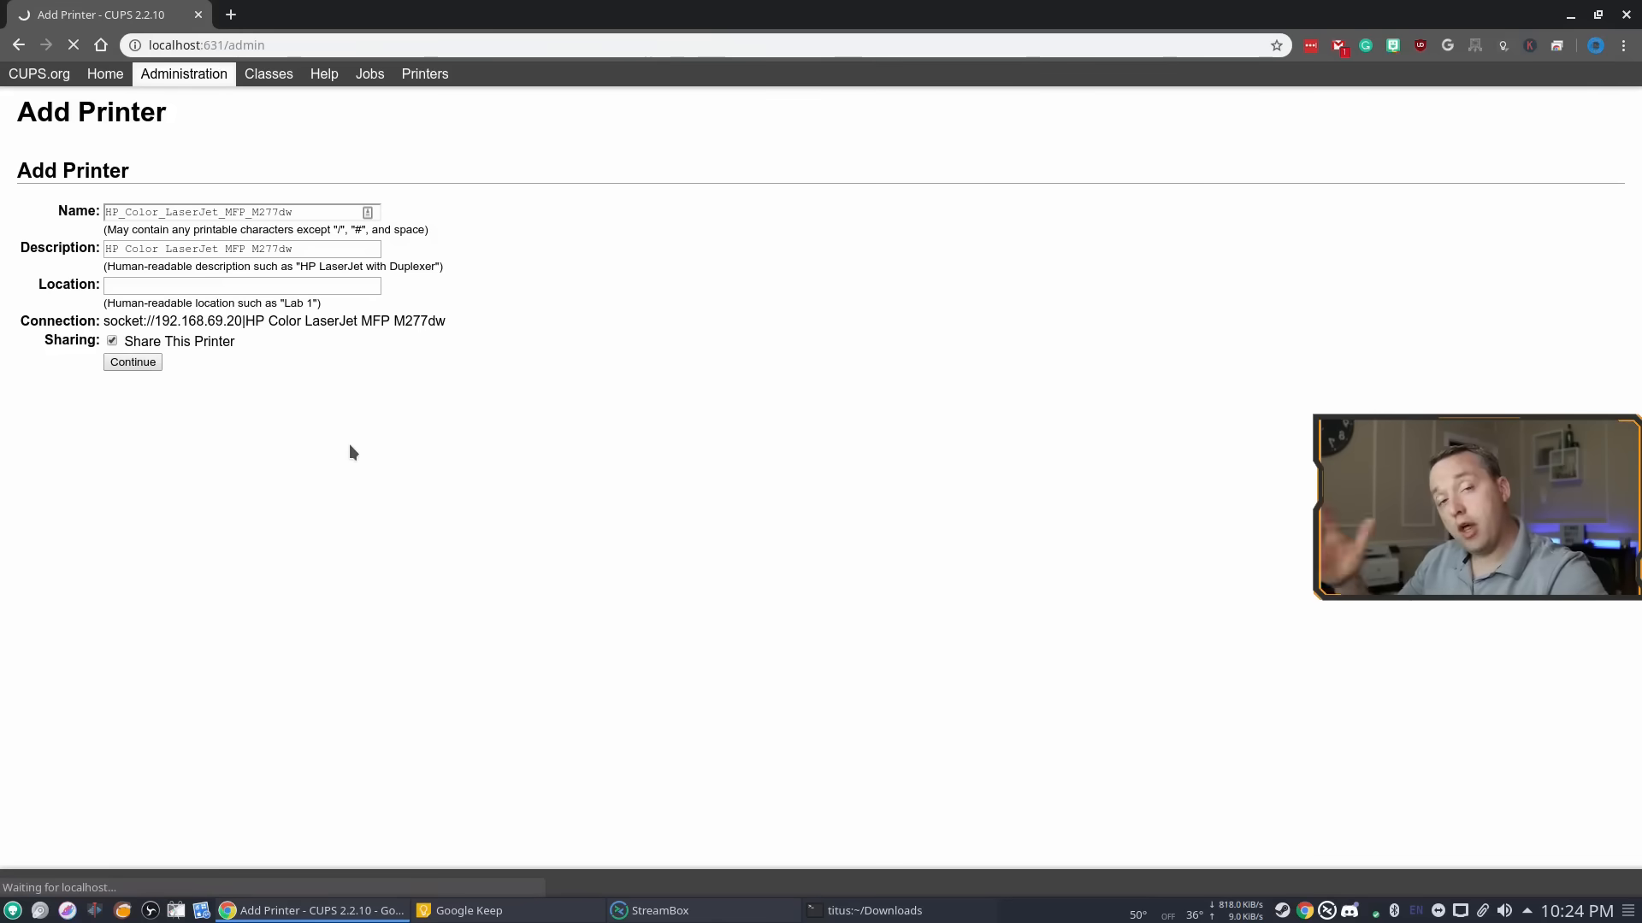
pyautogui.moveTo(280, 502)
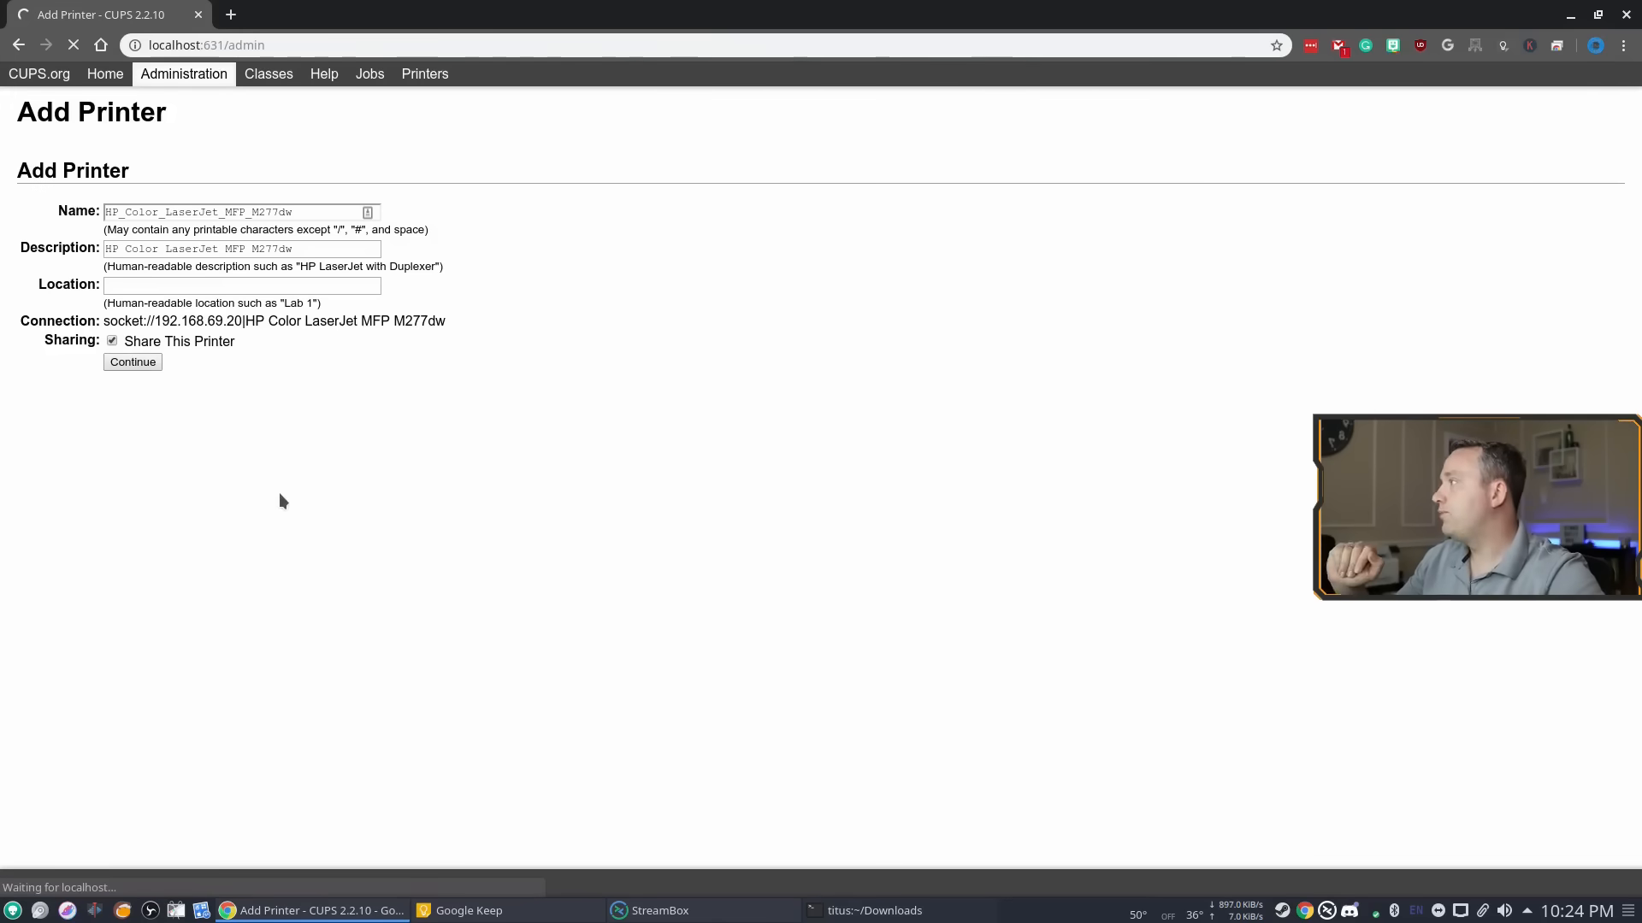
pyautogui.click(132, 361)
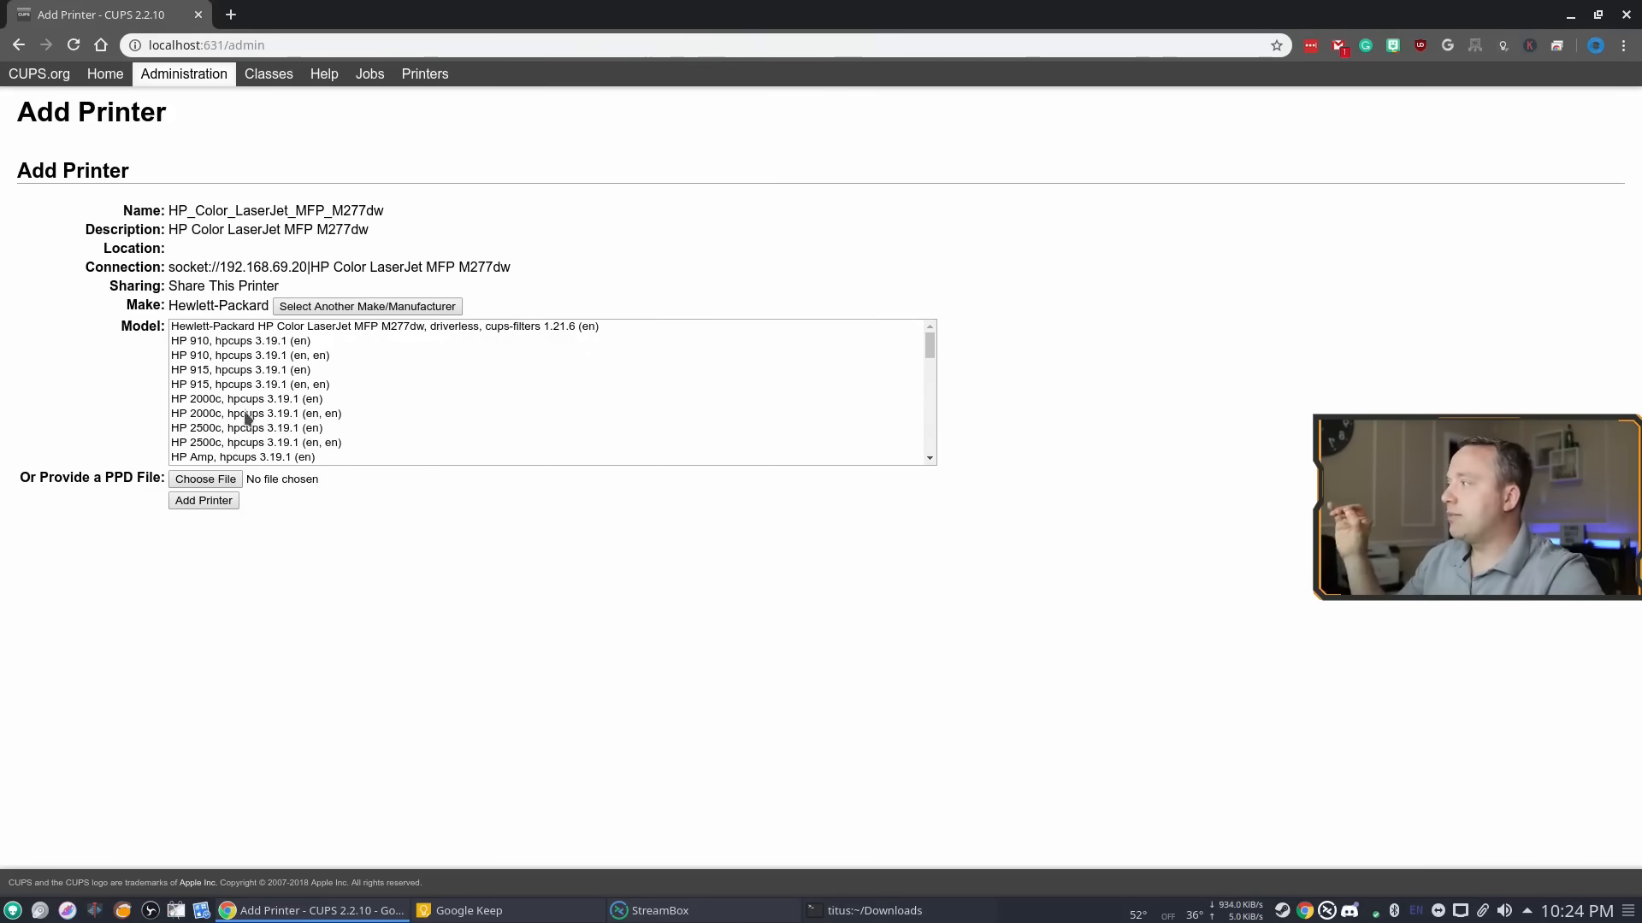
pyautogui.click(247, 428)
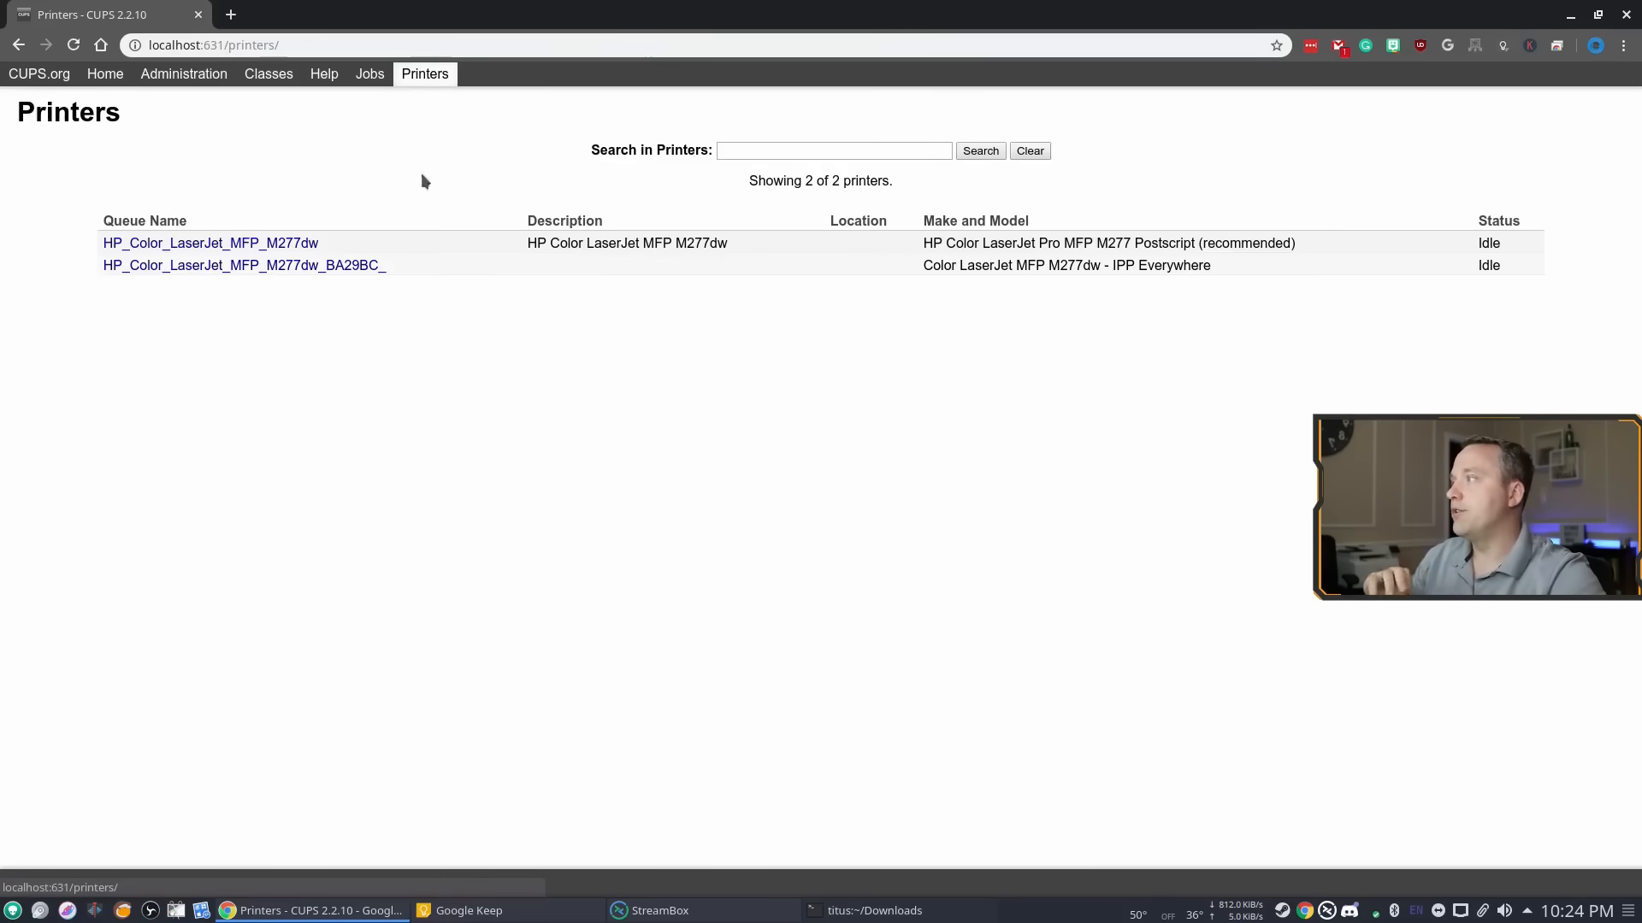
pyautogui.moveTo(743, 499)
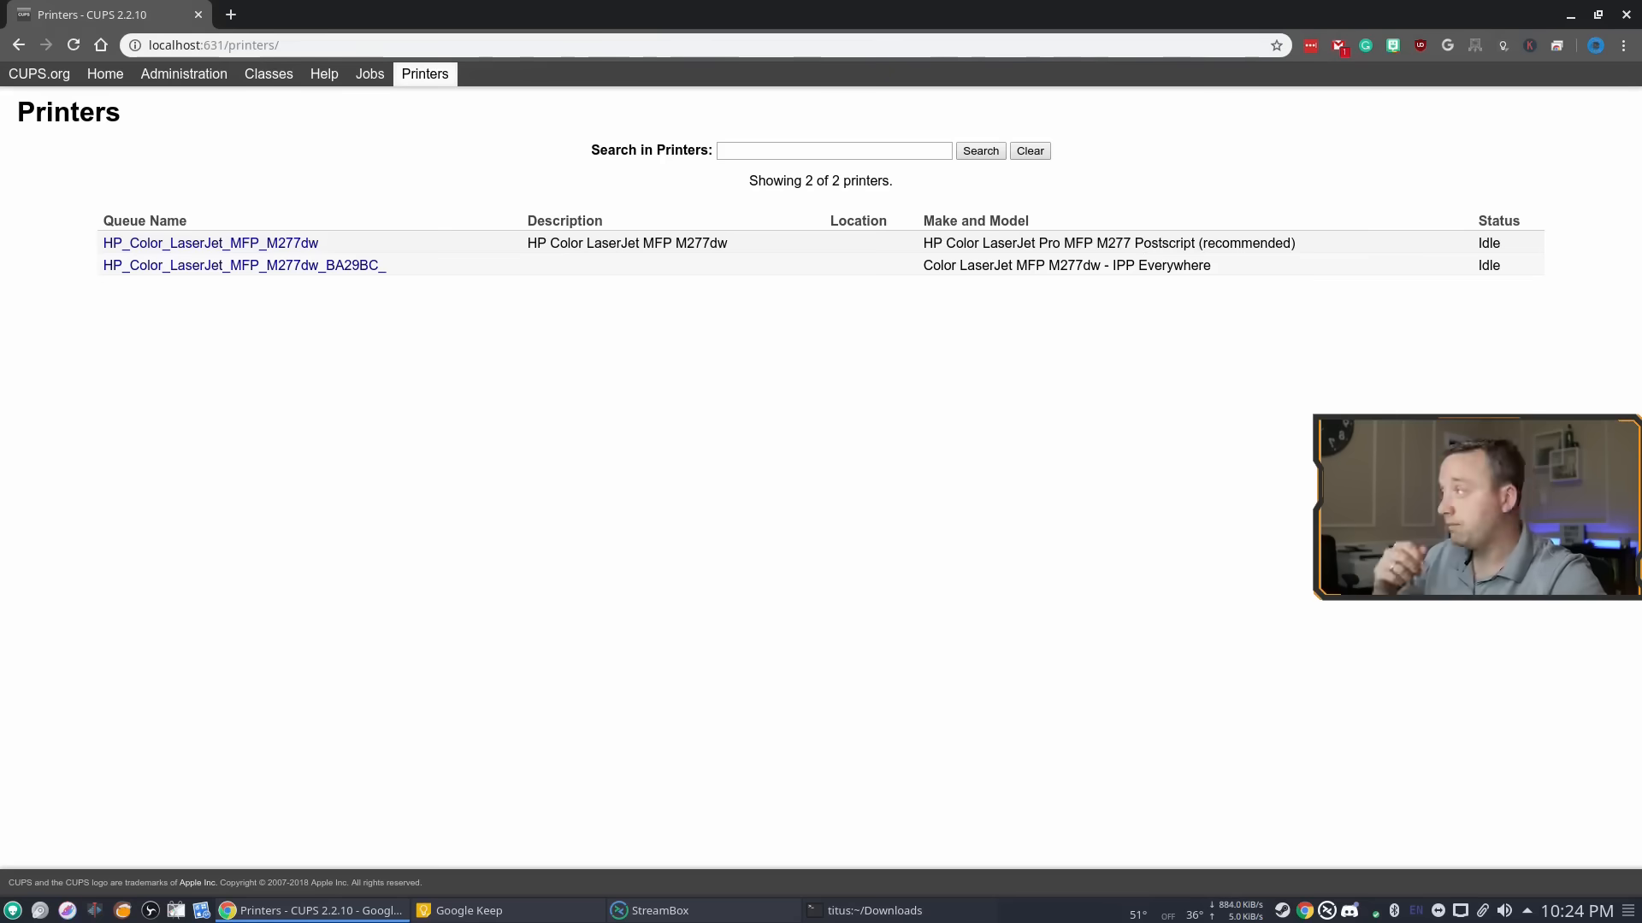
pyautogui.moveTo(1089, 461)
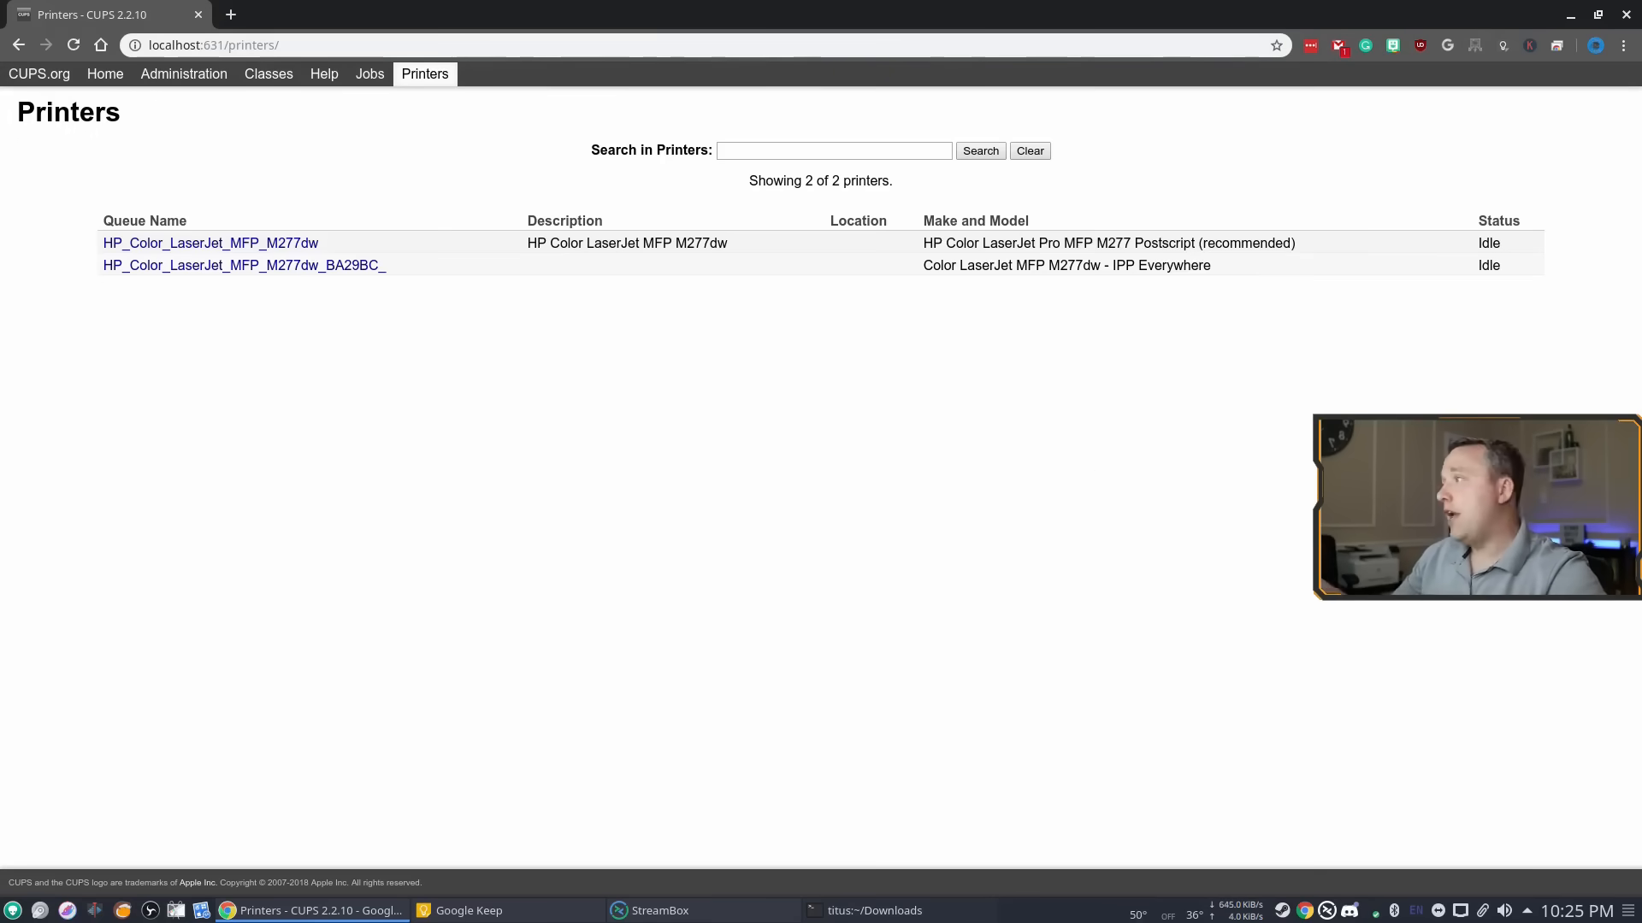
pyautogui.moveTo(1086, 456)
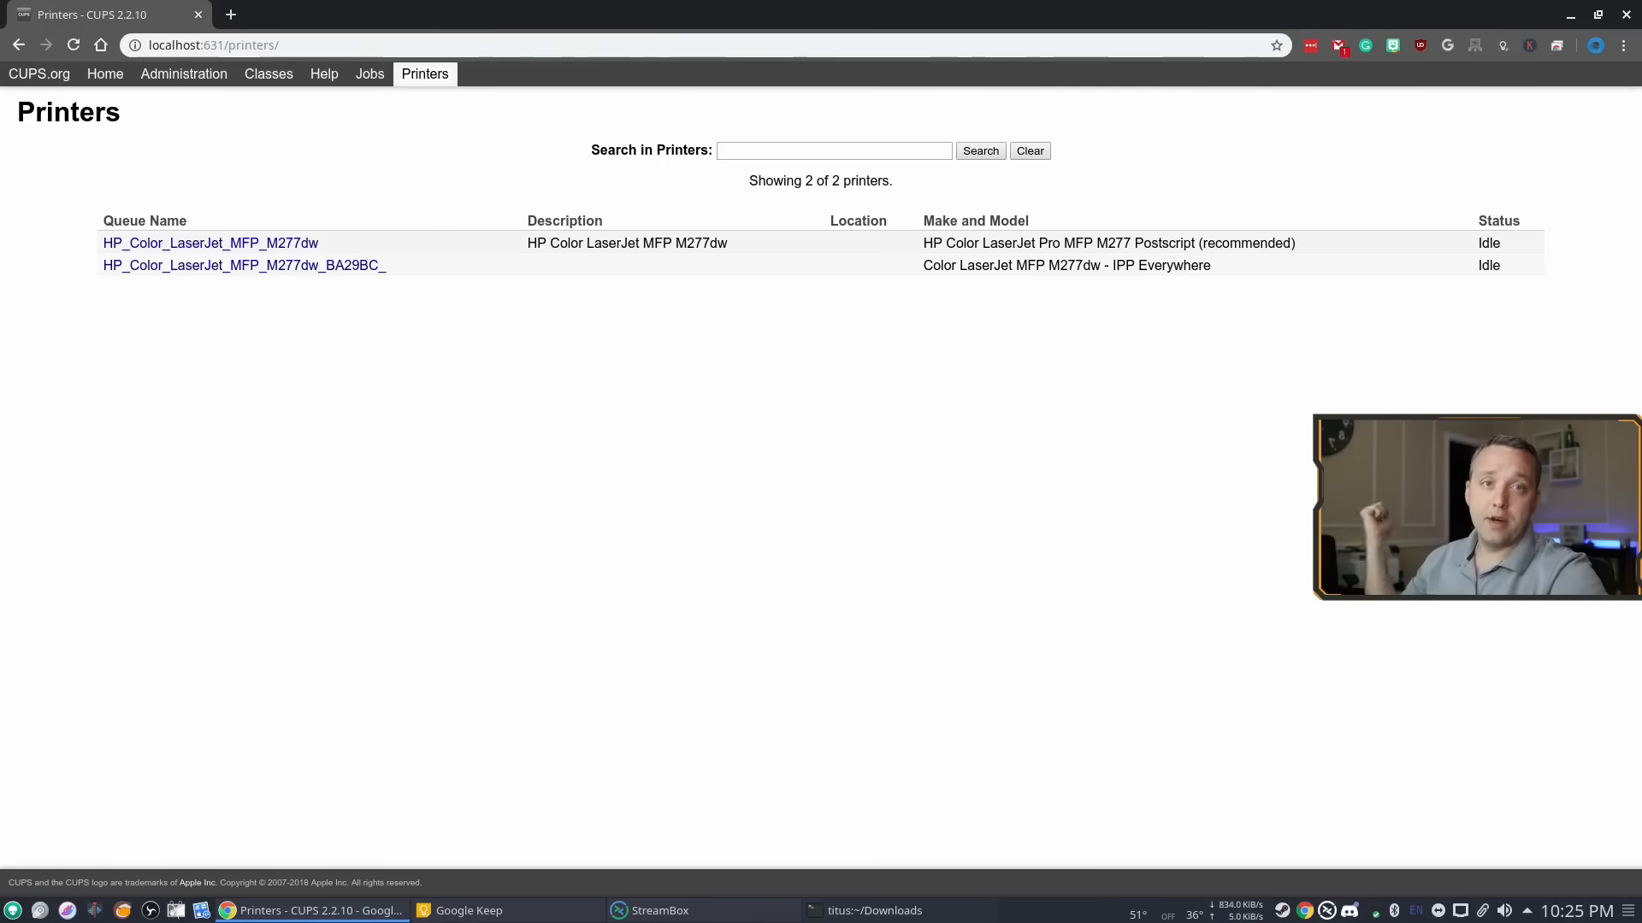
pyautogui.moveTo(1072, 458)
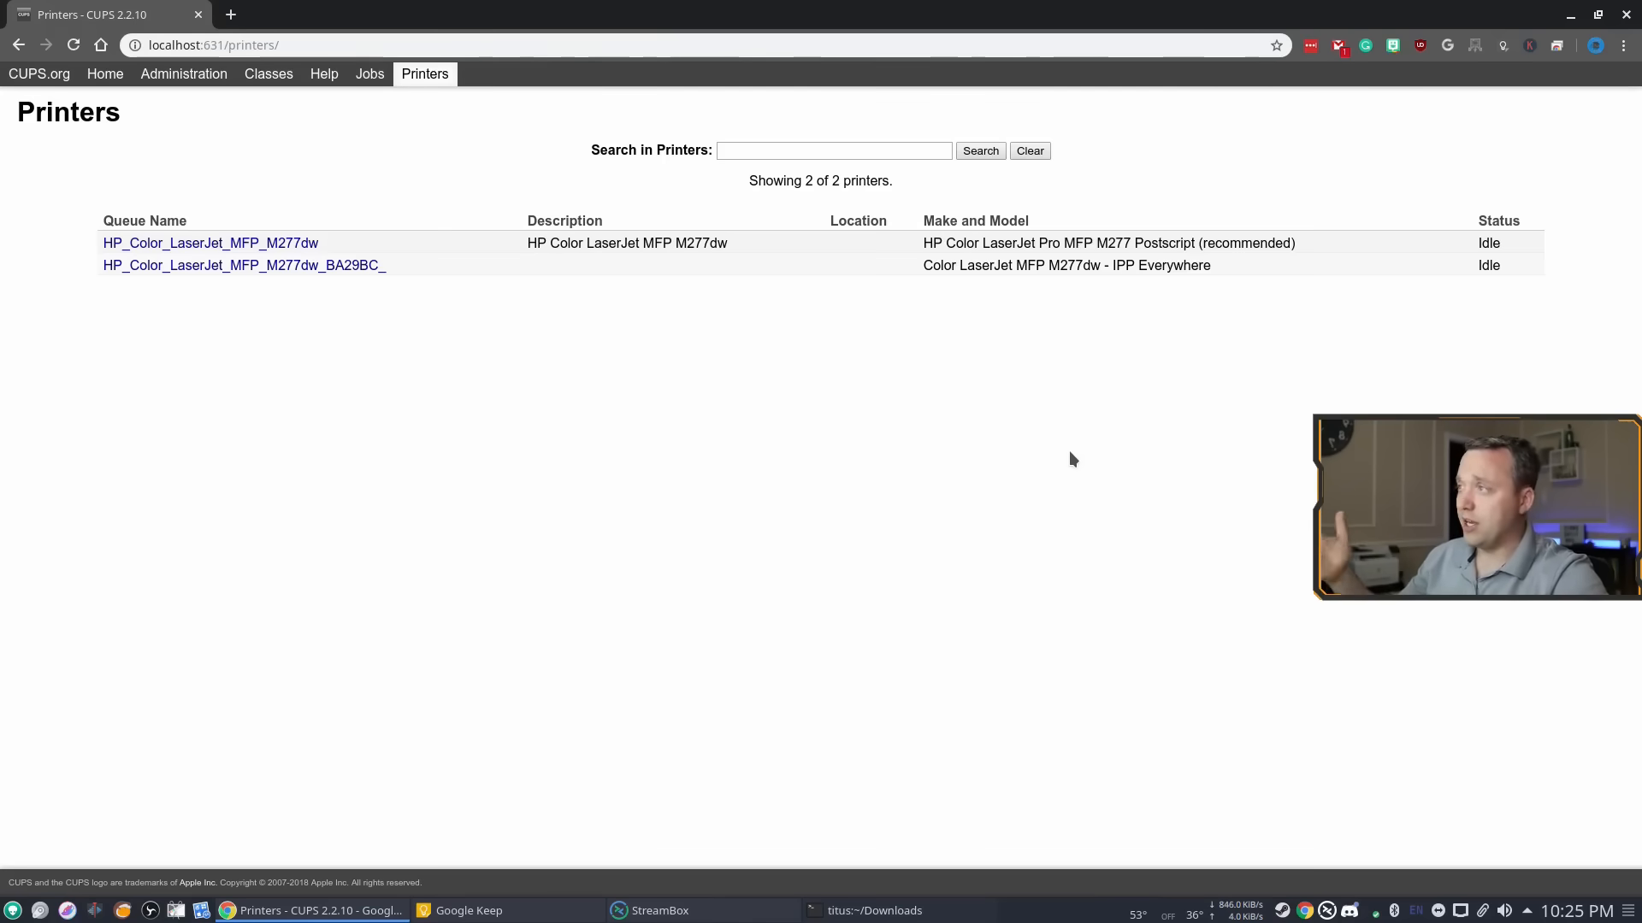
pyautogui.moveTo(1077, 464)
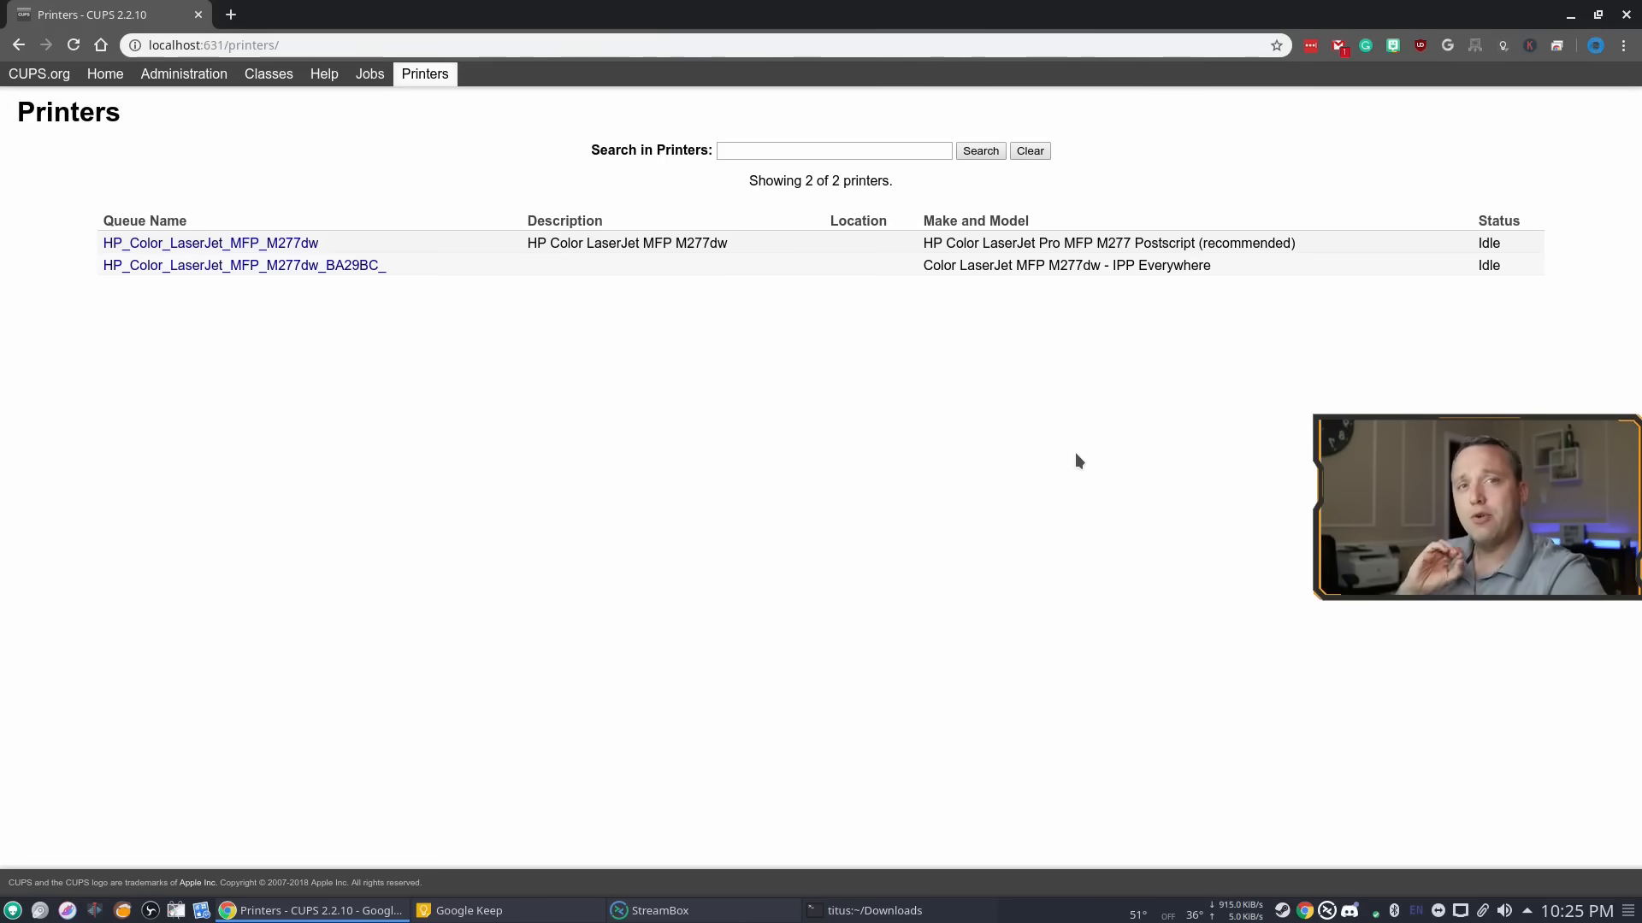
# - Return to the CUPS 2.2.10 home page via the Home tab
pyautogui.click(104, 74)
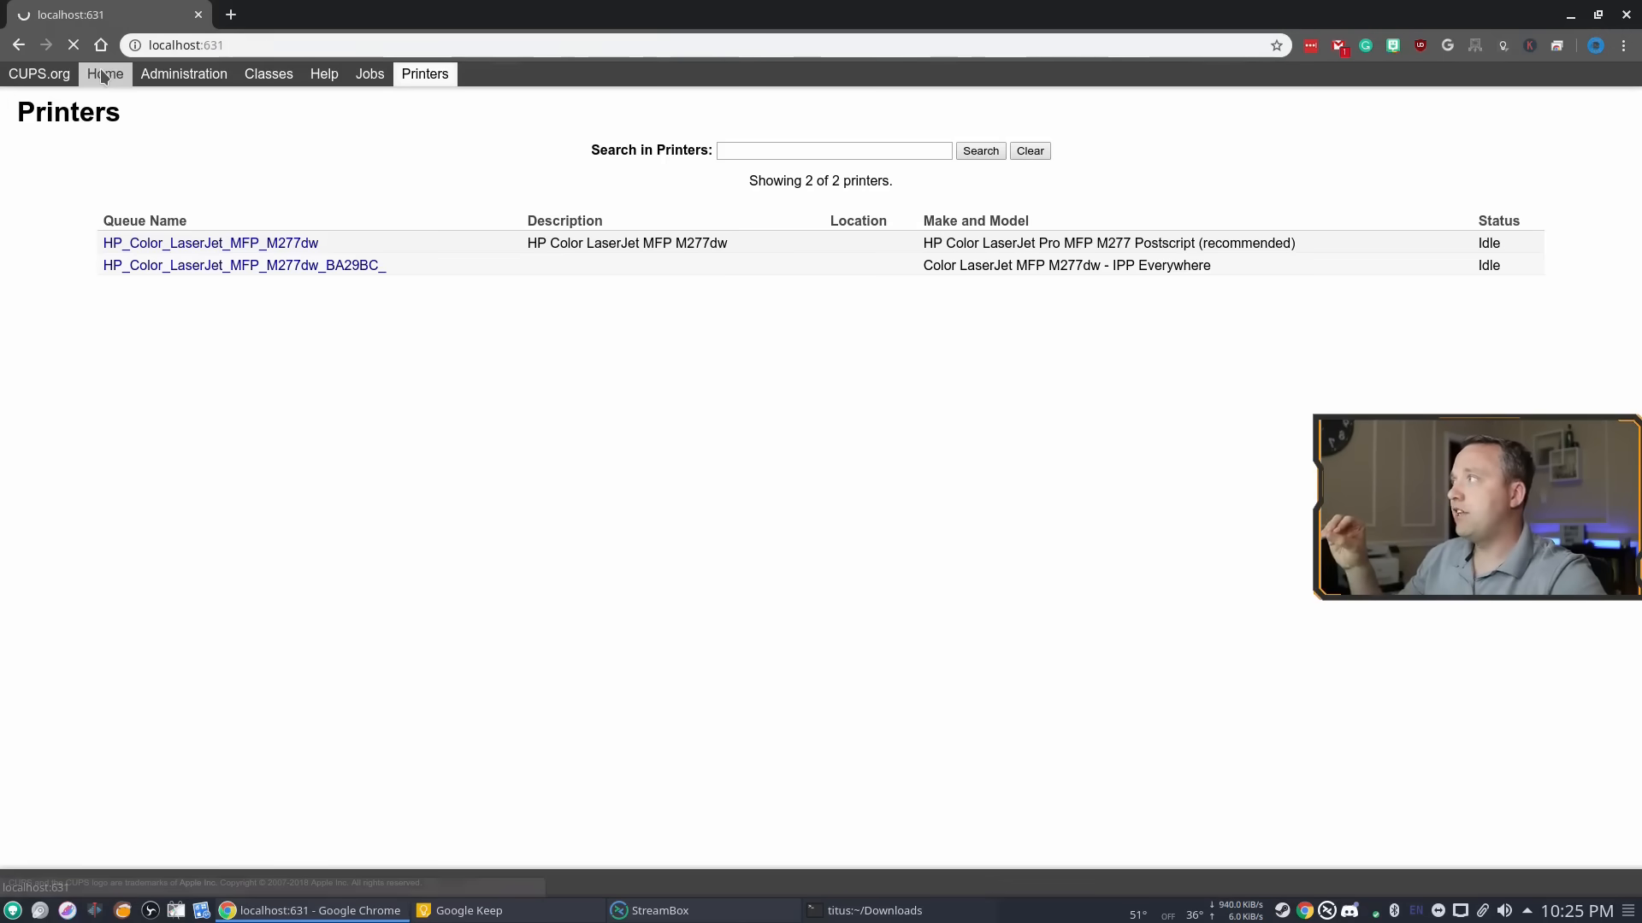
pyautogui.click(104, 74)
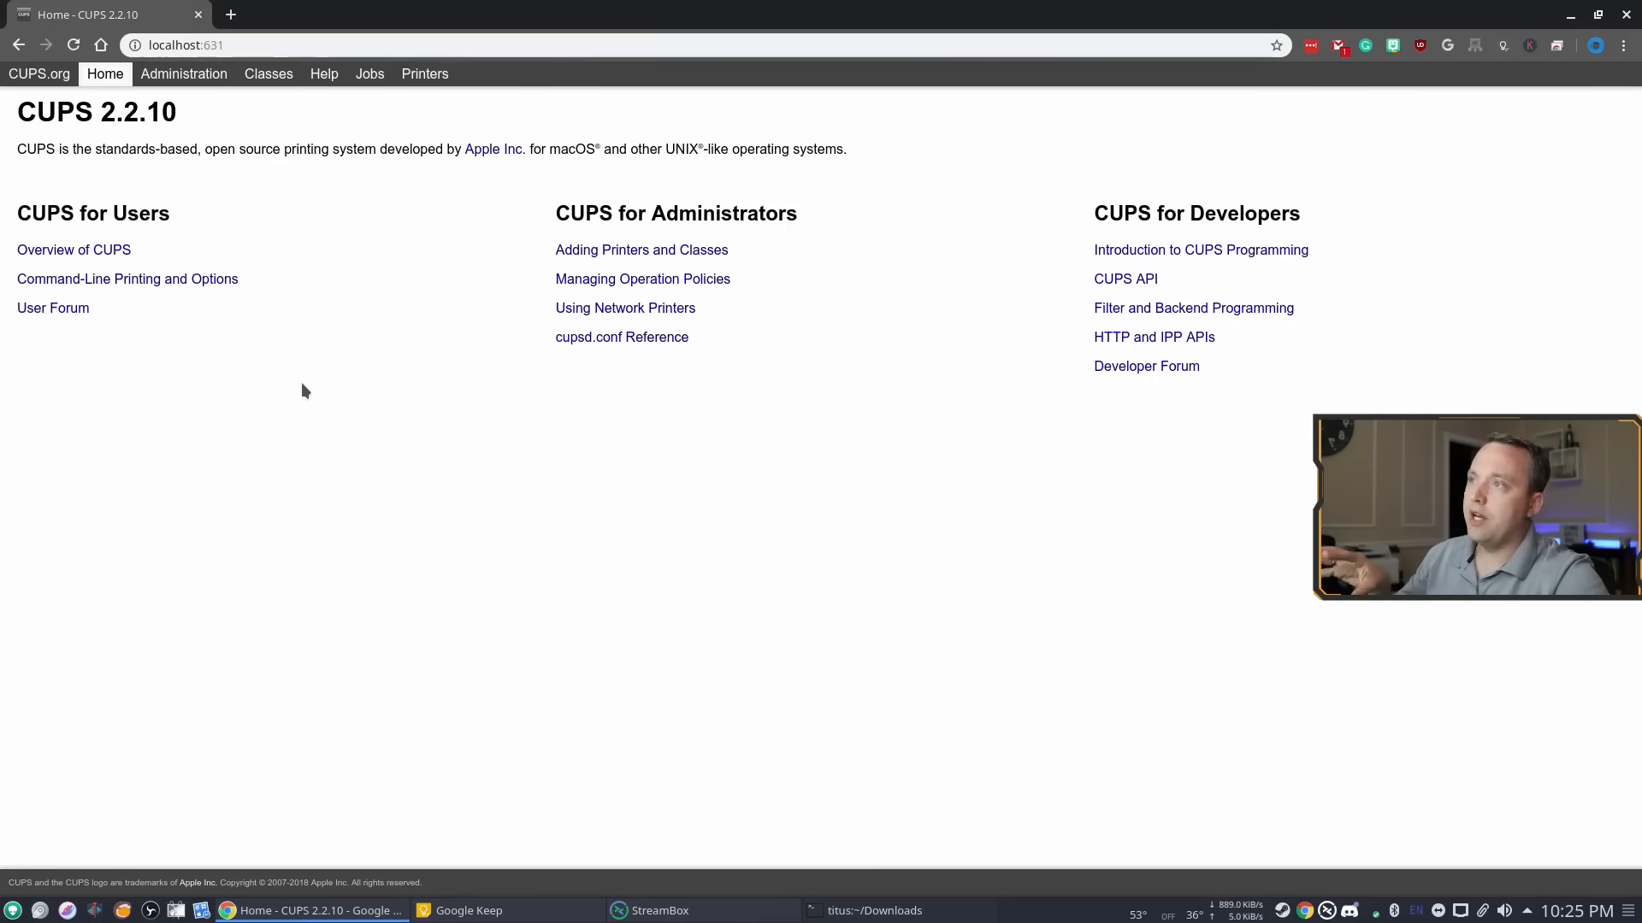
pyautogui.moveTo(289, 386)
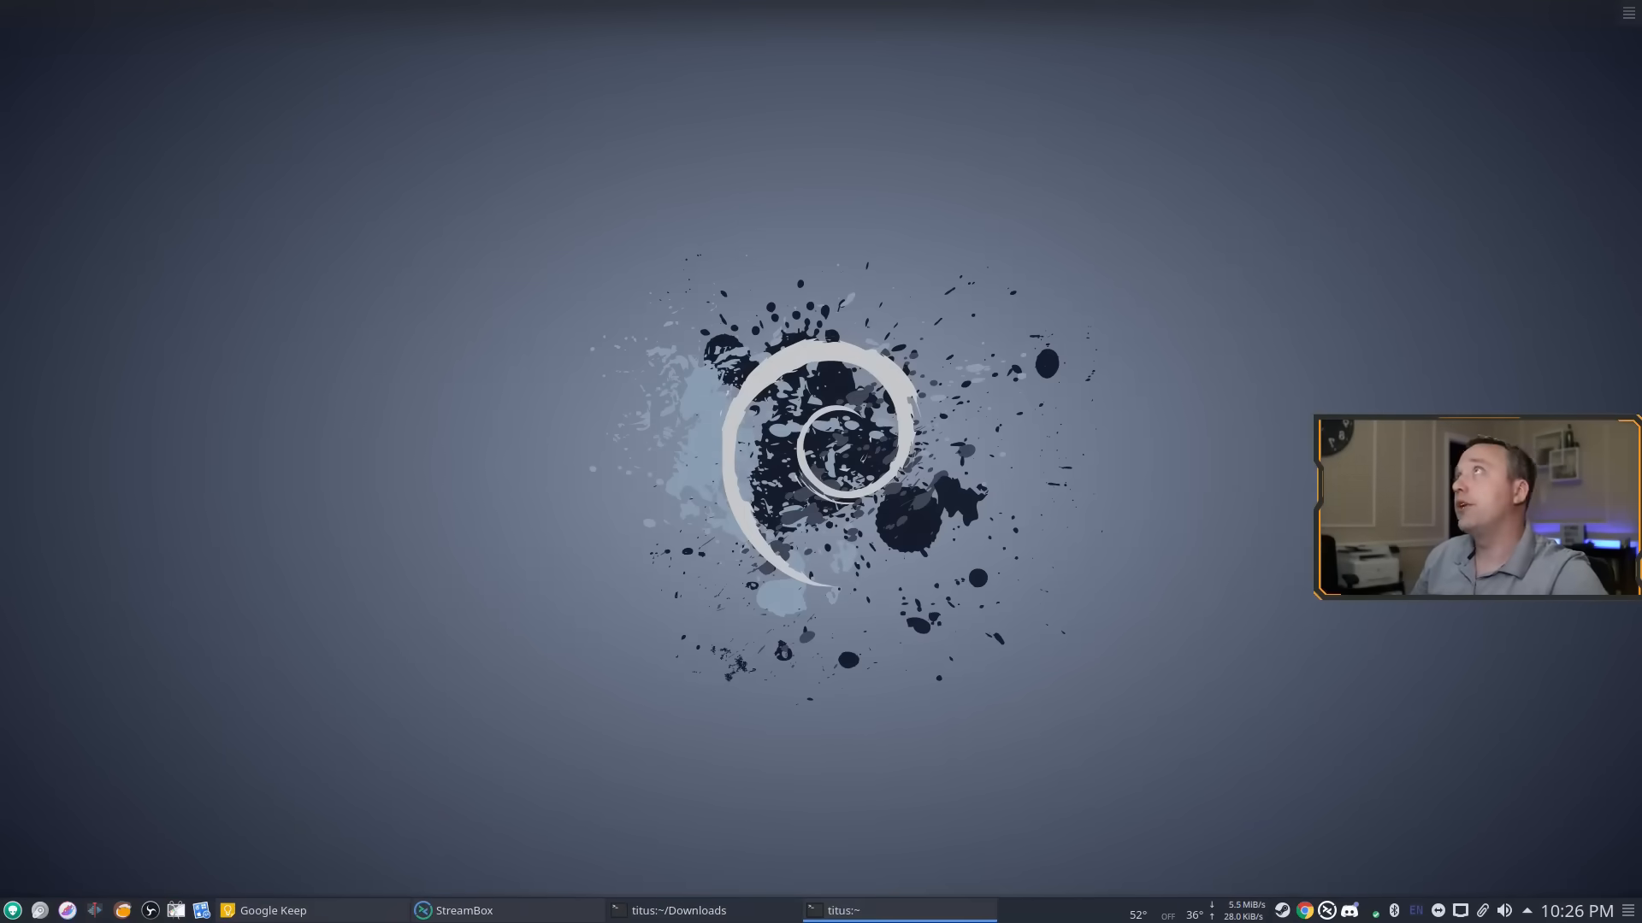
# - In the other terminal, list files and make hplip-3.19.5.run executable with chmod +x
pyautogui.click(896, 910)
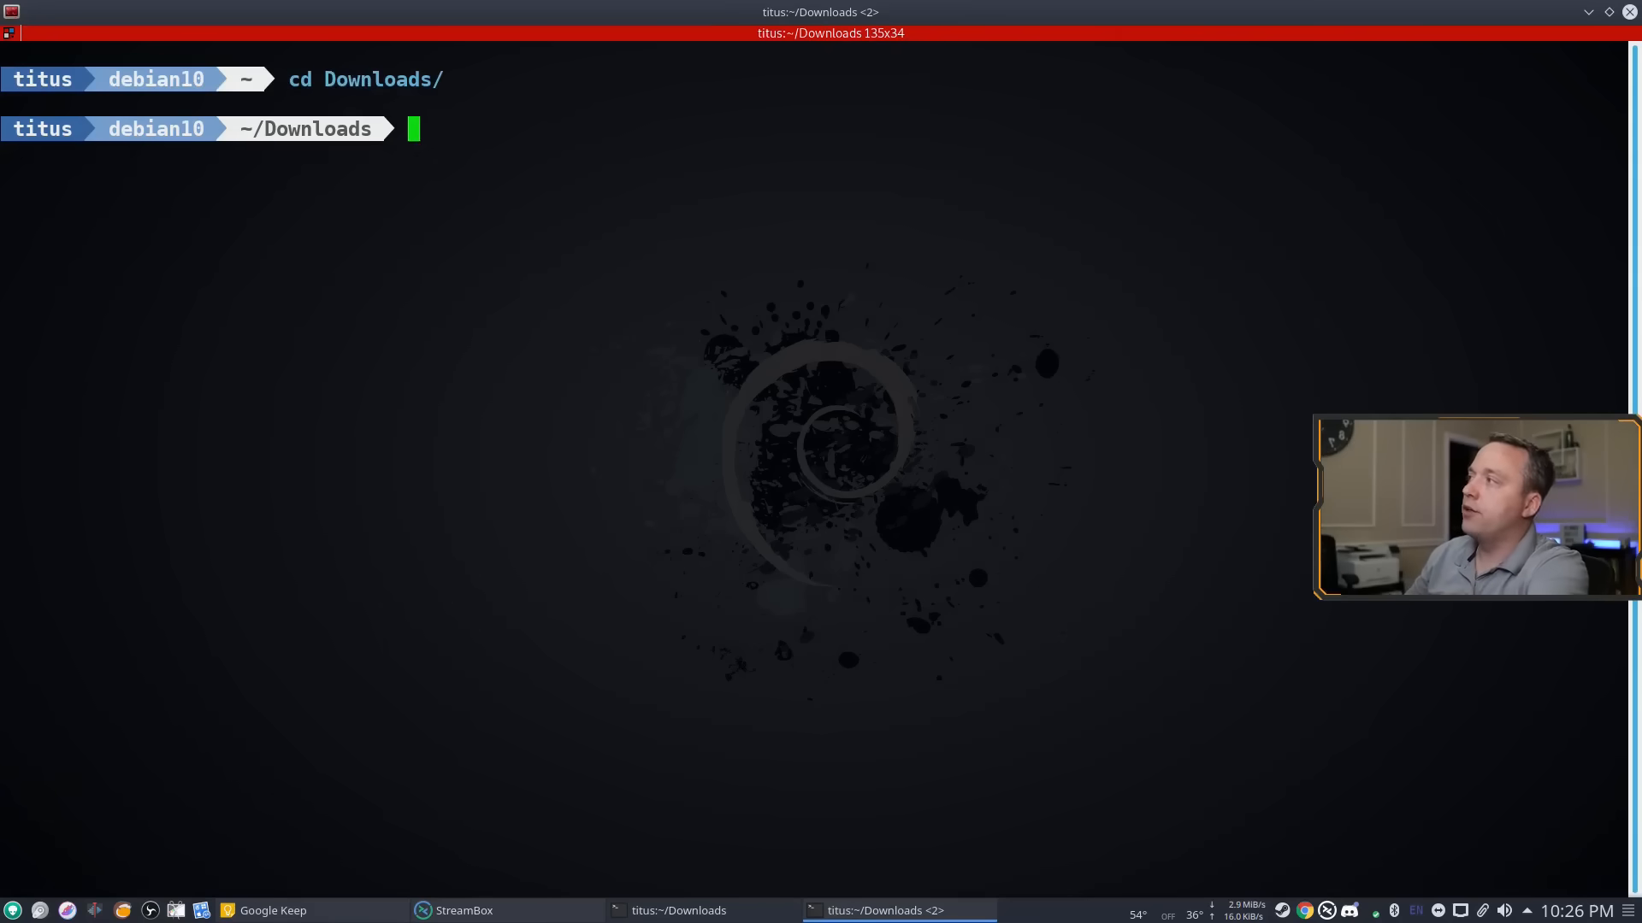
pyautogui.write('ll')
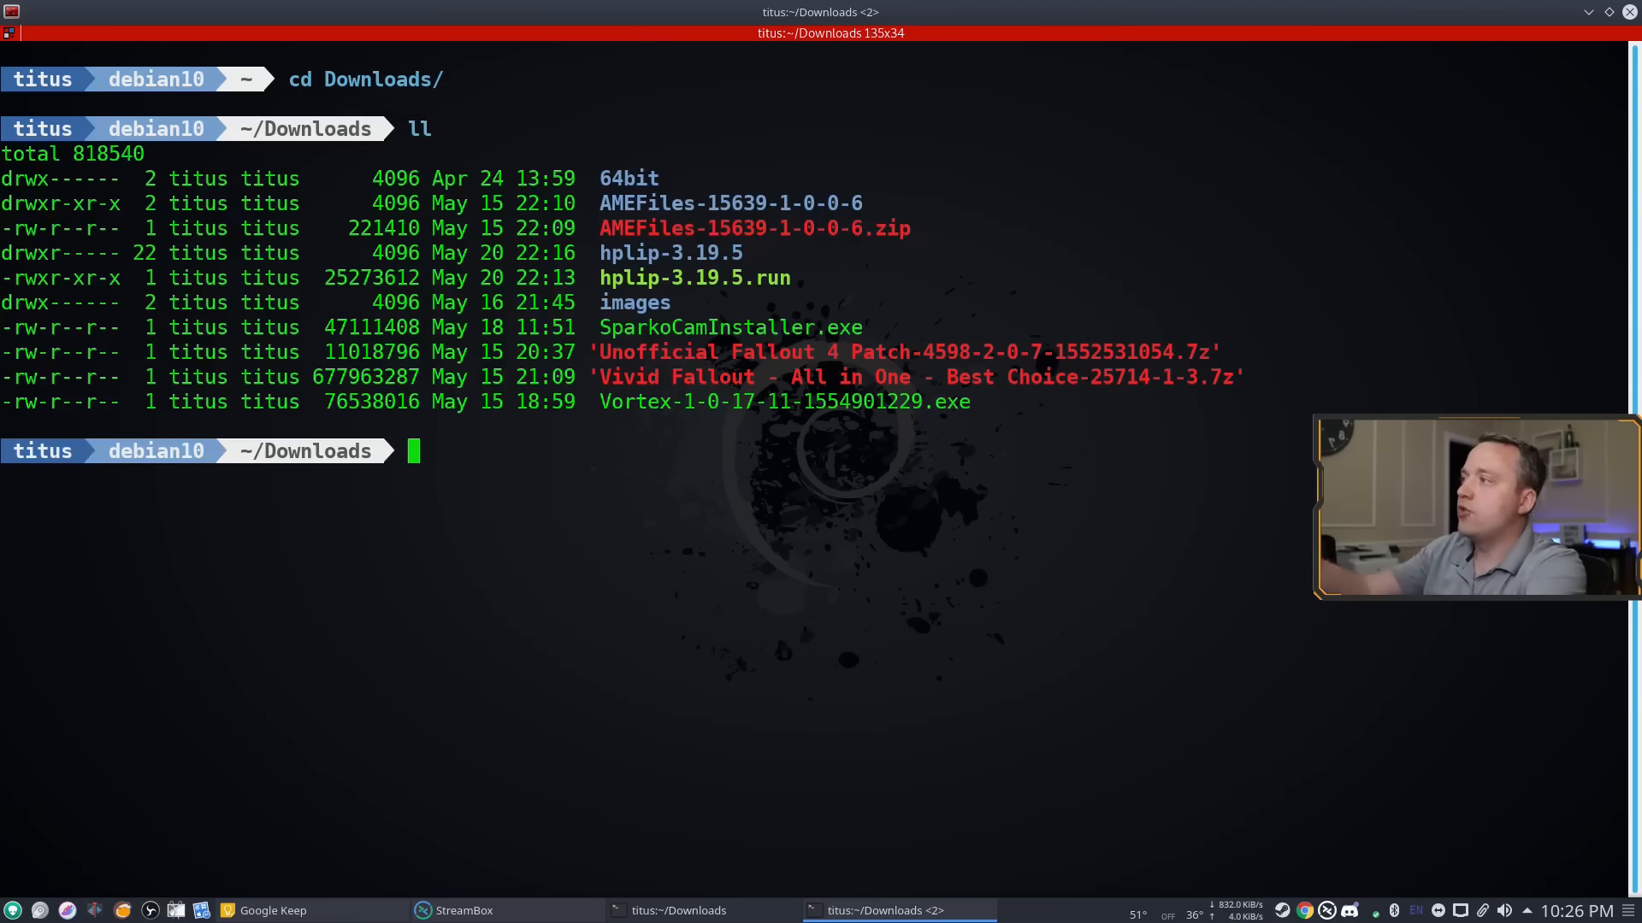
pyautogui.write('ch')
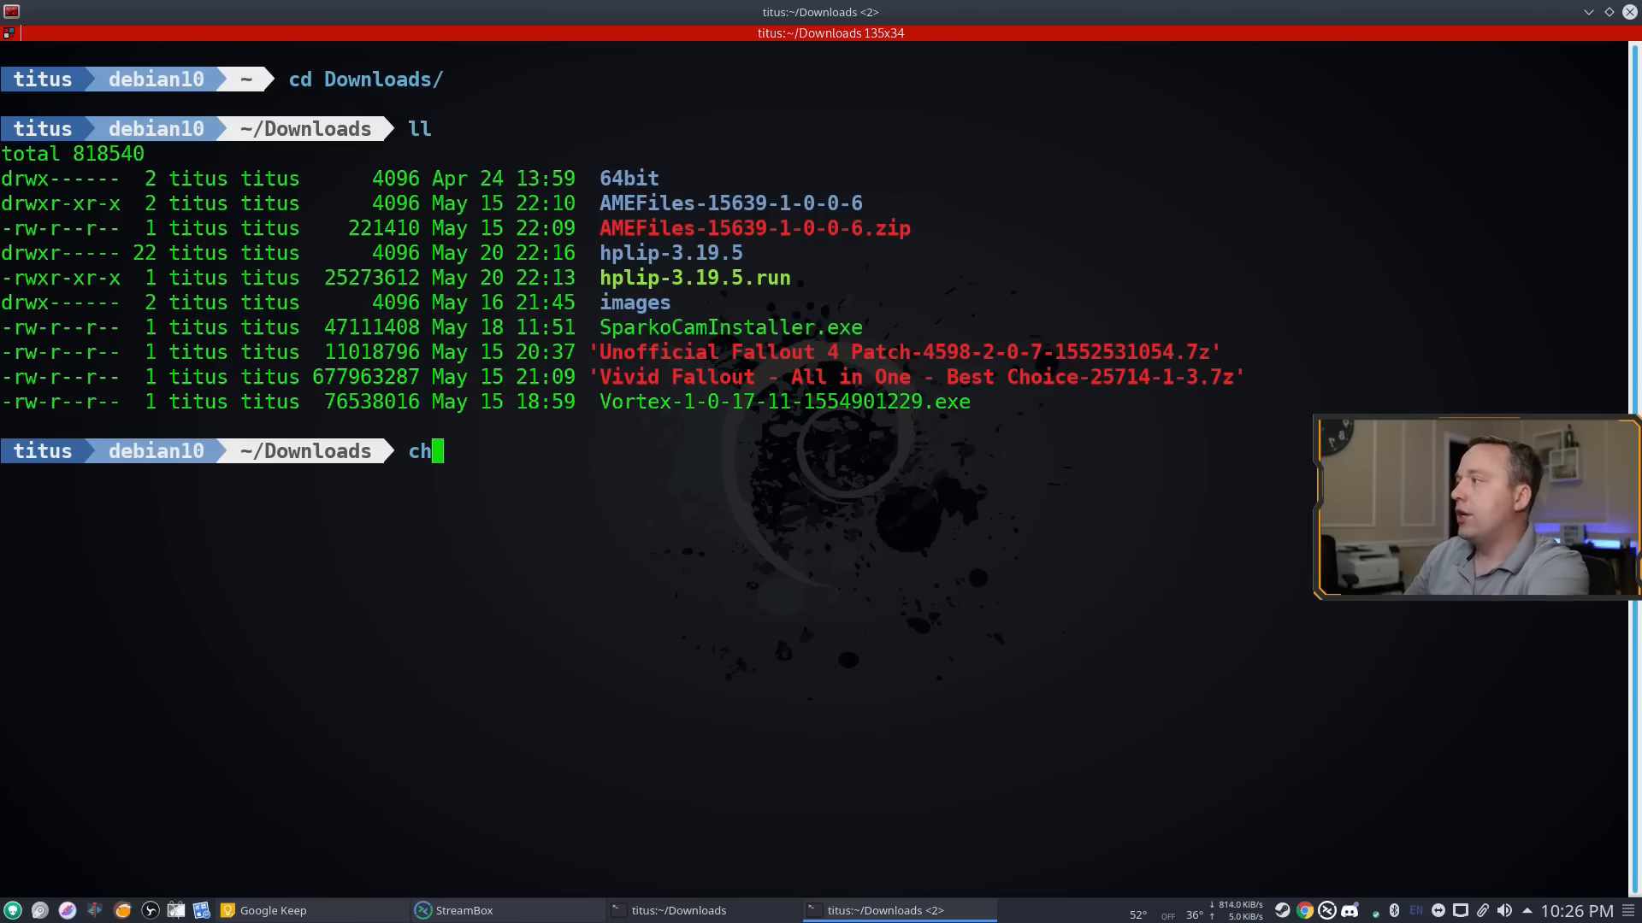
pyautogui.write('mod +x')
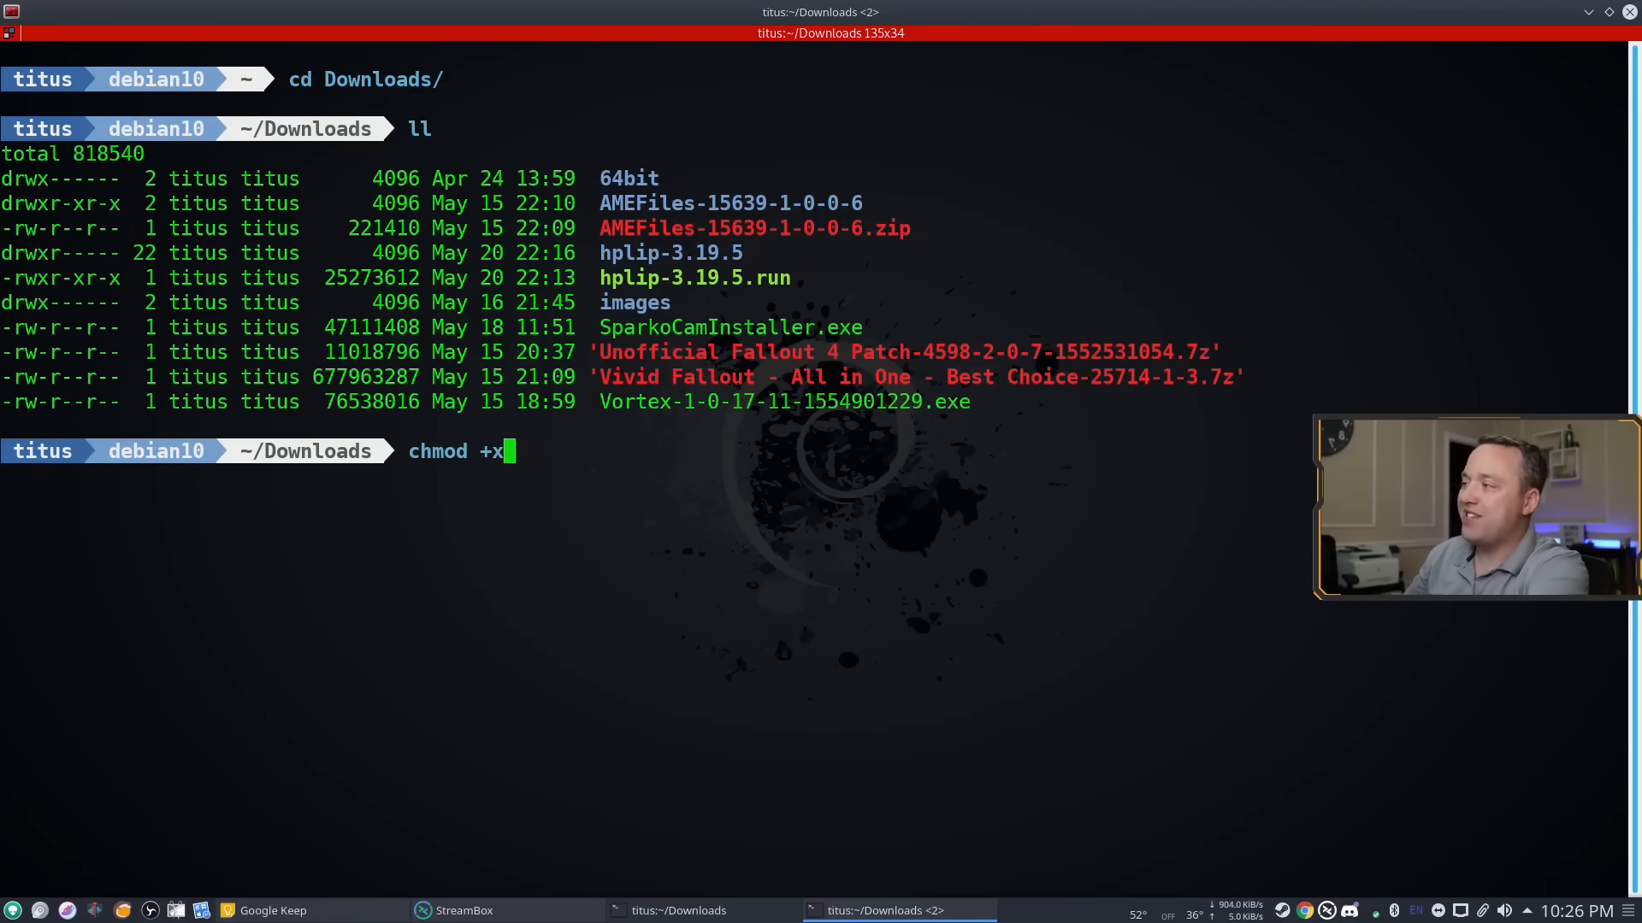
pyautogui.write('hplip-3.19.5.run')
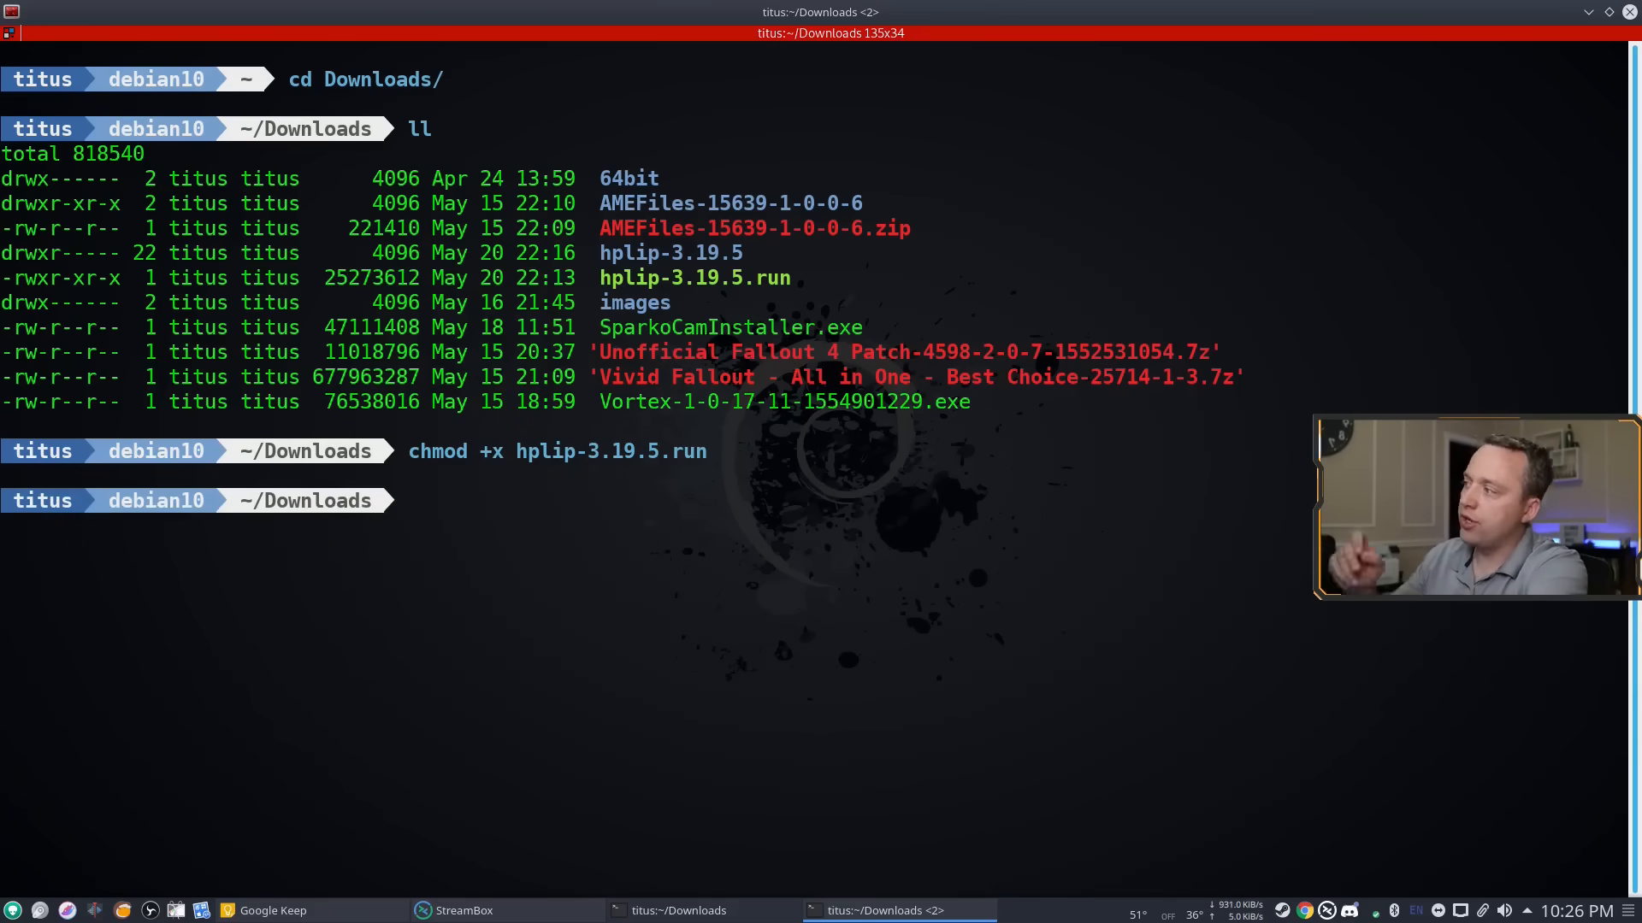
# - Run ./hplip-3.19.5.run and continue past the unsupported-Debian warning
pyautogui.write('./')
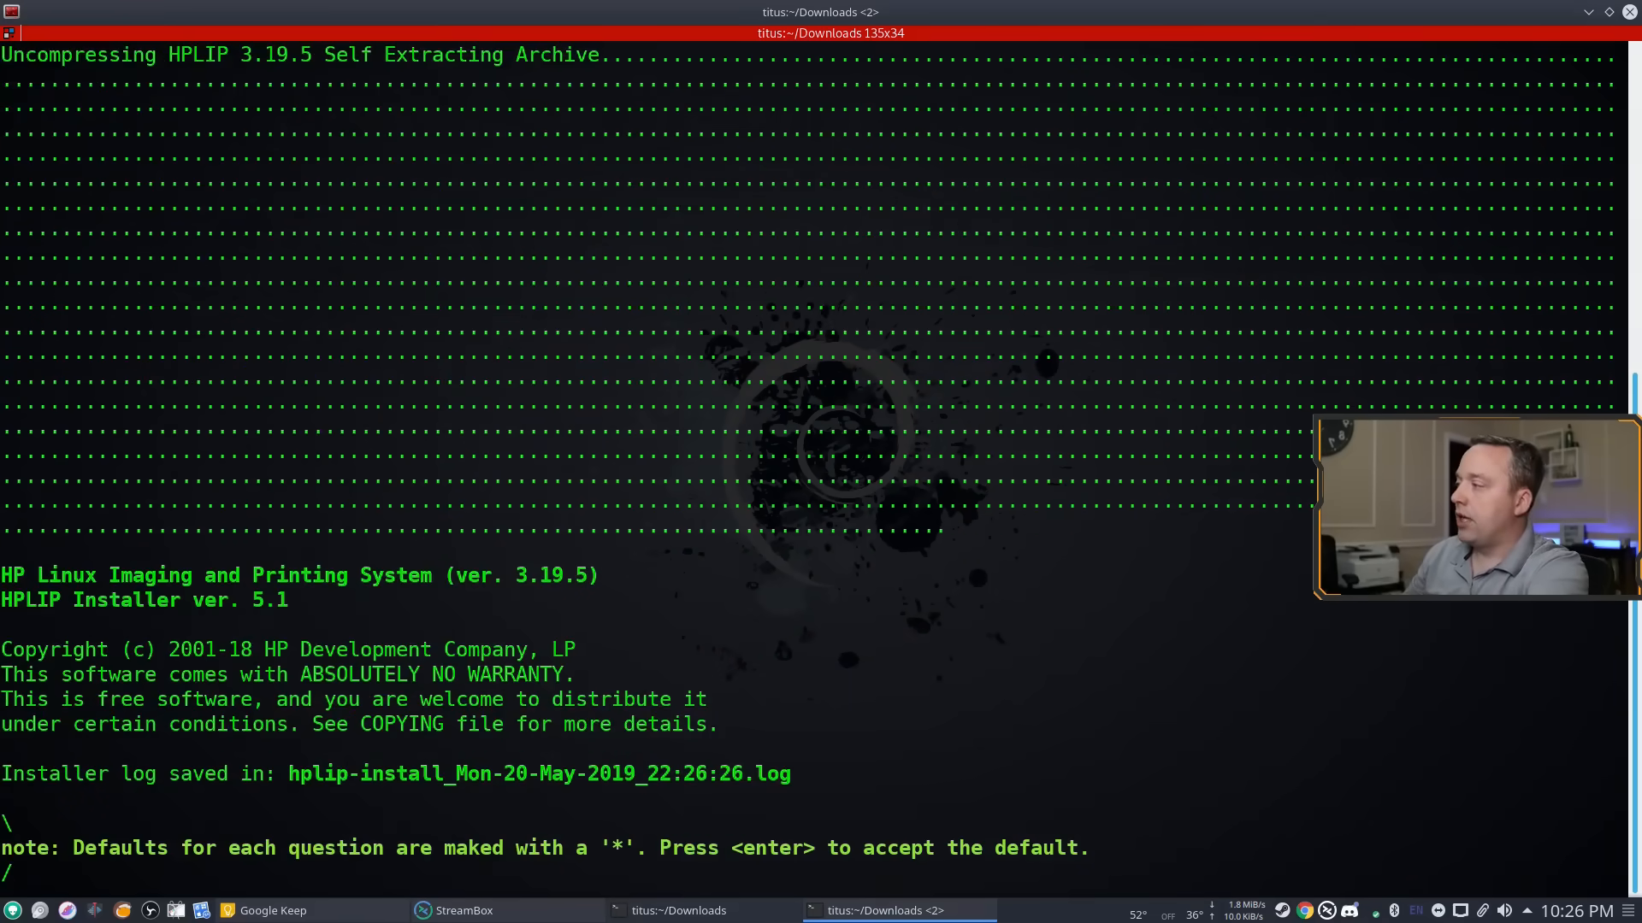
pyautogui.press('enter')
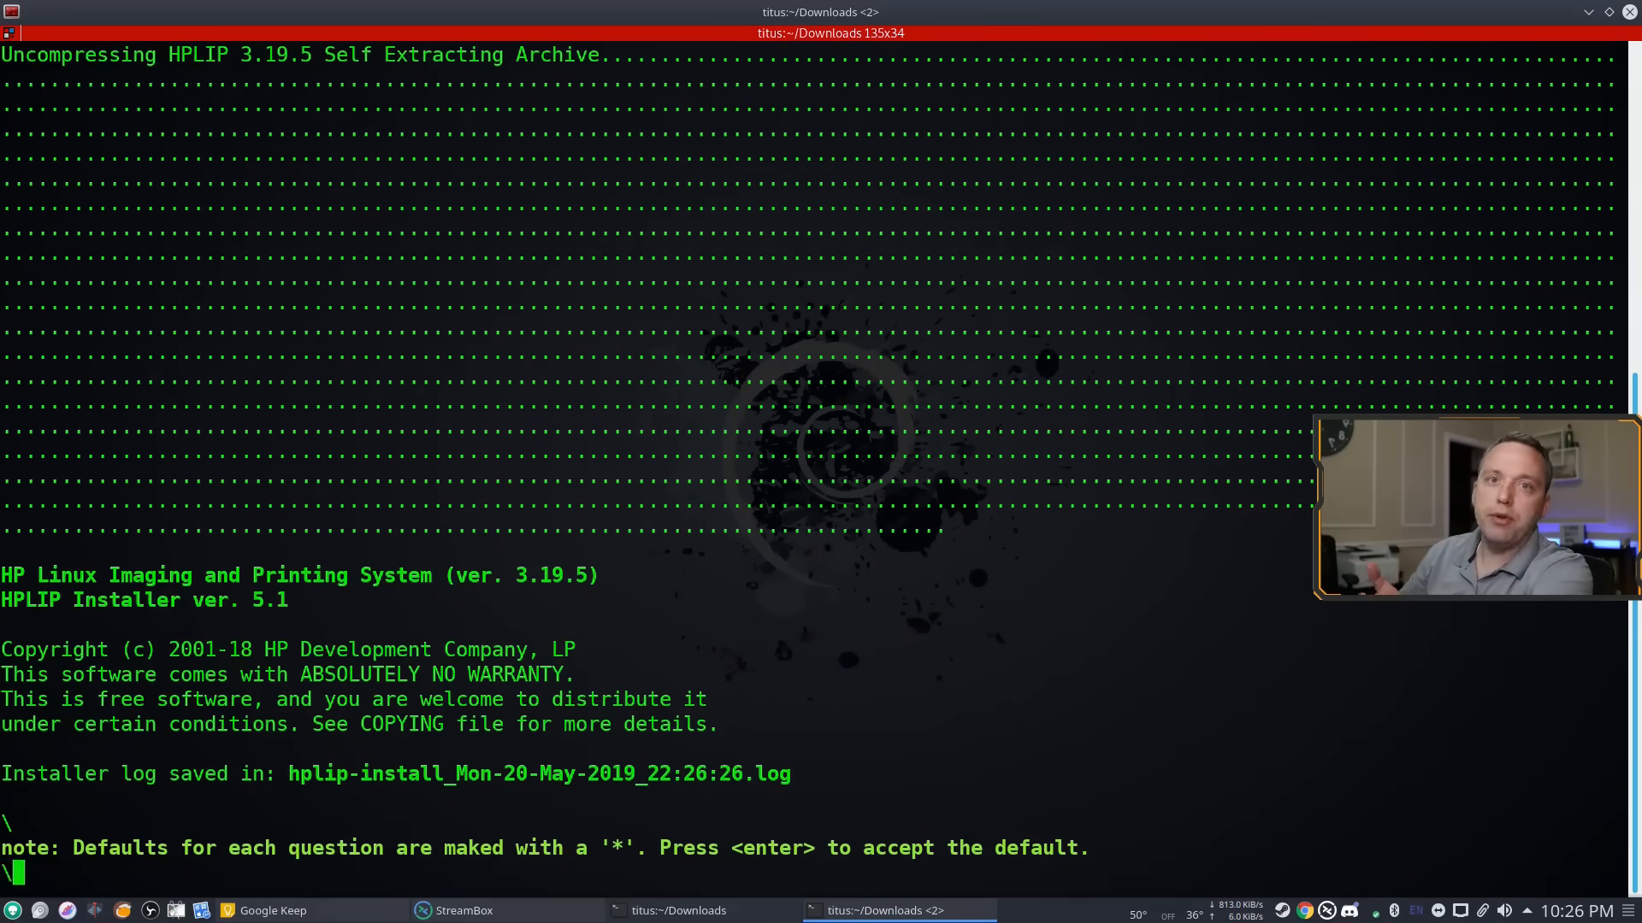
pyautogui.press('enter')
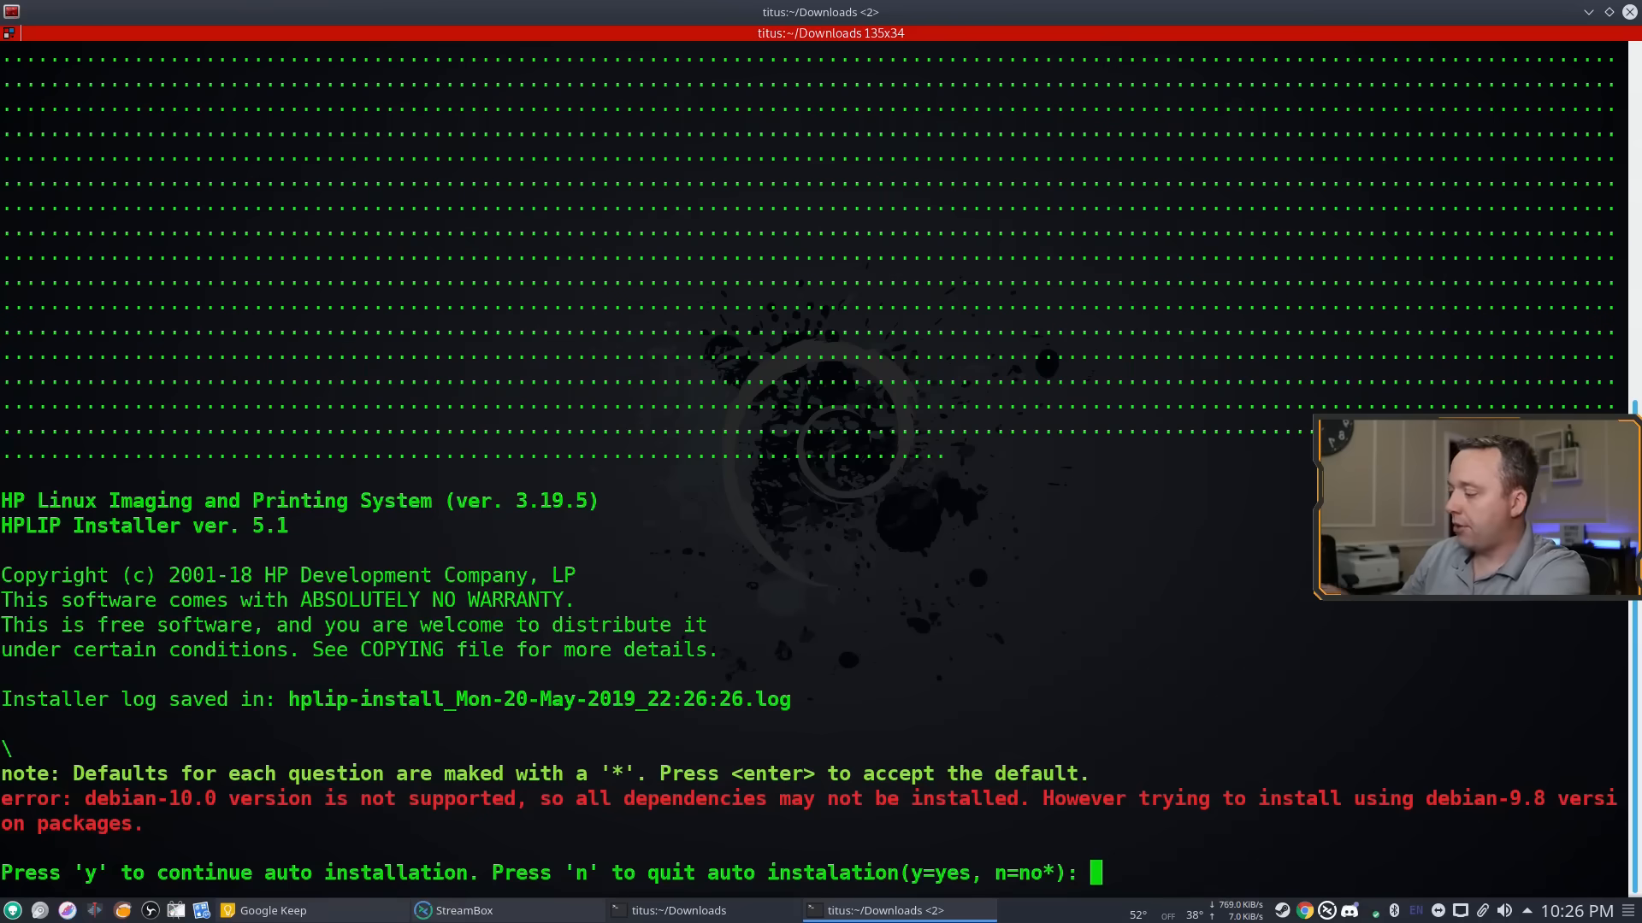
pyautogui.write('y')
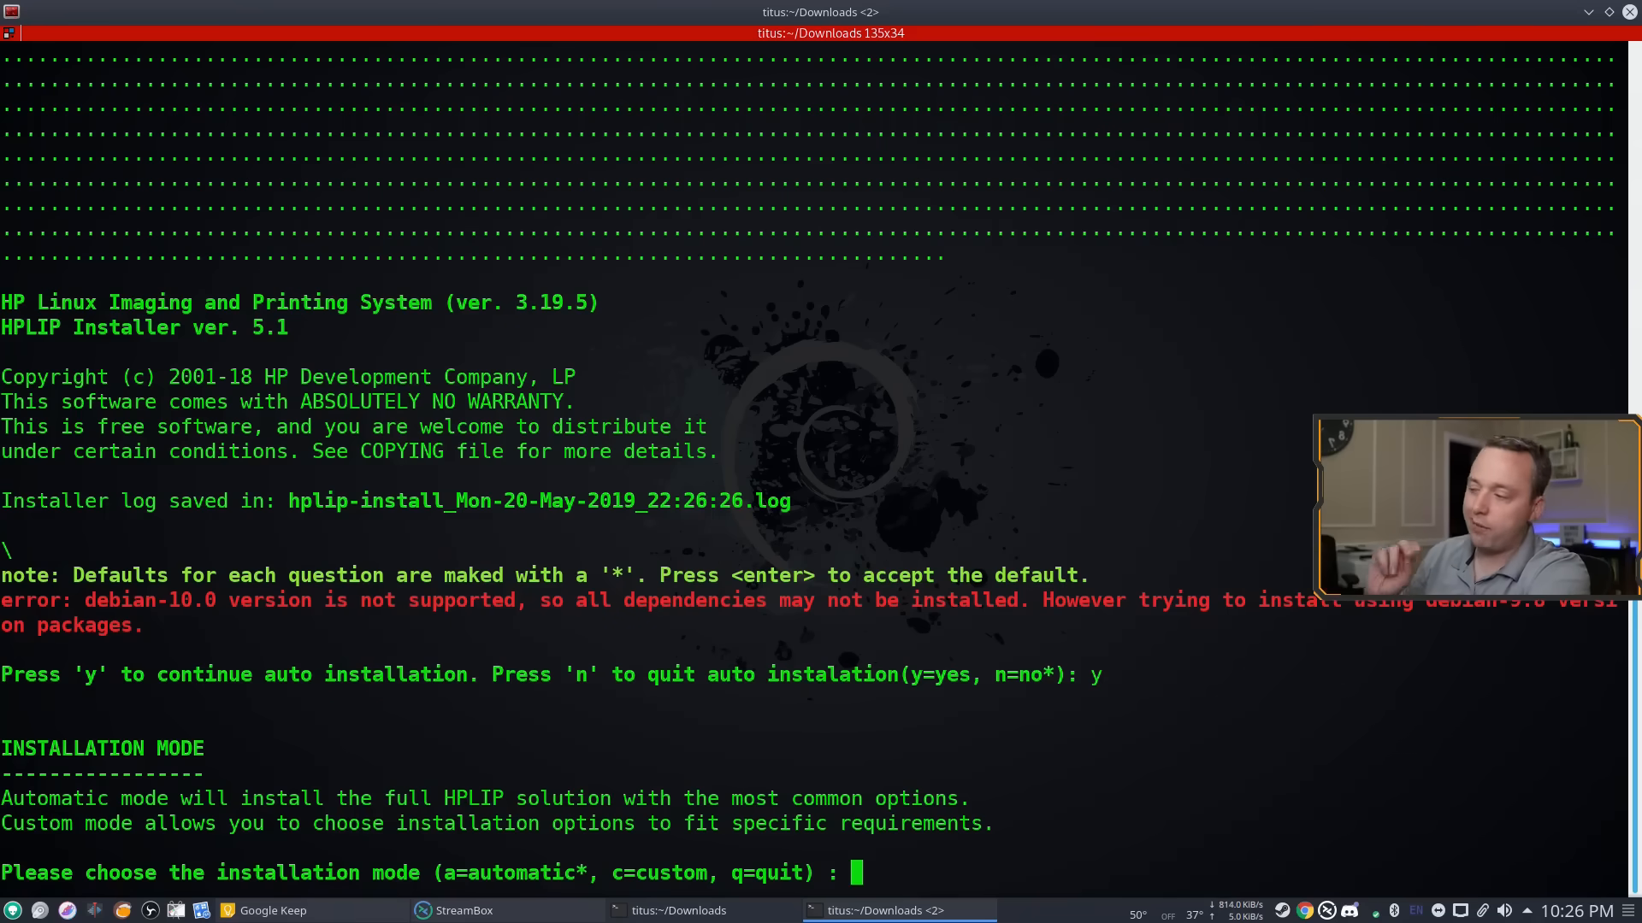
# - Choose custom installation mode and confirm Debian 10.0 as the distro
pyautogui.write('c')
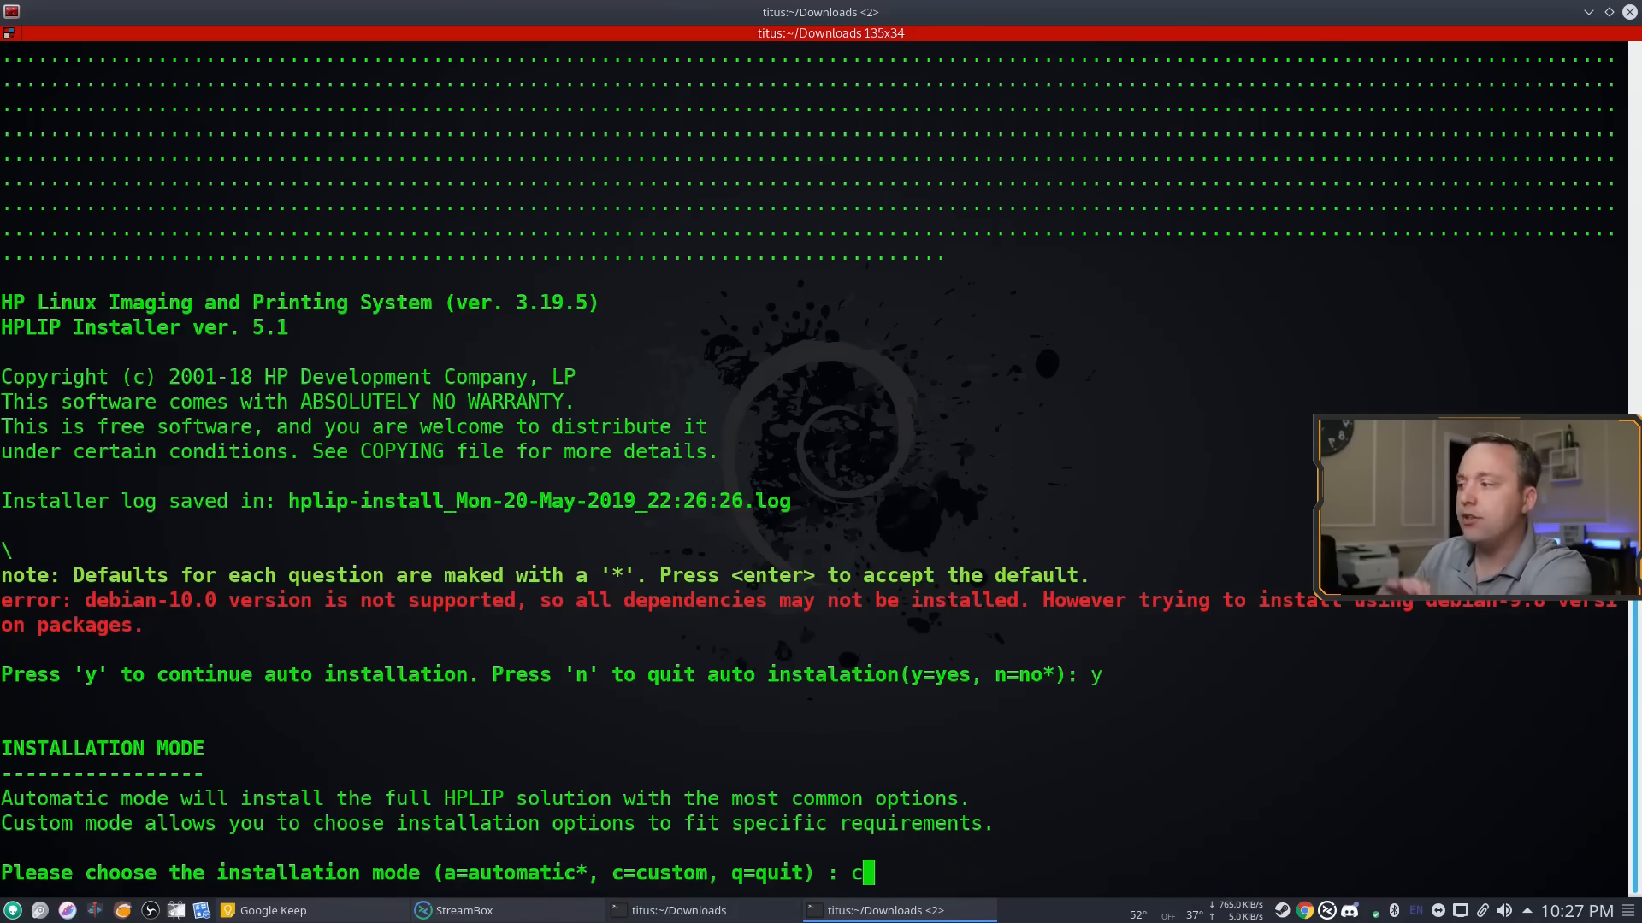
pyautogui.press('enter')
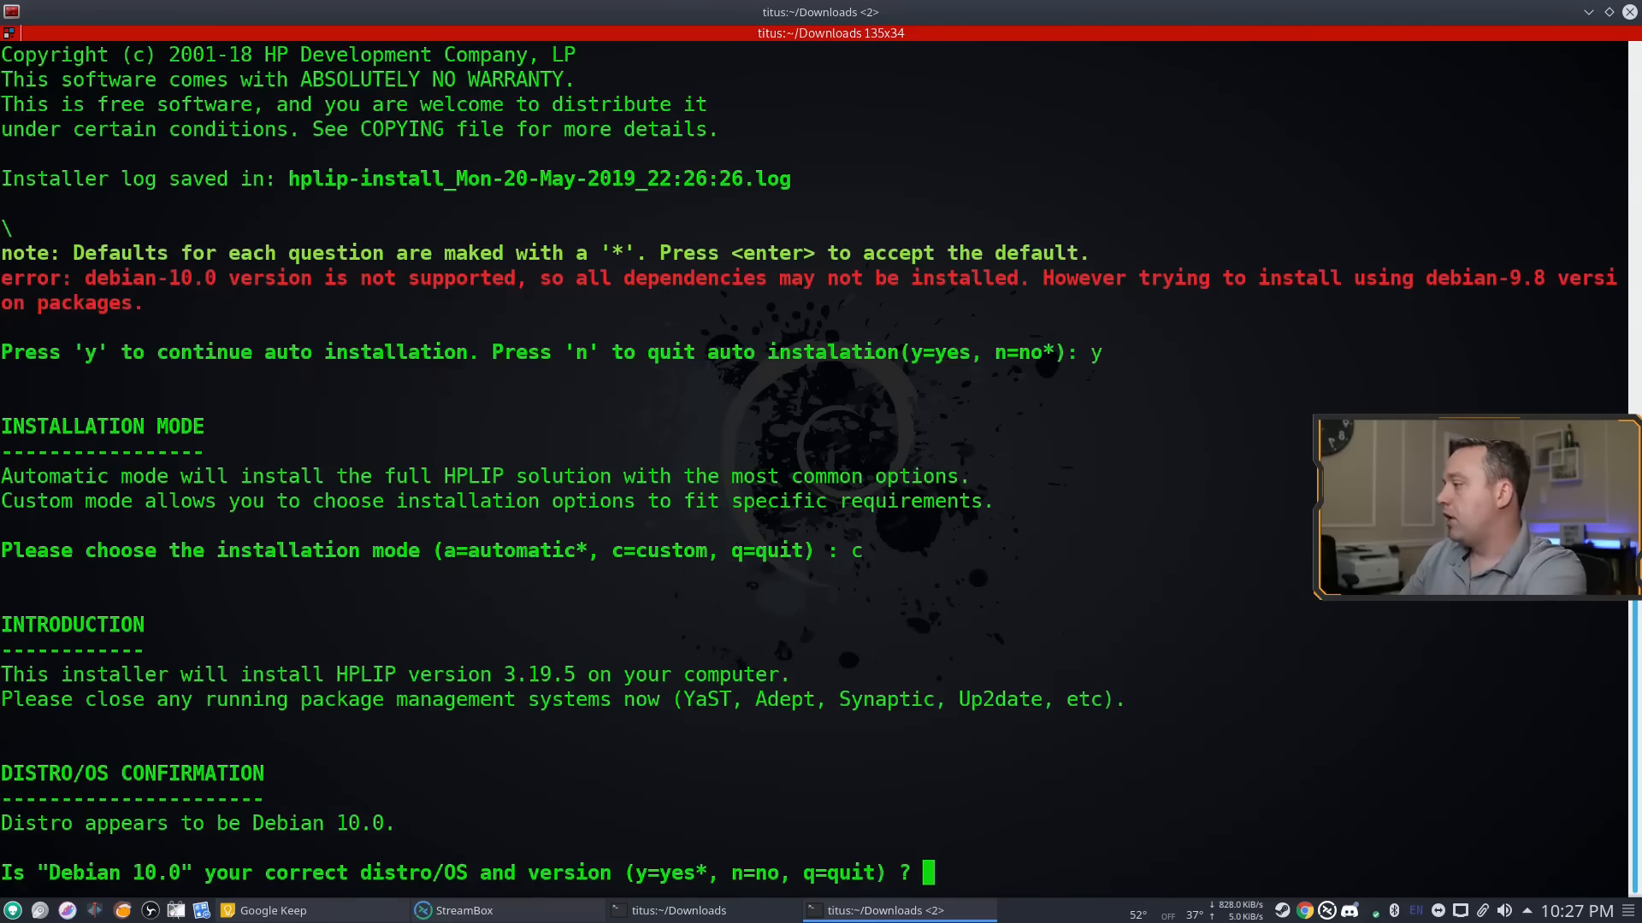
pyautogui.write('y')
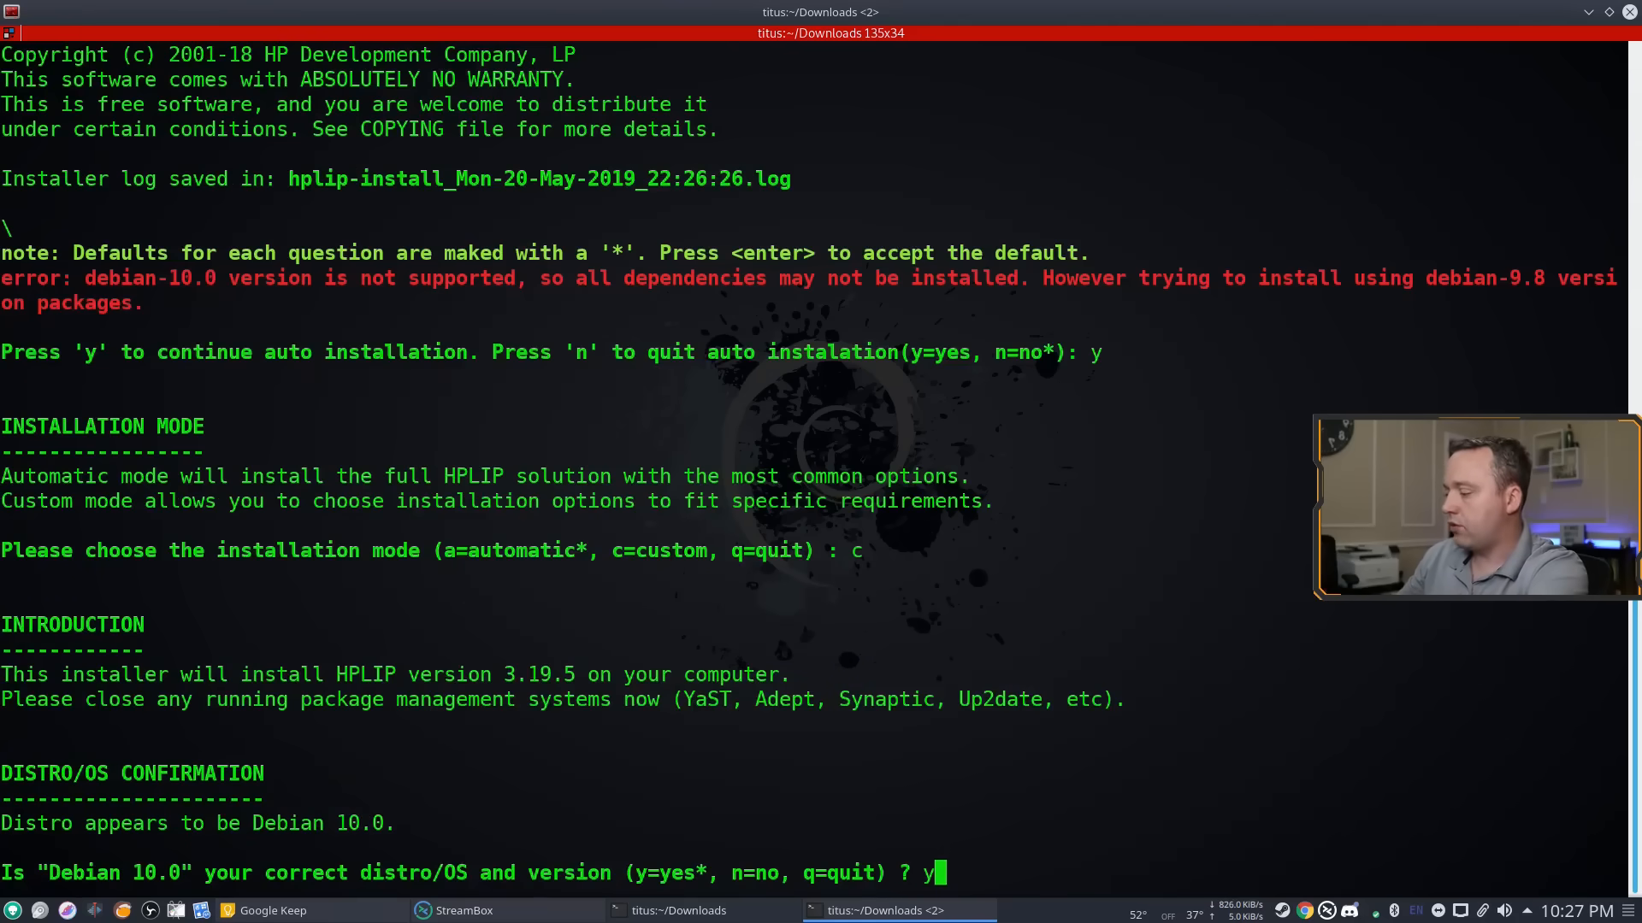
pyautogui.press('enter')
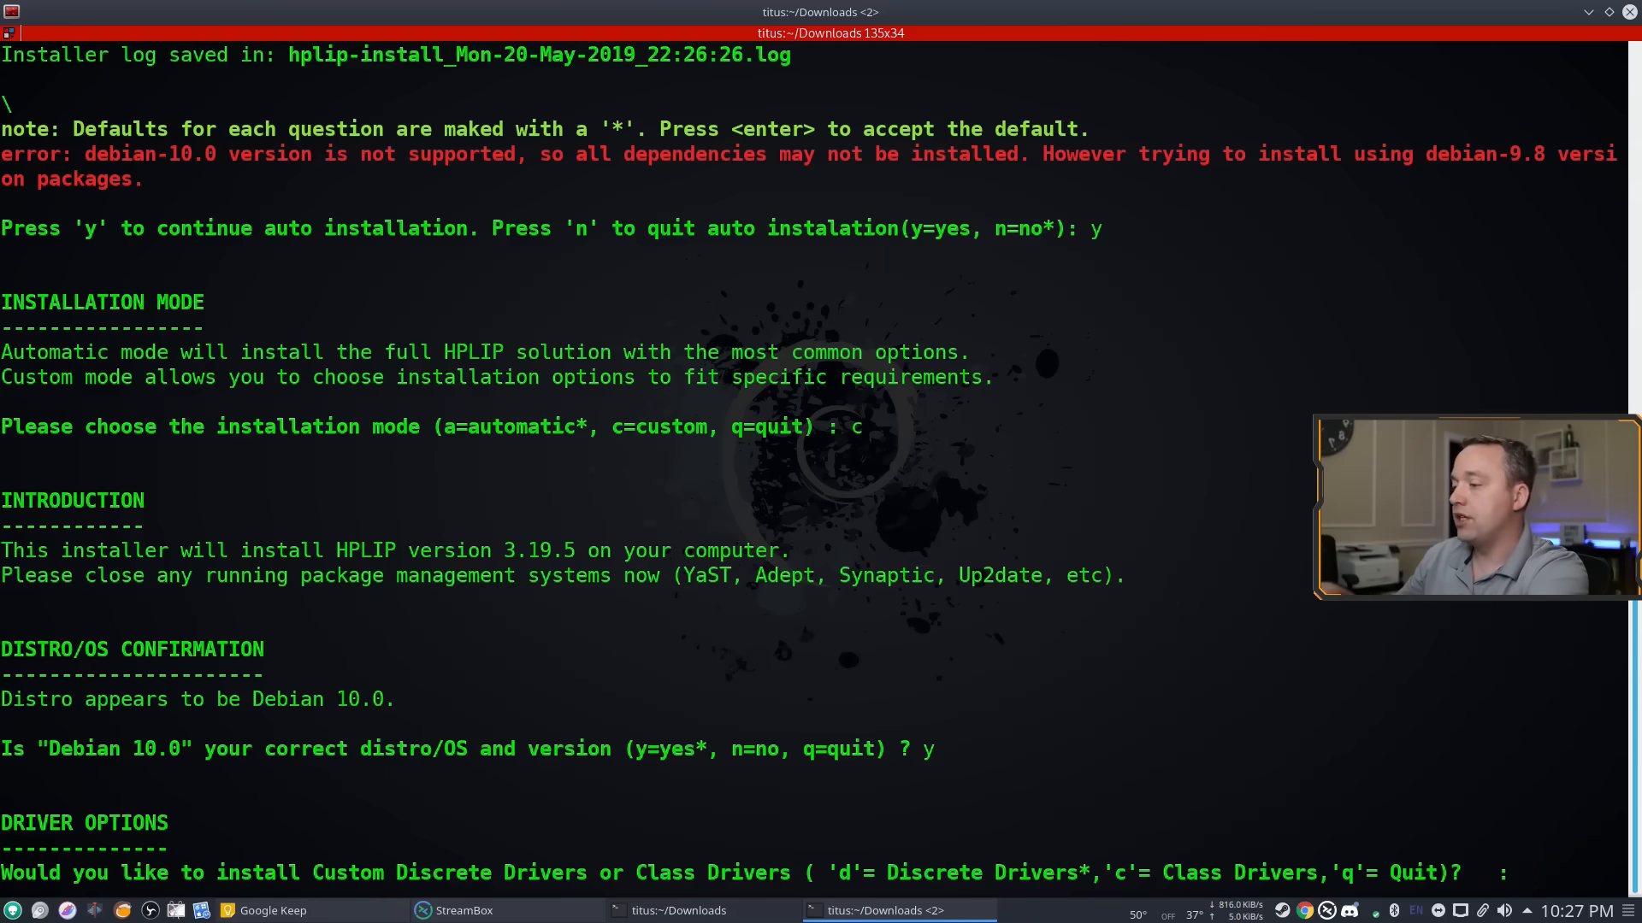
# - Pick discrete drivers, enable network, Qt5 GUI, scanning and docs, and disable Qt4 and fax
pyautogui.write('d')
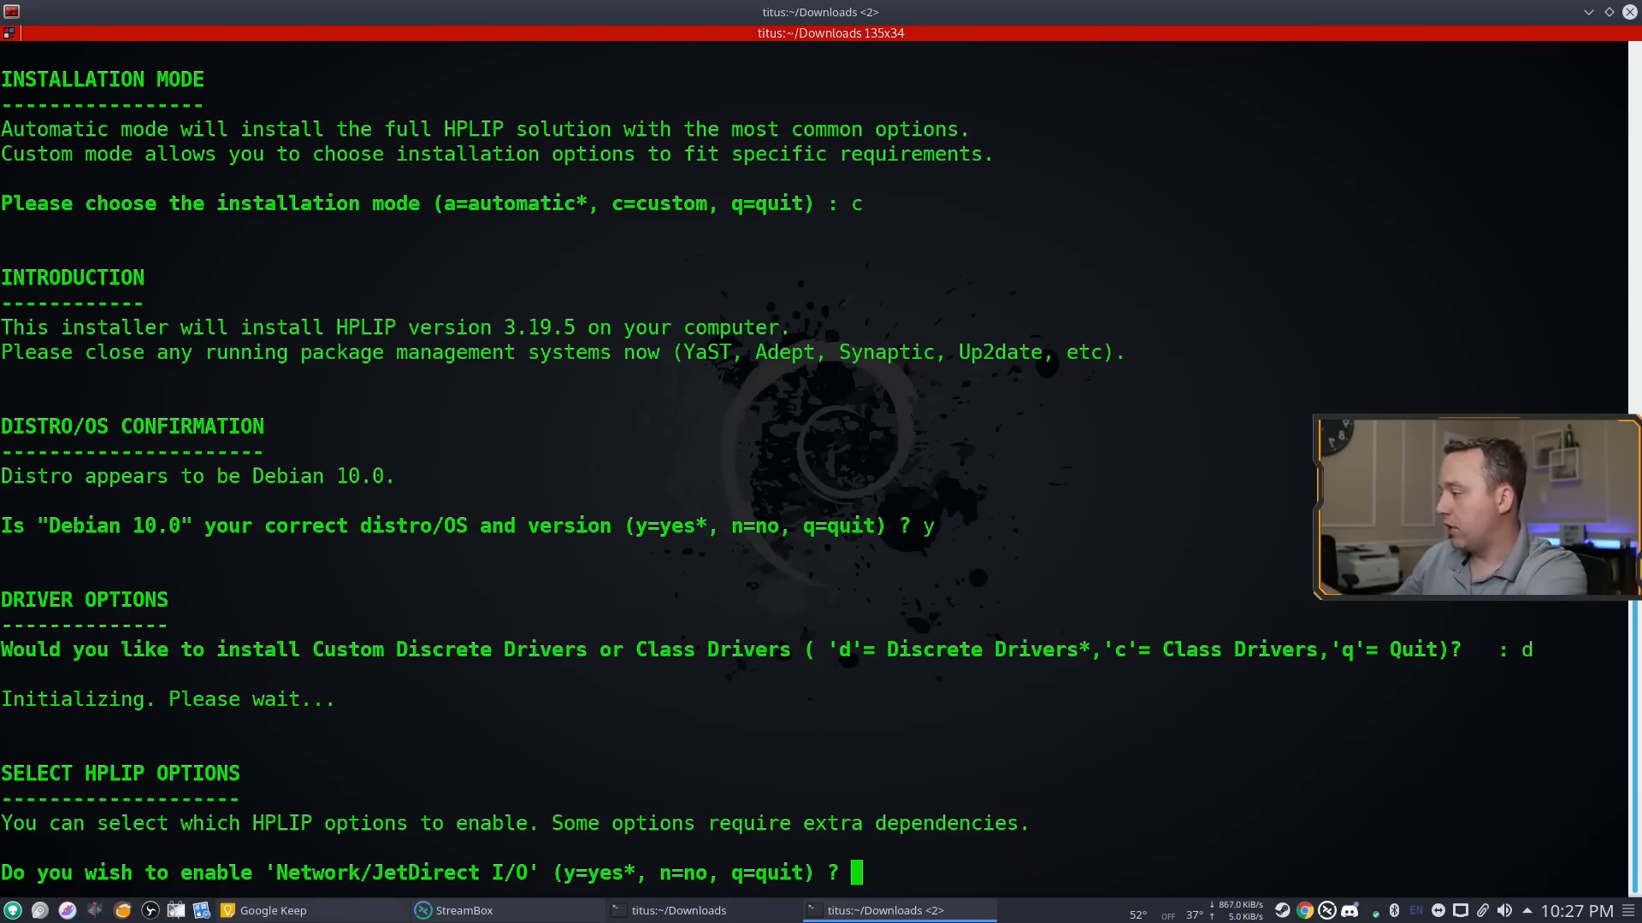
pyautogui.write('y')
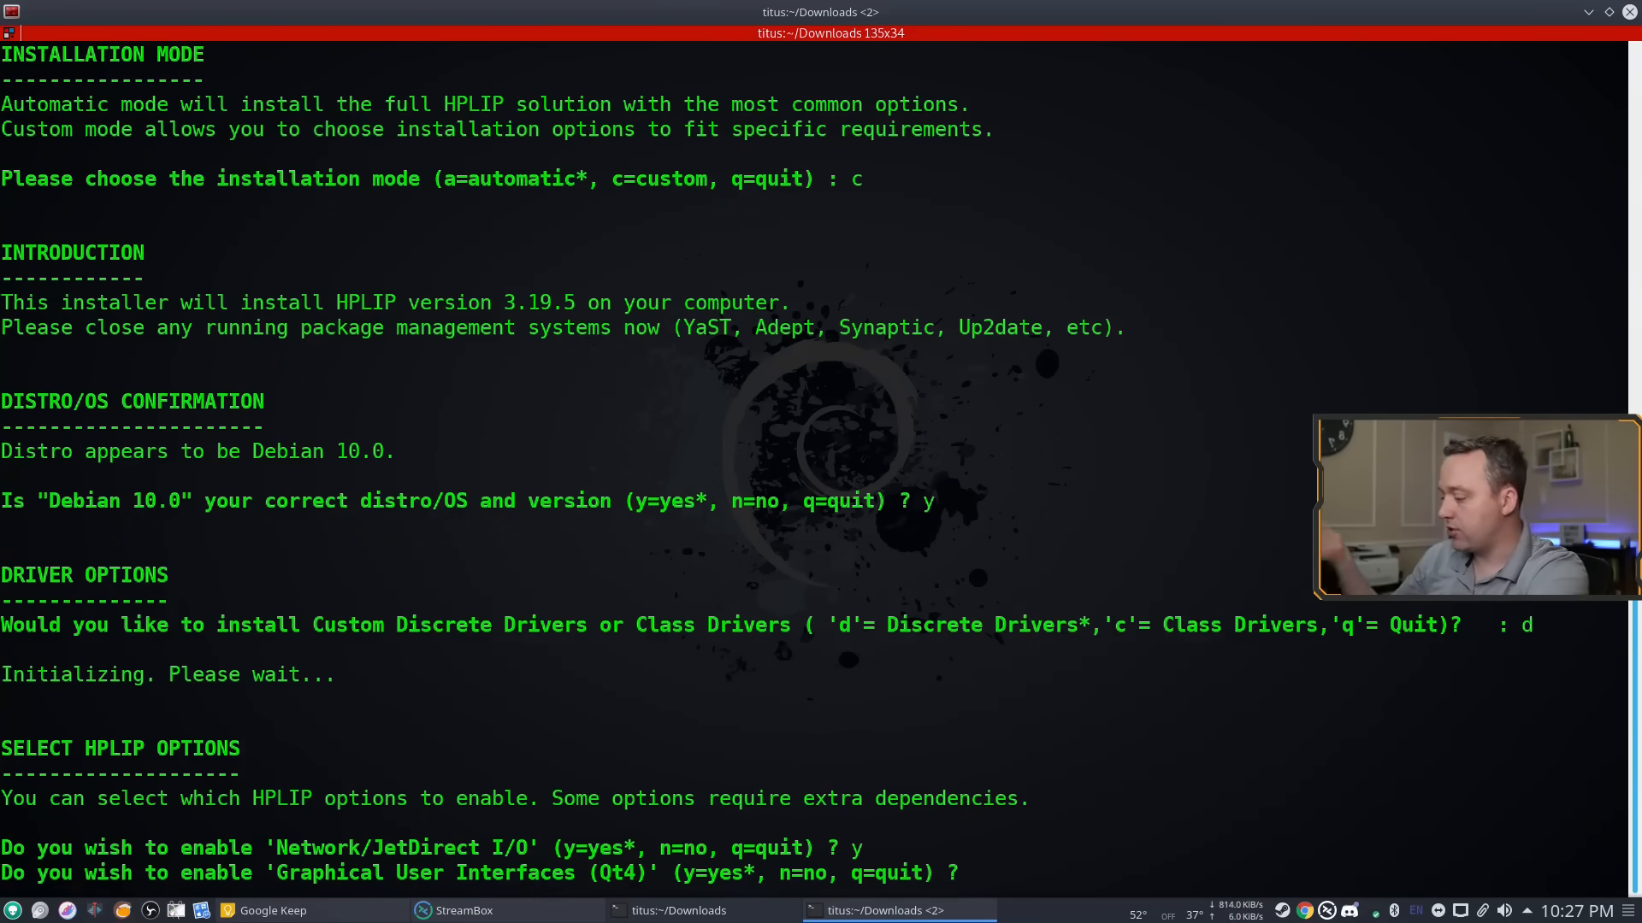
pyautogui.write('n')
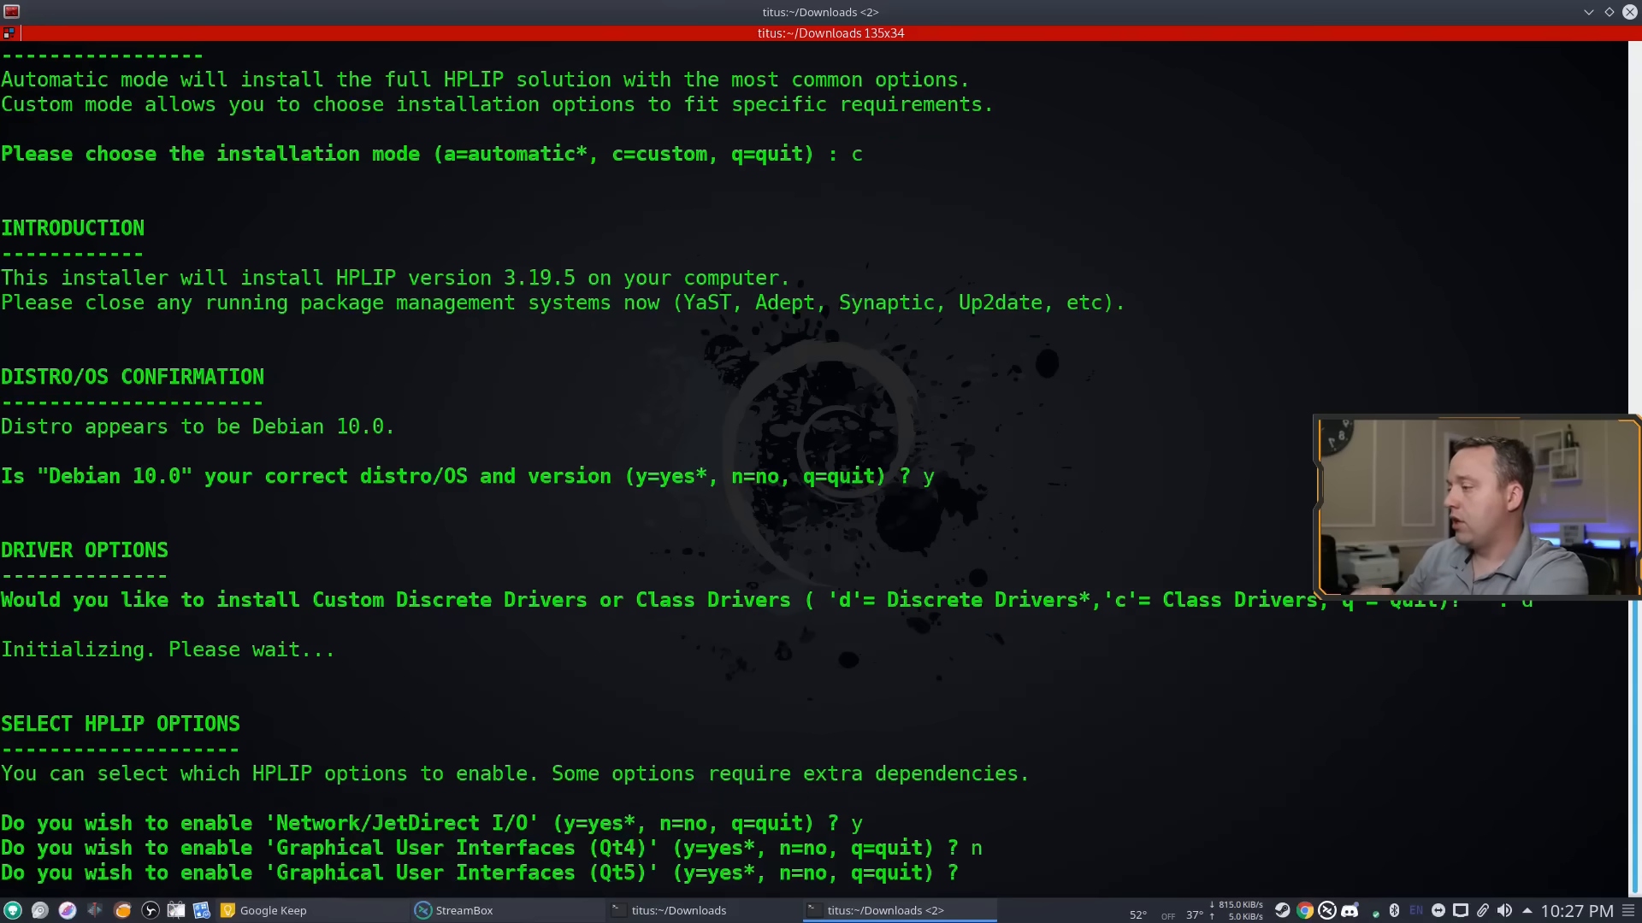
pyautogui.write('y')
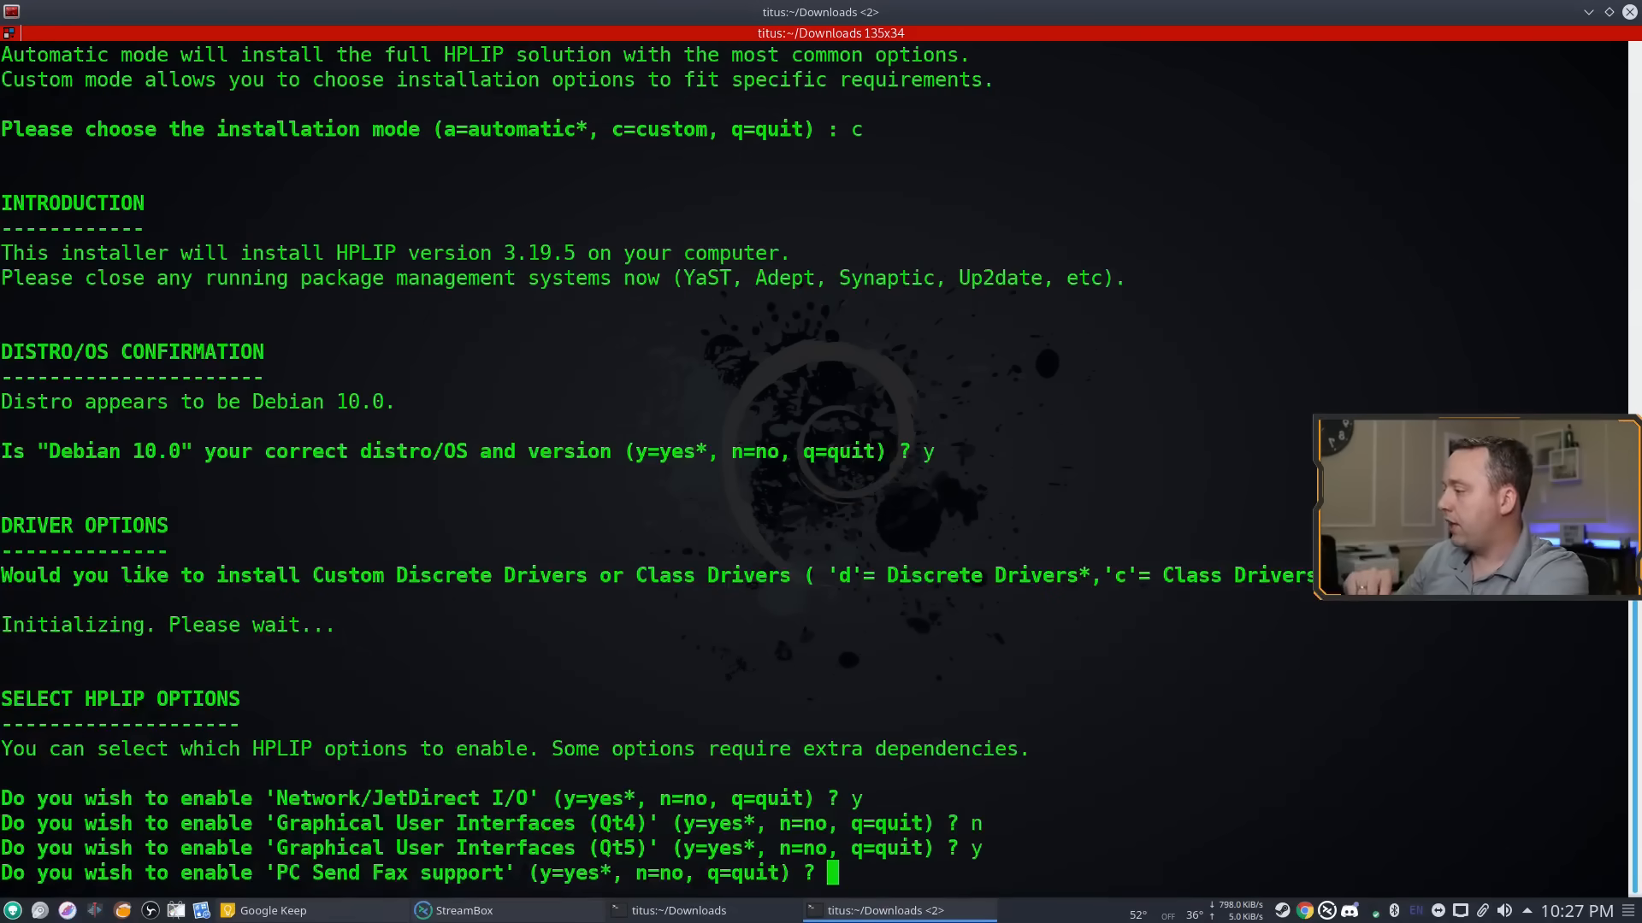
pyautogui.write('n')
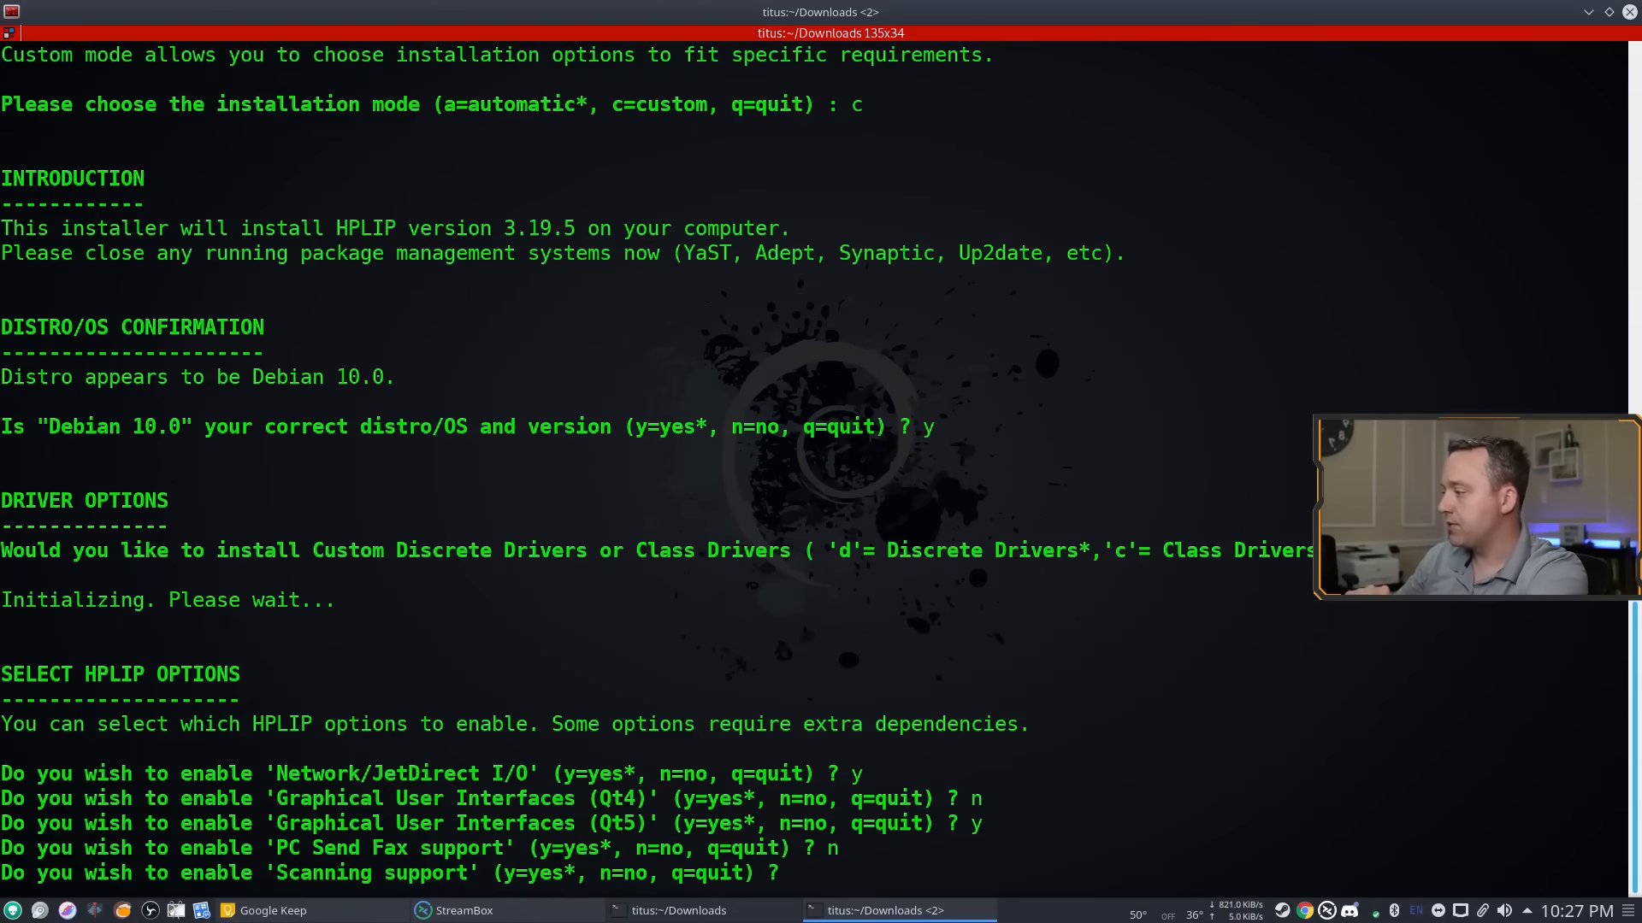
pyautogui.write('y')
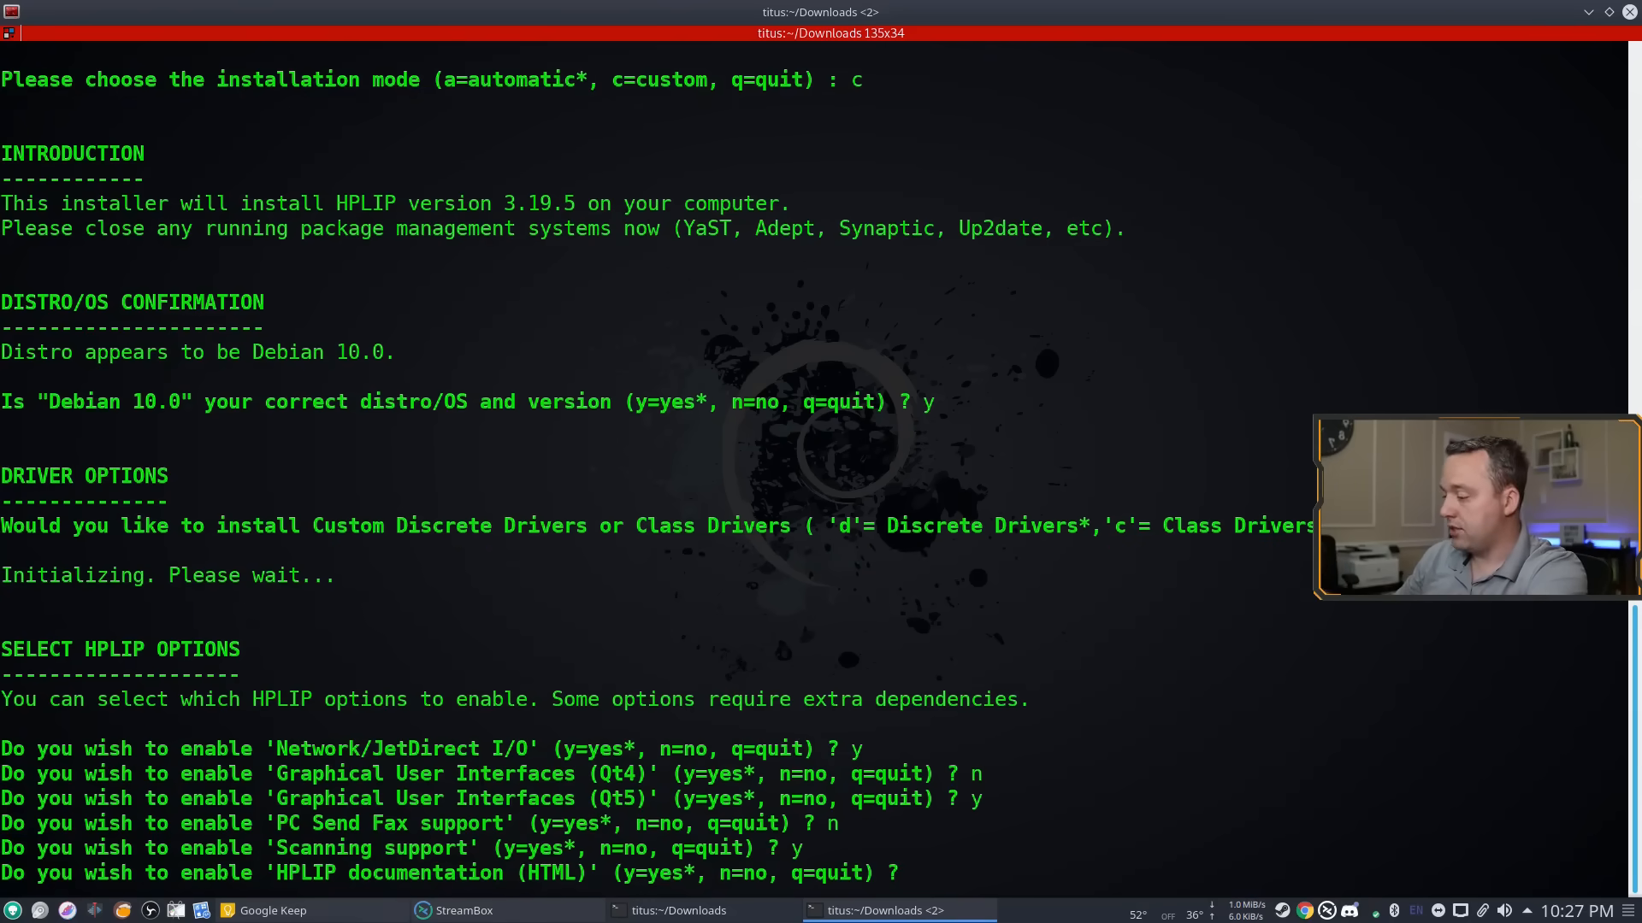
pyautogui.write('y')
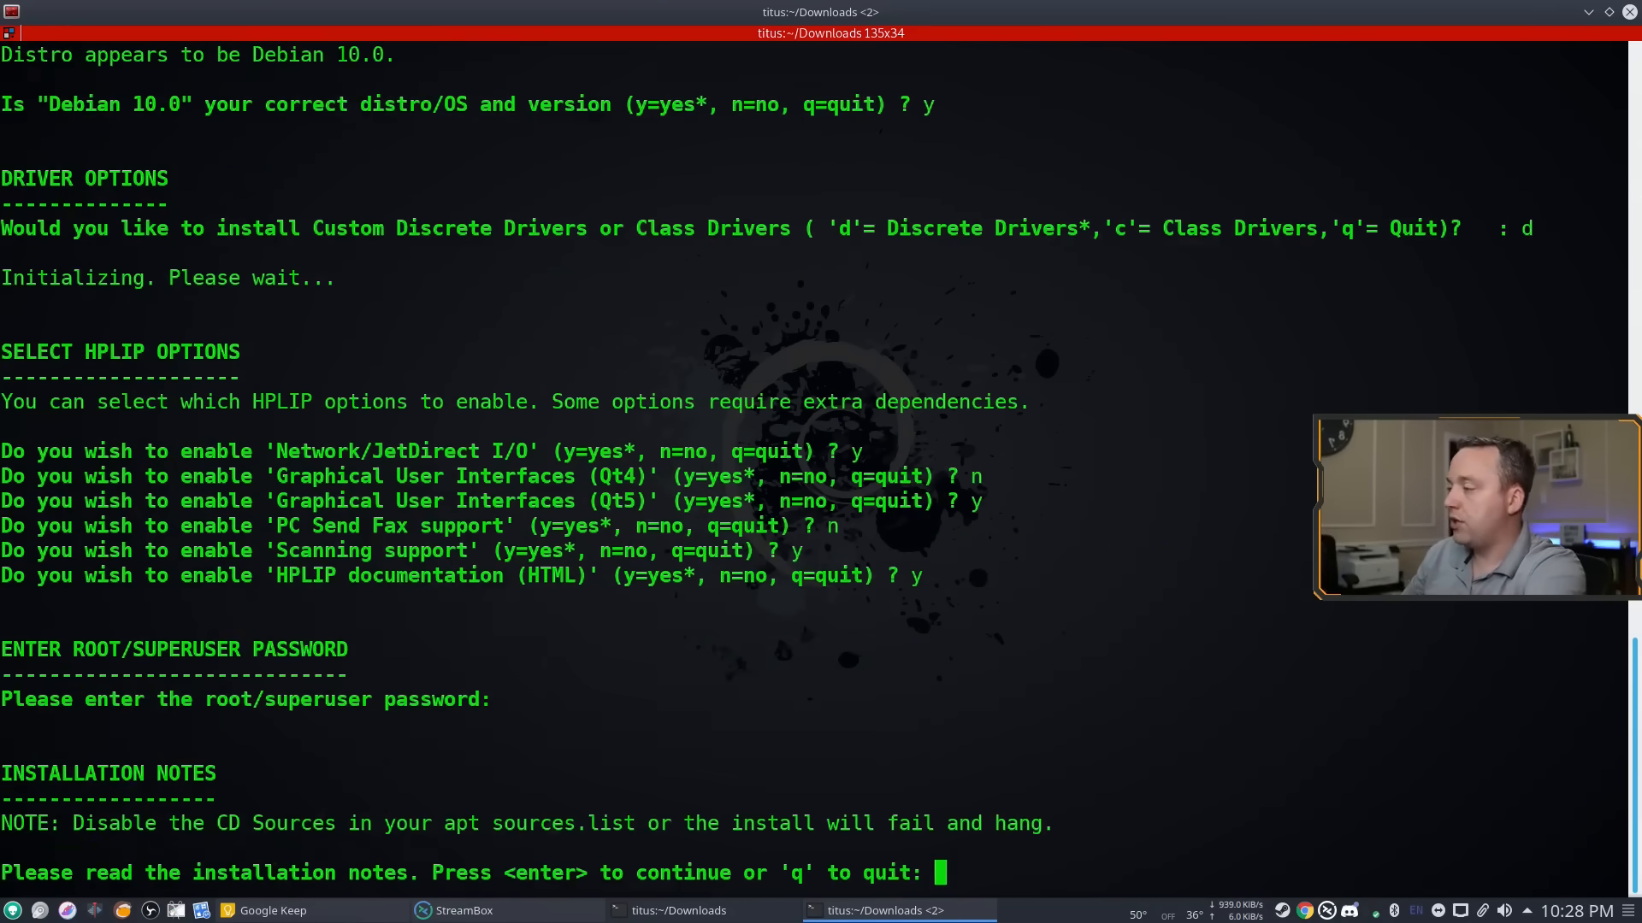
pyautogui.press('enter')
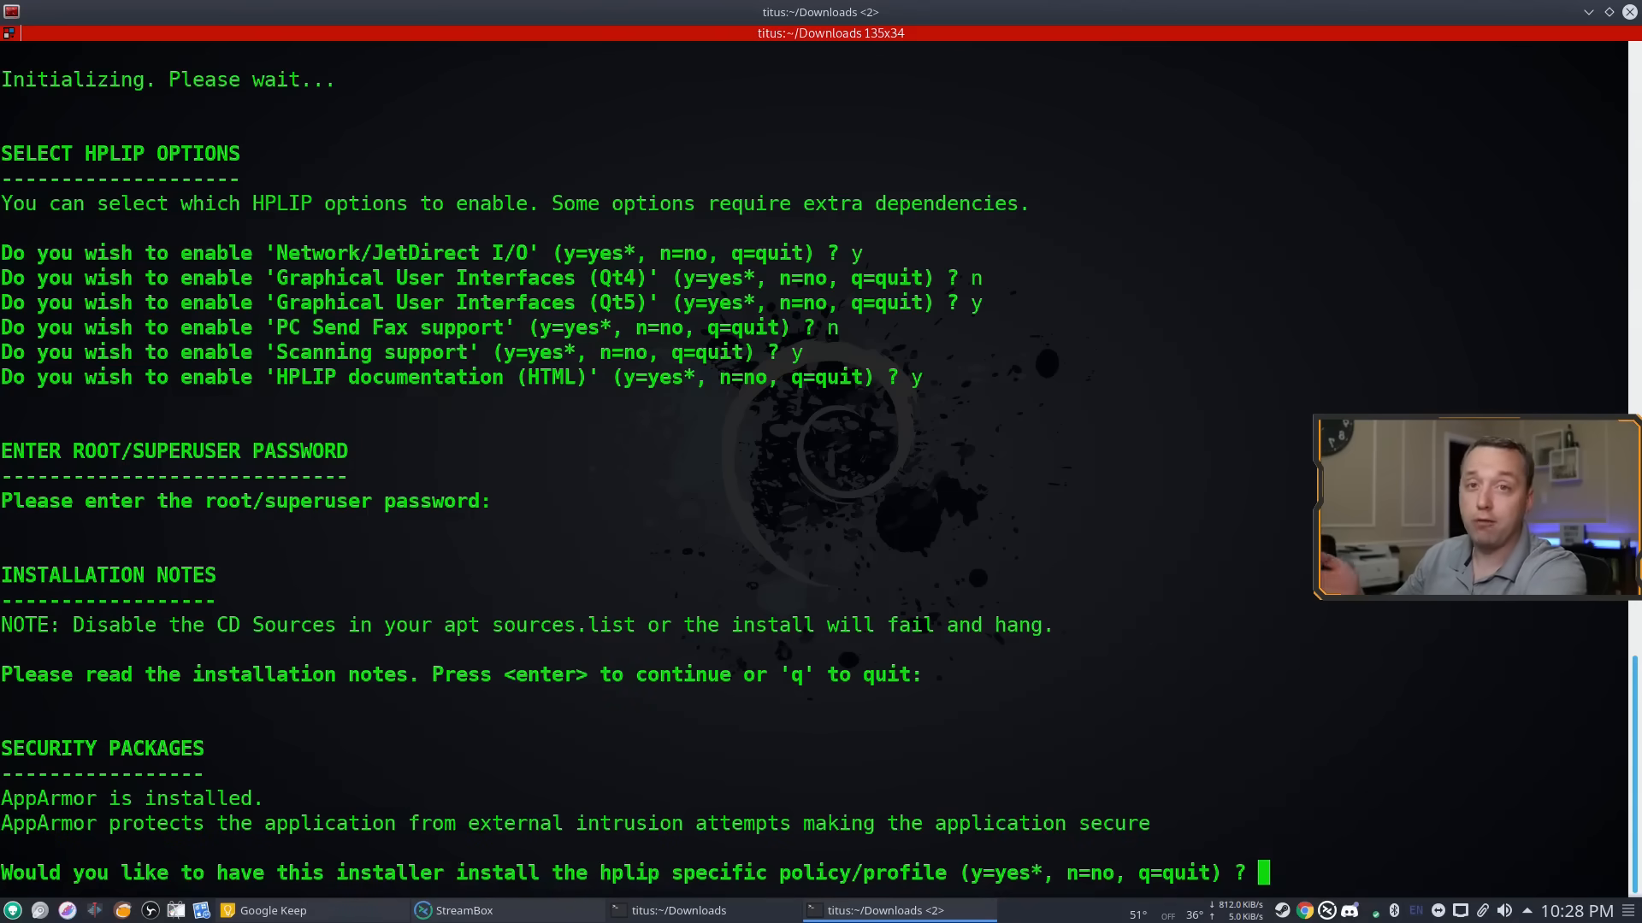
# - Accept the AppArmor policy with y and remove the old HPLIP 3.19.1 with i
pyautogui.write('y')
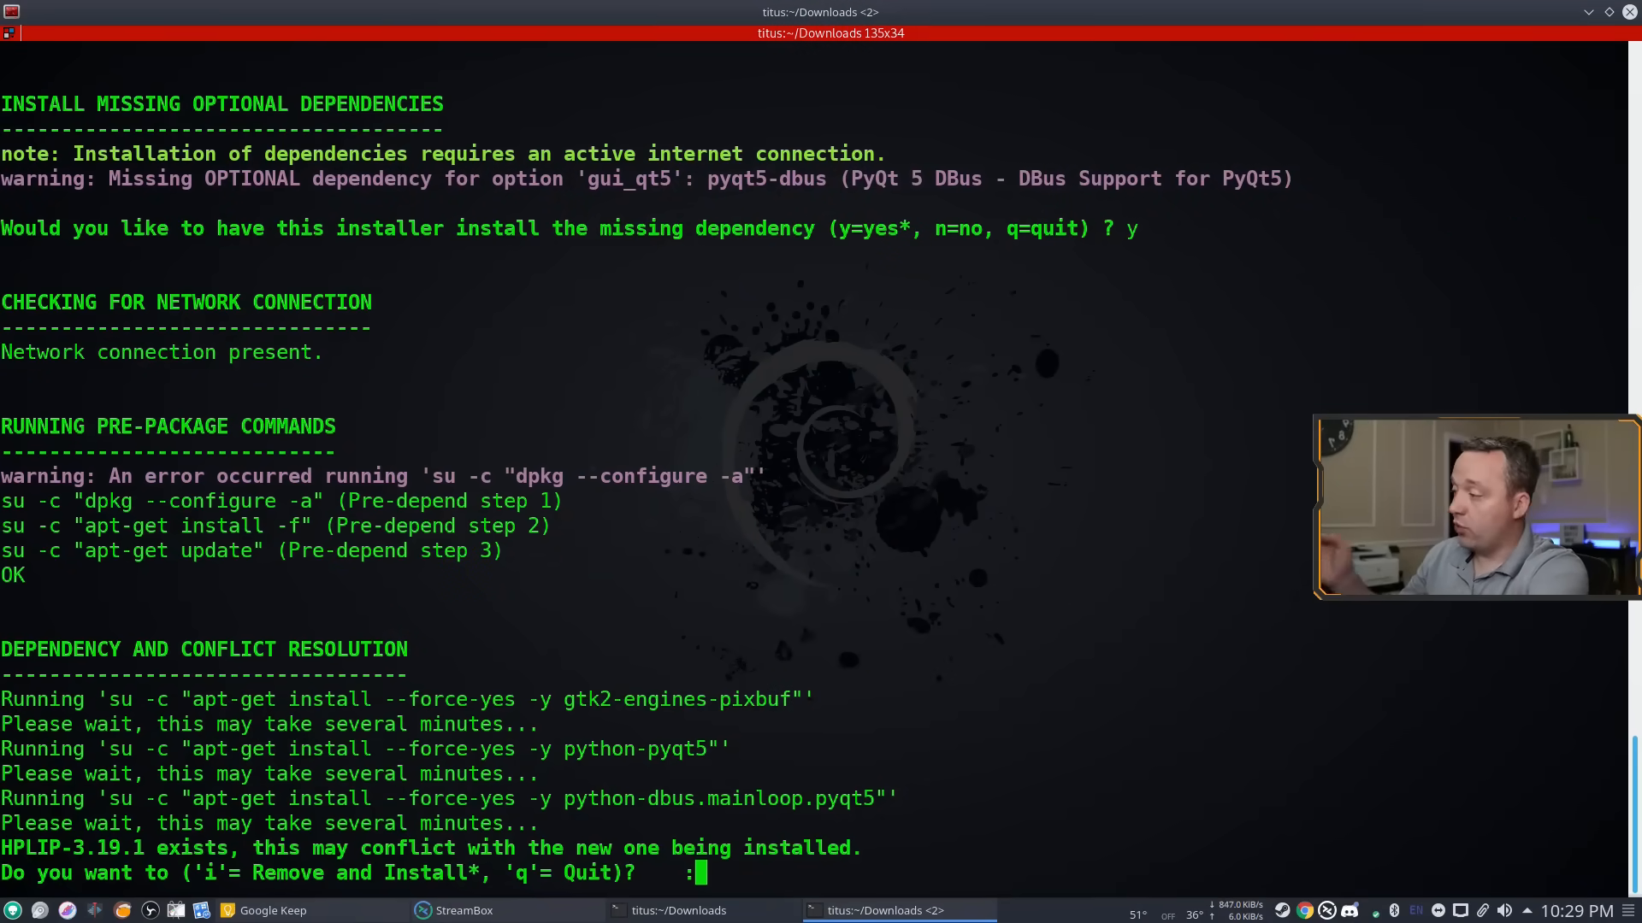
pyautogui.write('i')
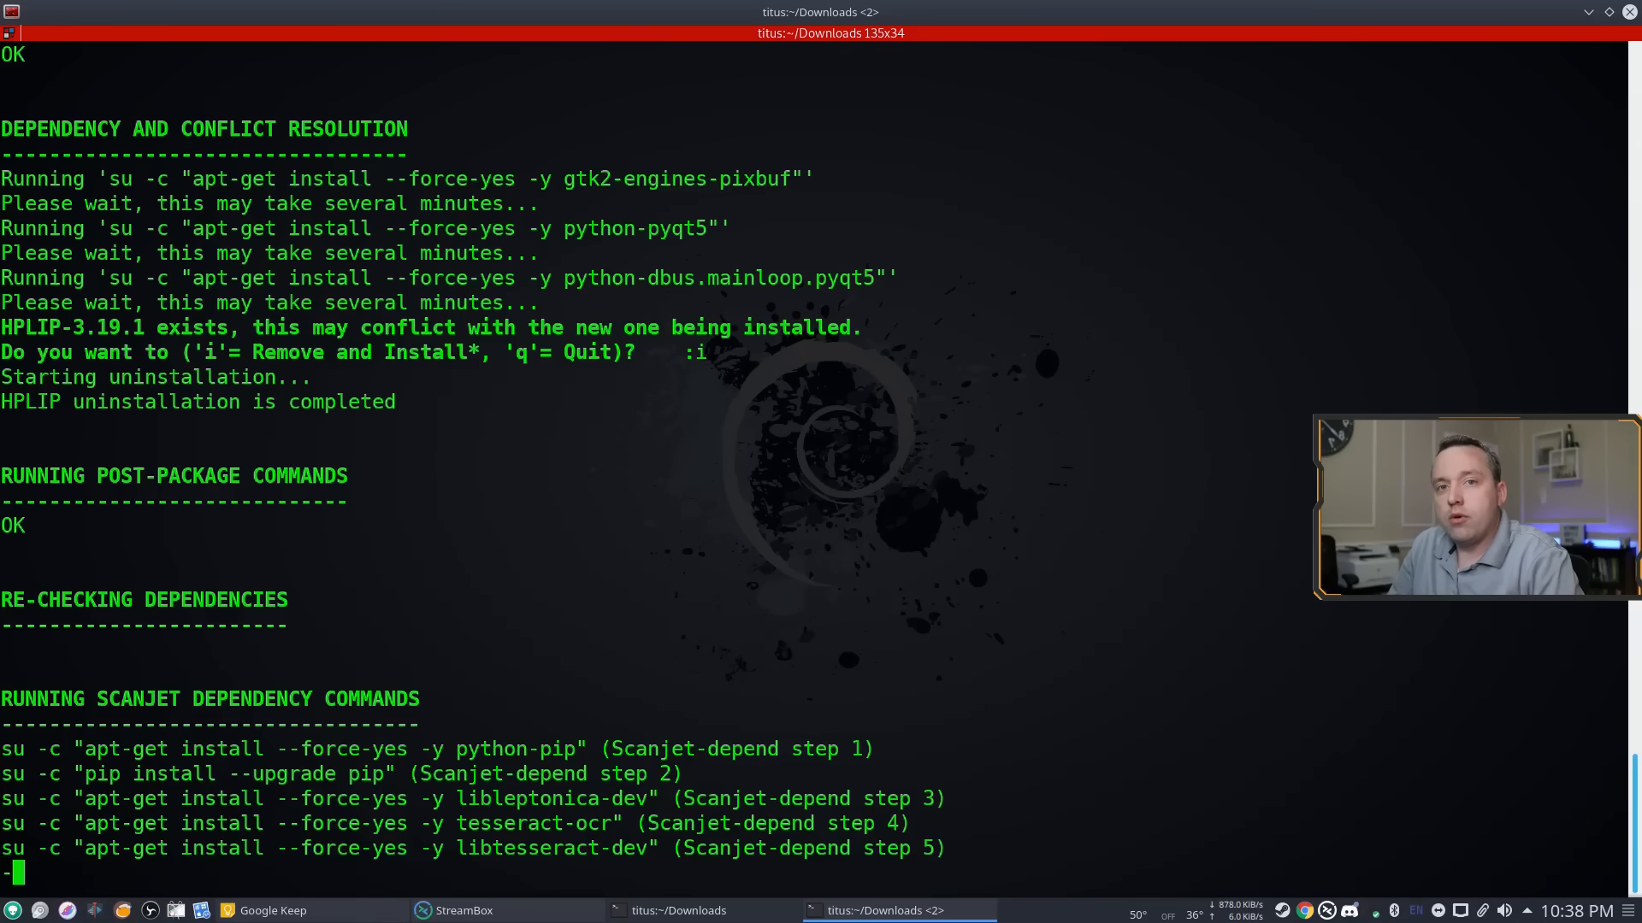
# - Build and install HPLIP 3.19.5, decline the update check, and accept plug-in updates in GUI mode
pyautogui.scroll(-3)
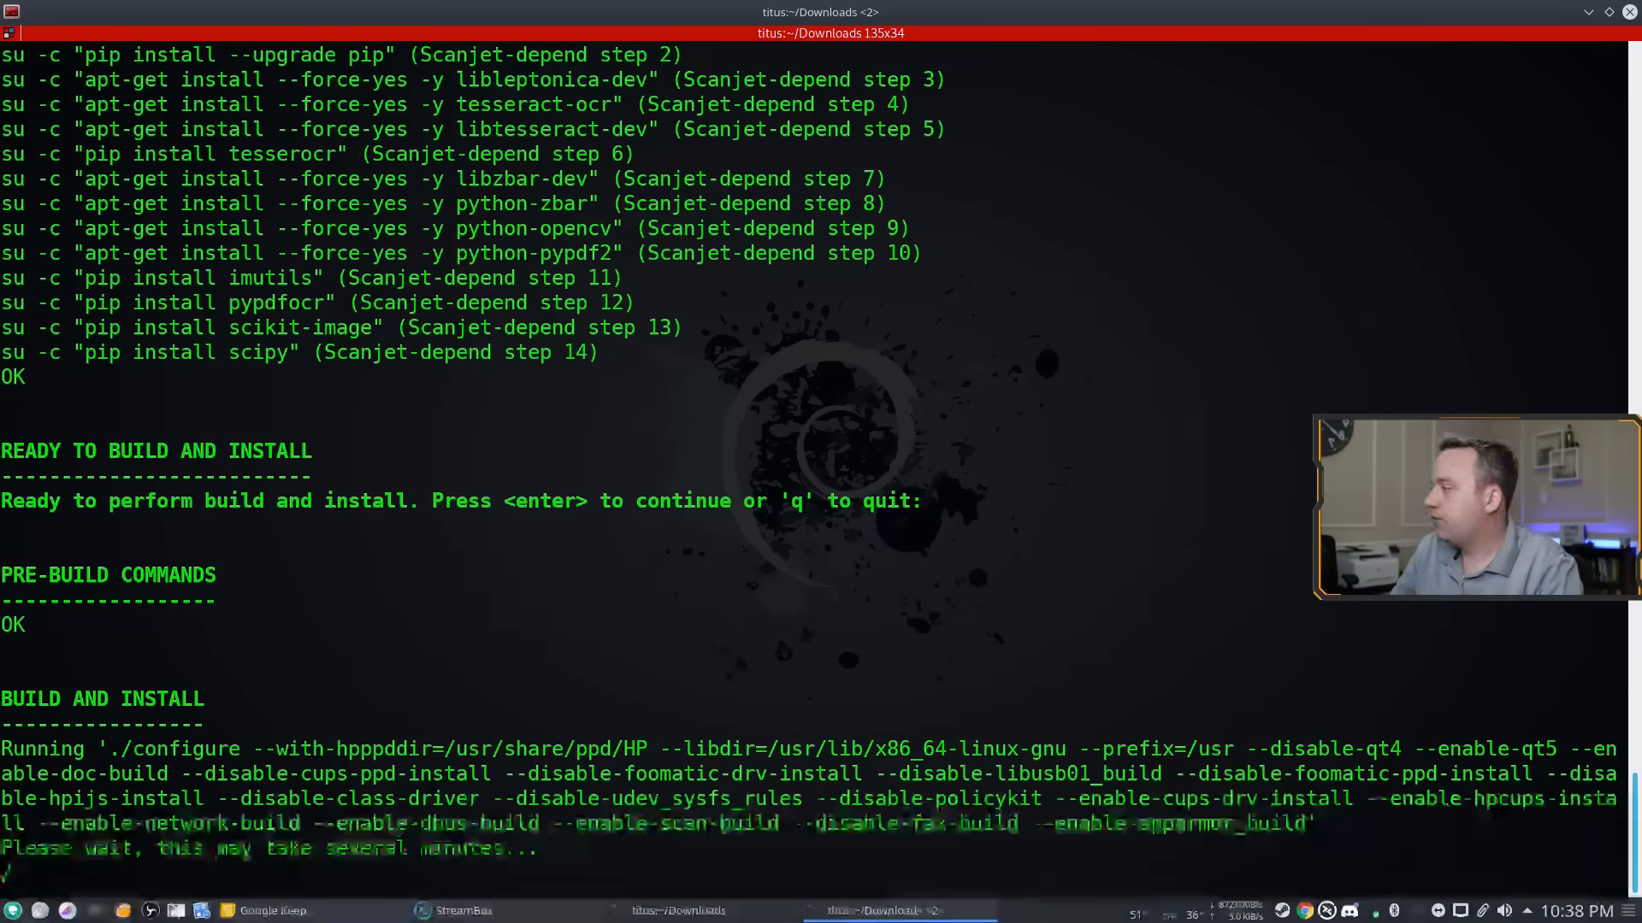
pyautogui.press('enter')
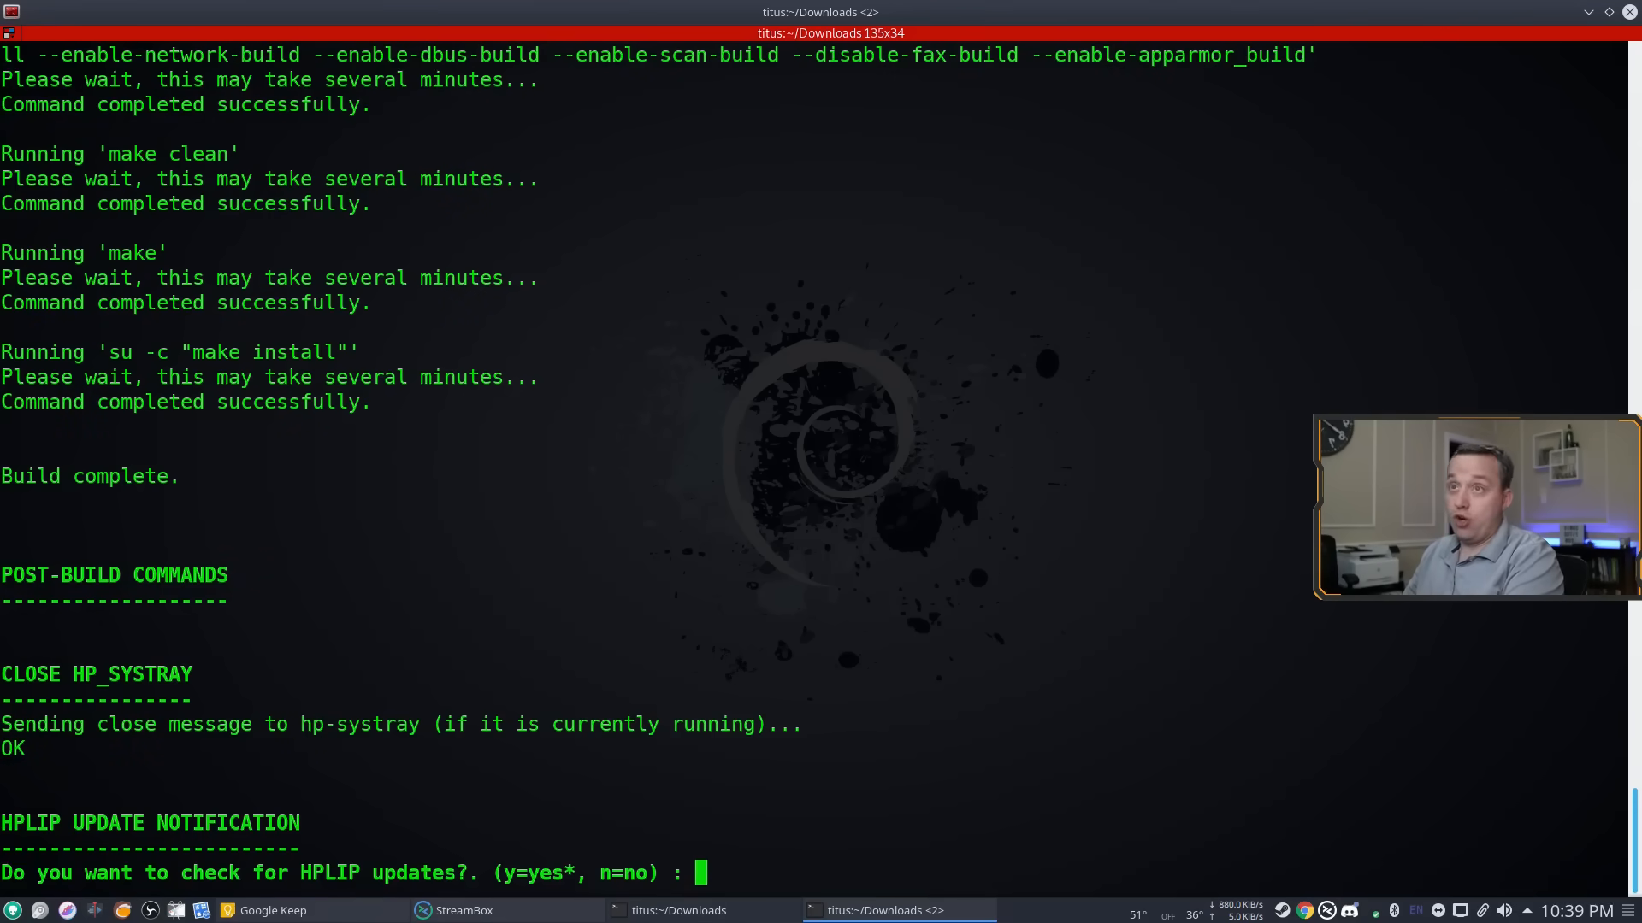
pyautogui.write('n')
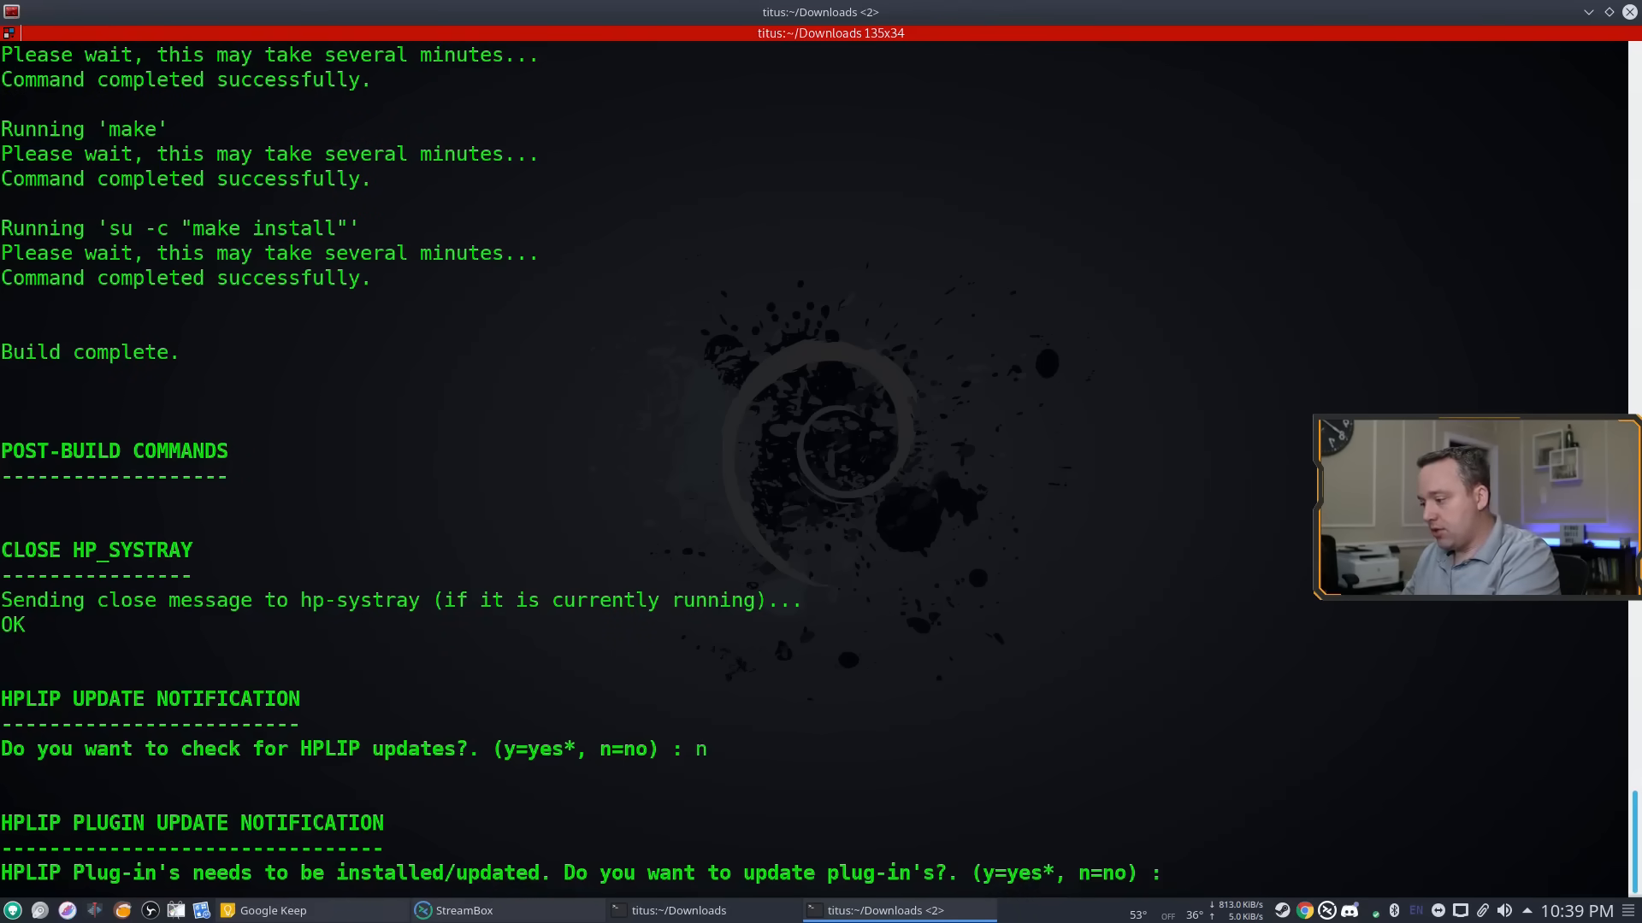
pyautogui.write('y')
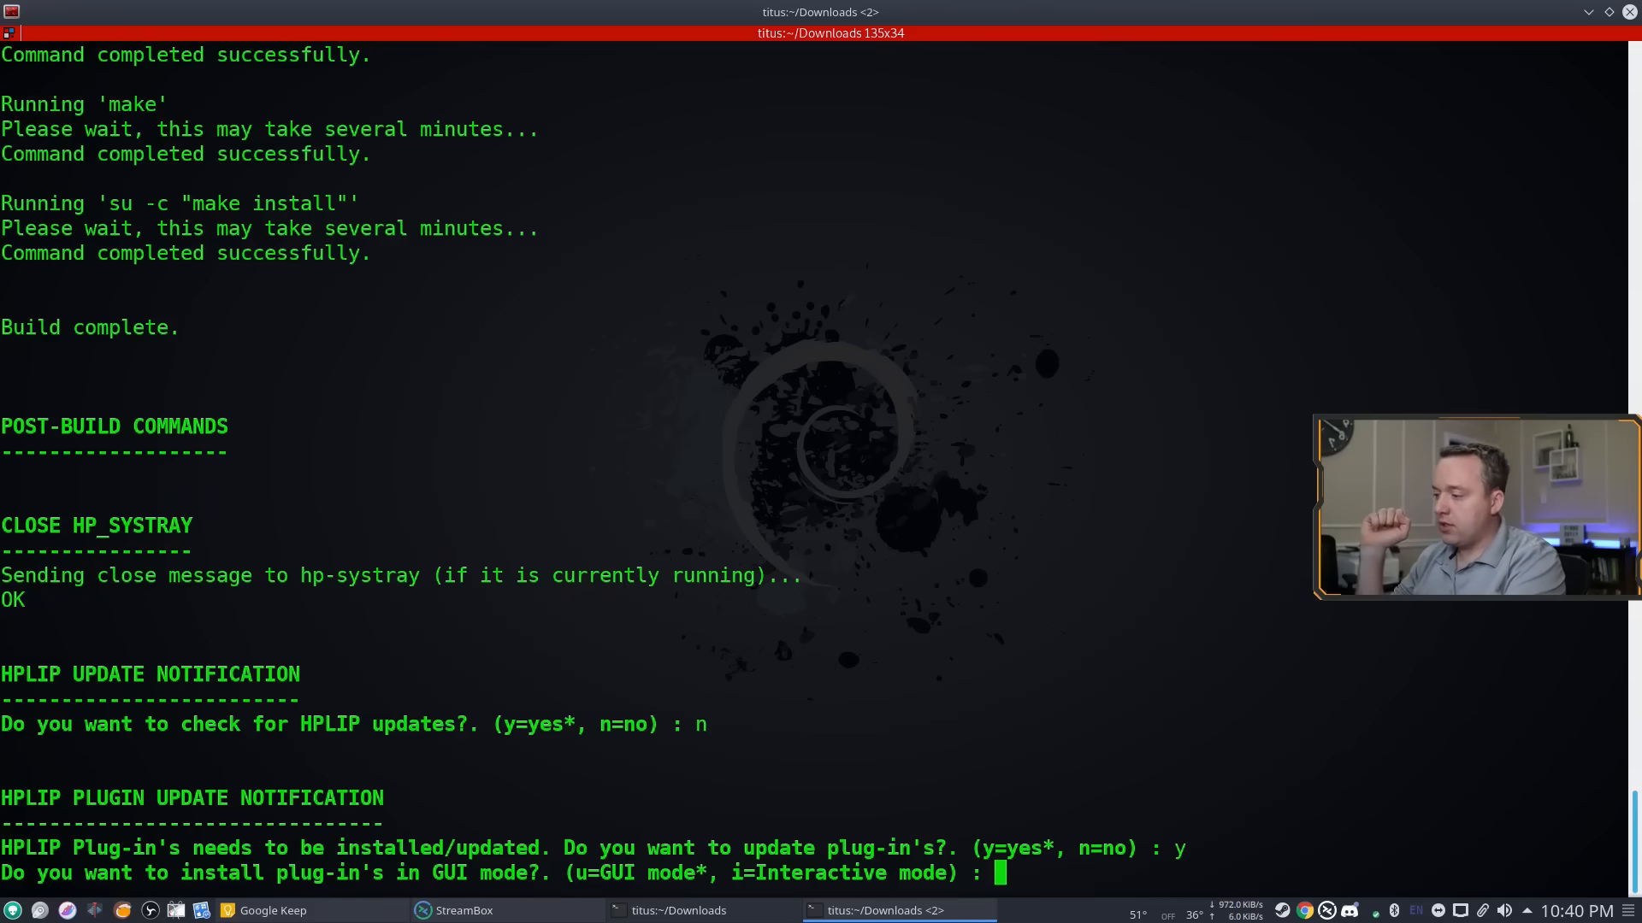
pyautogui.write('u')
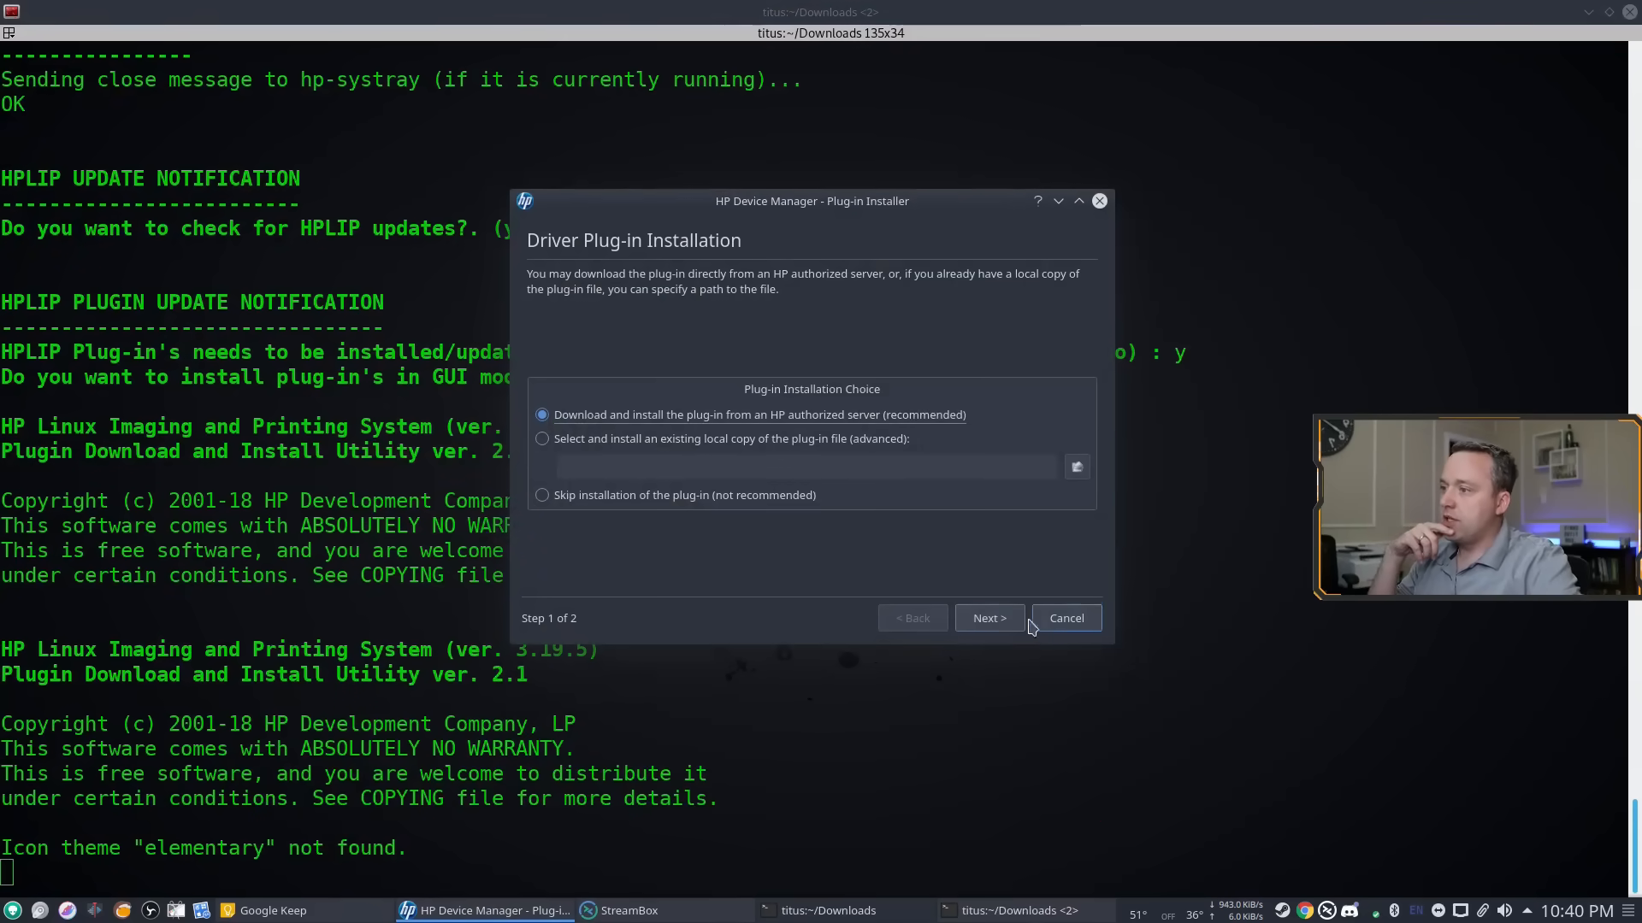
# - Download the HP plug-in, accept the missing-key warning, agree to the license, and authorize installation
pyautogui.click(987, 617)
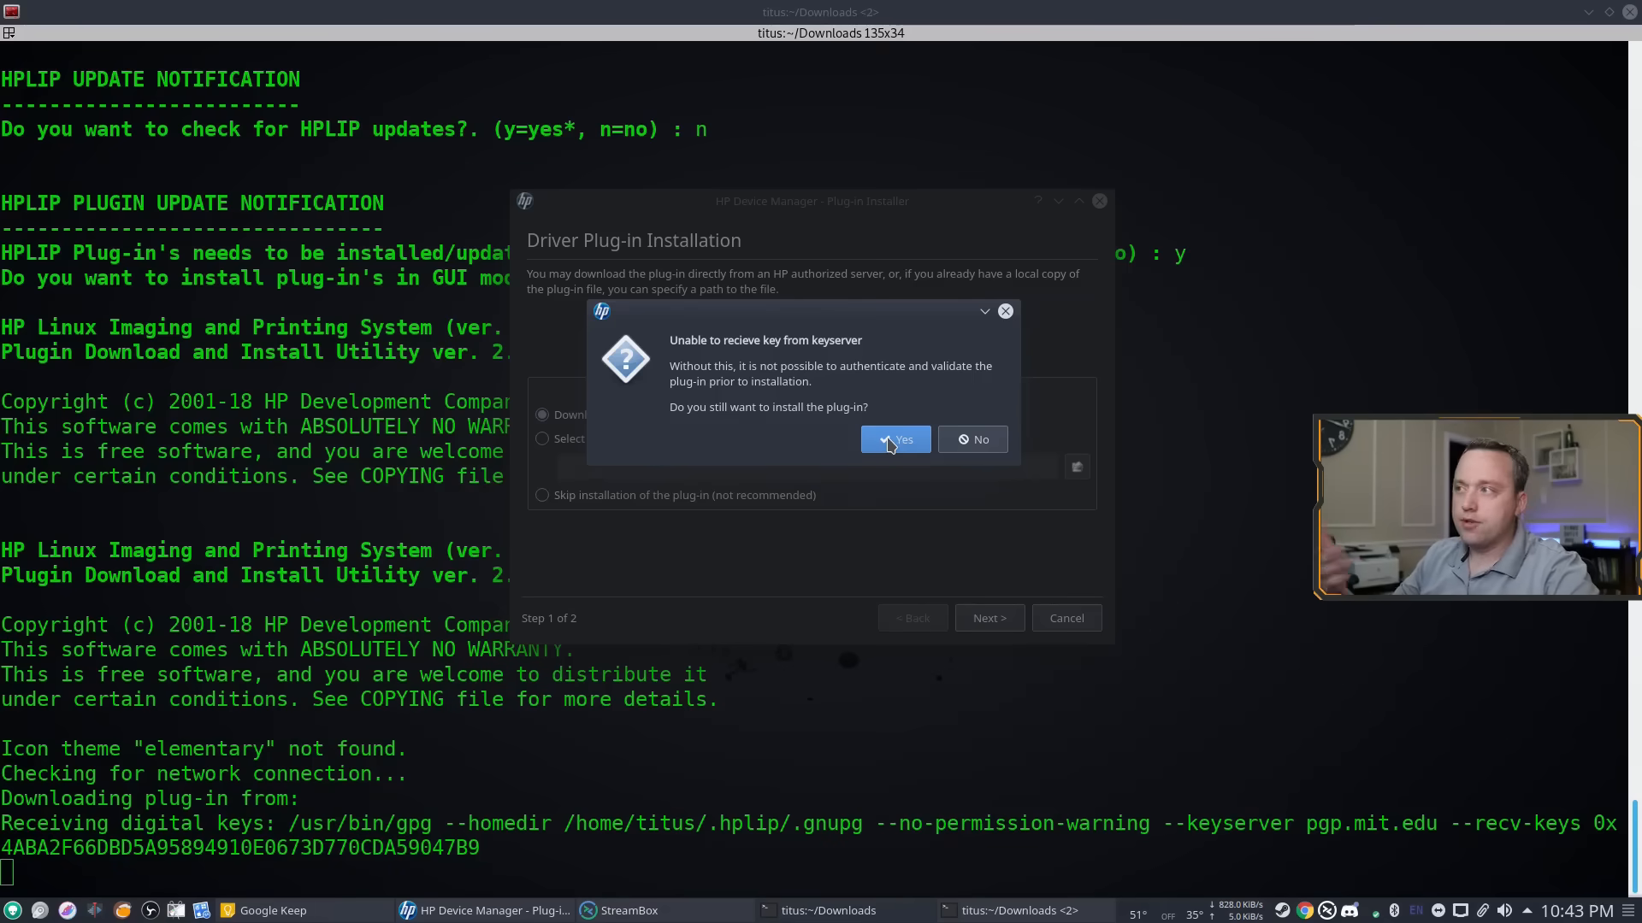
pyautogui.click(894, 439)
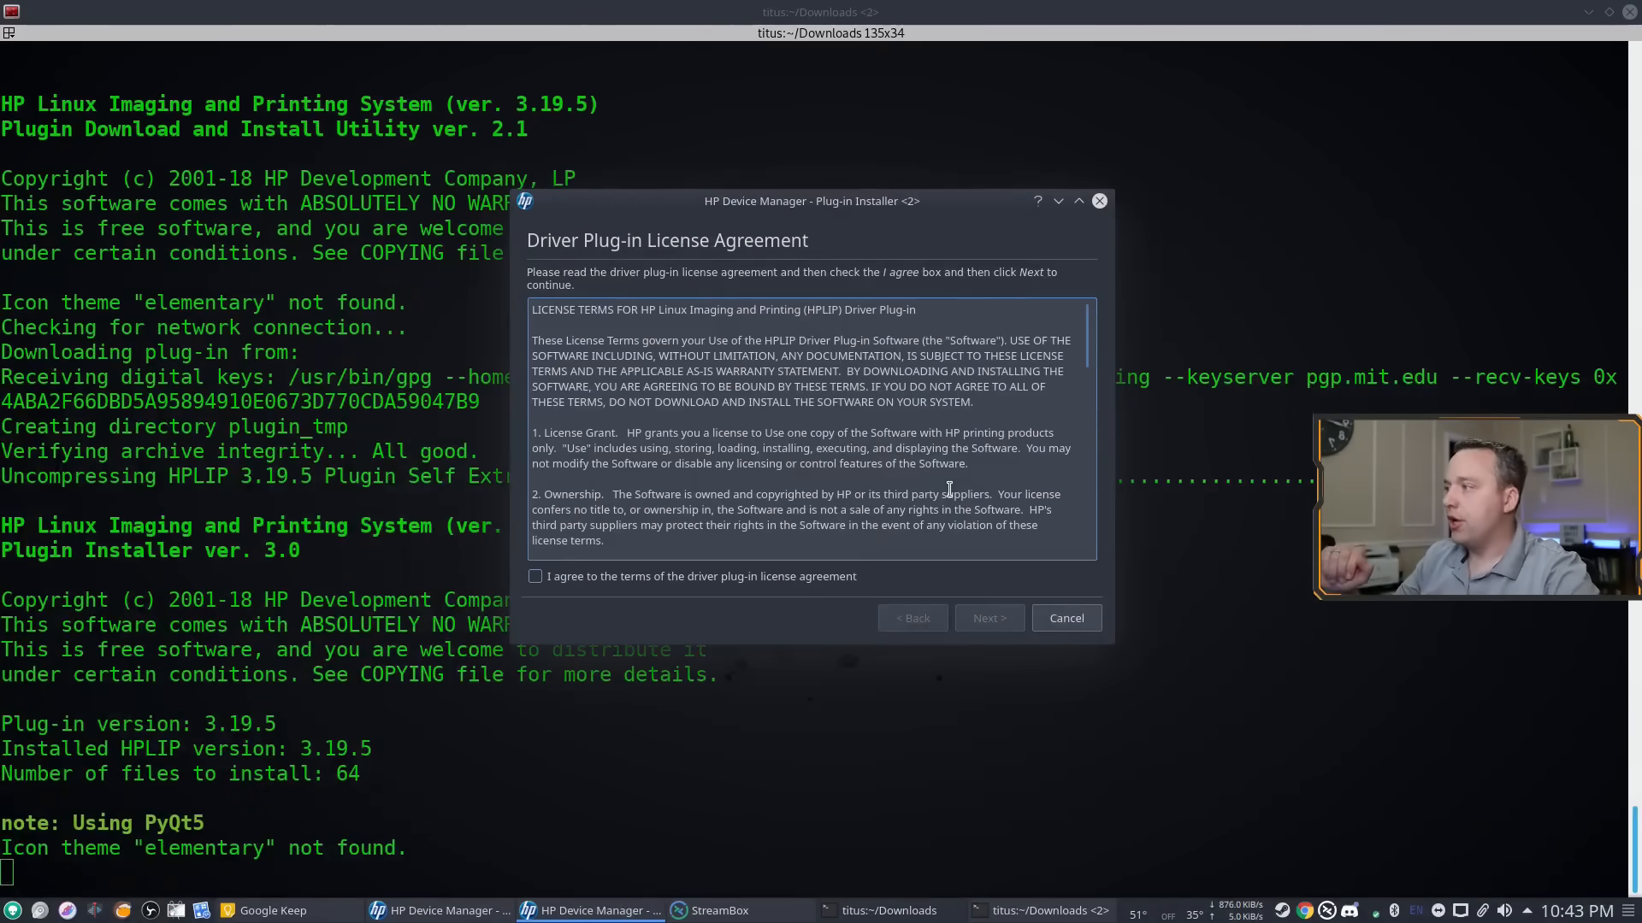
pyautogui.click(987, 618)
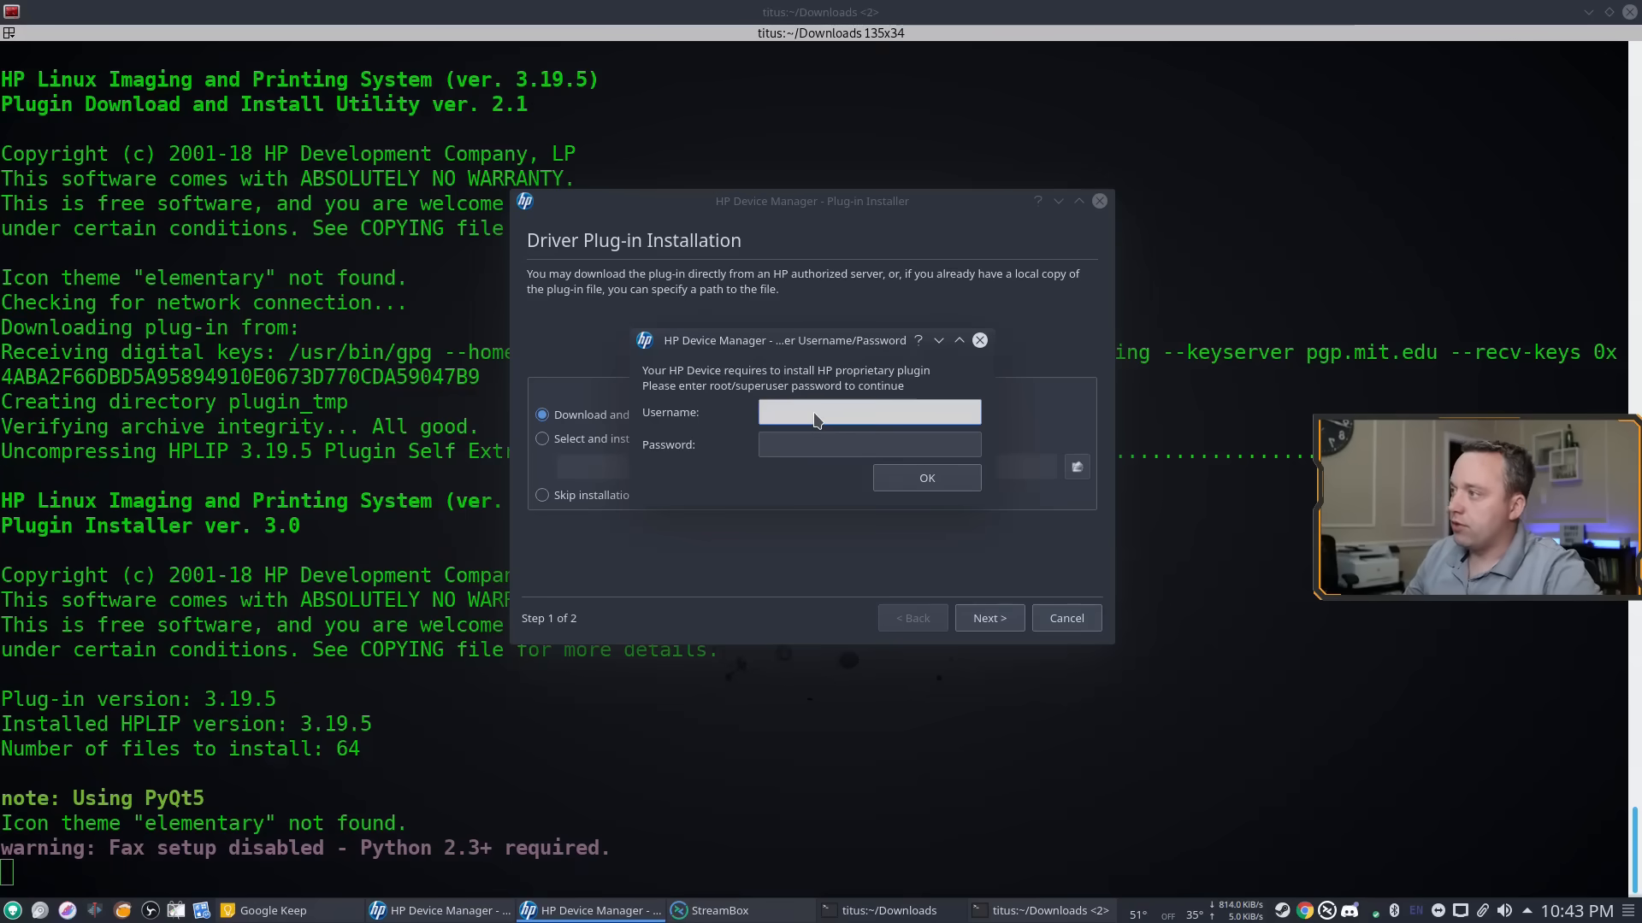
pyautogui.click(867, 444)
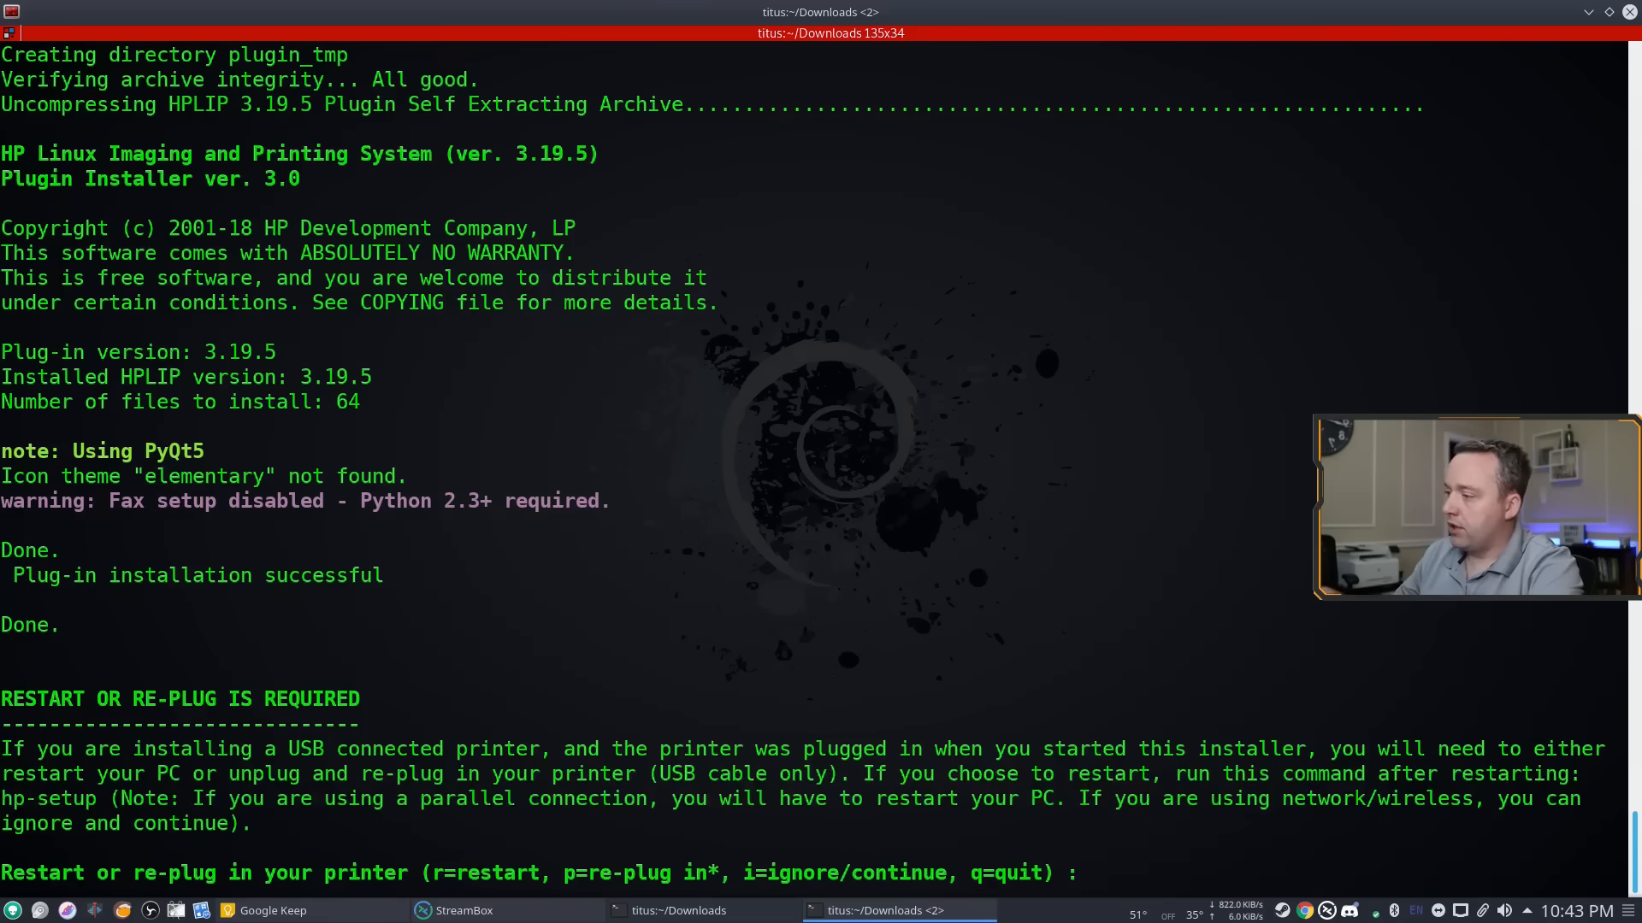
# - Answer r at the restart prompt and enter sudo reboot at the shell
pyautogui.write('r')
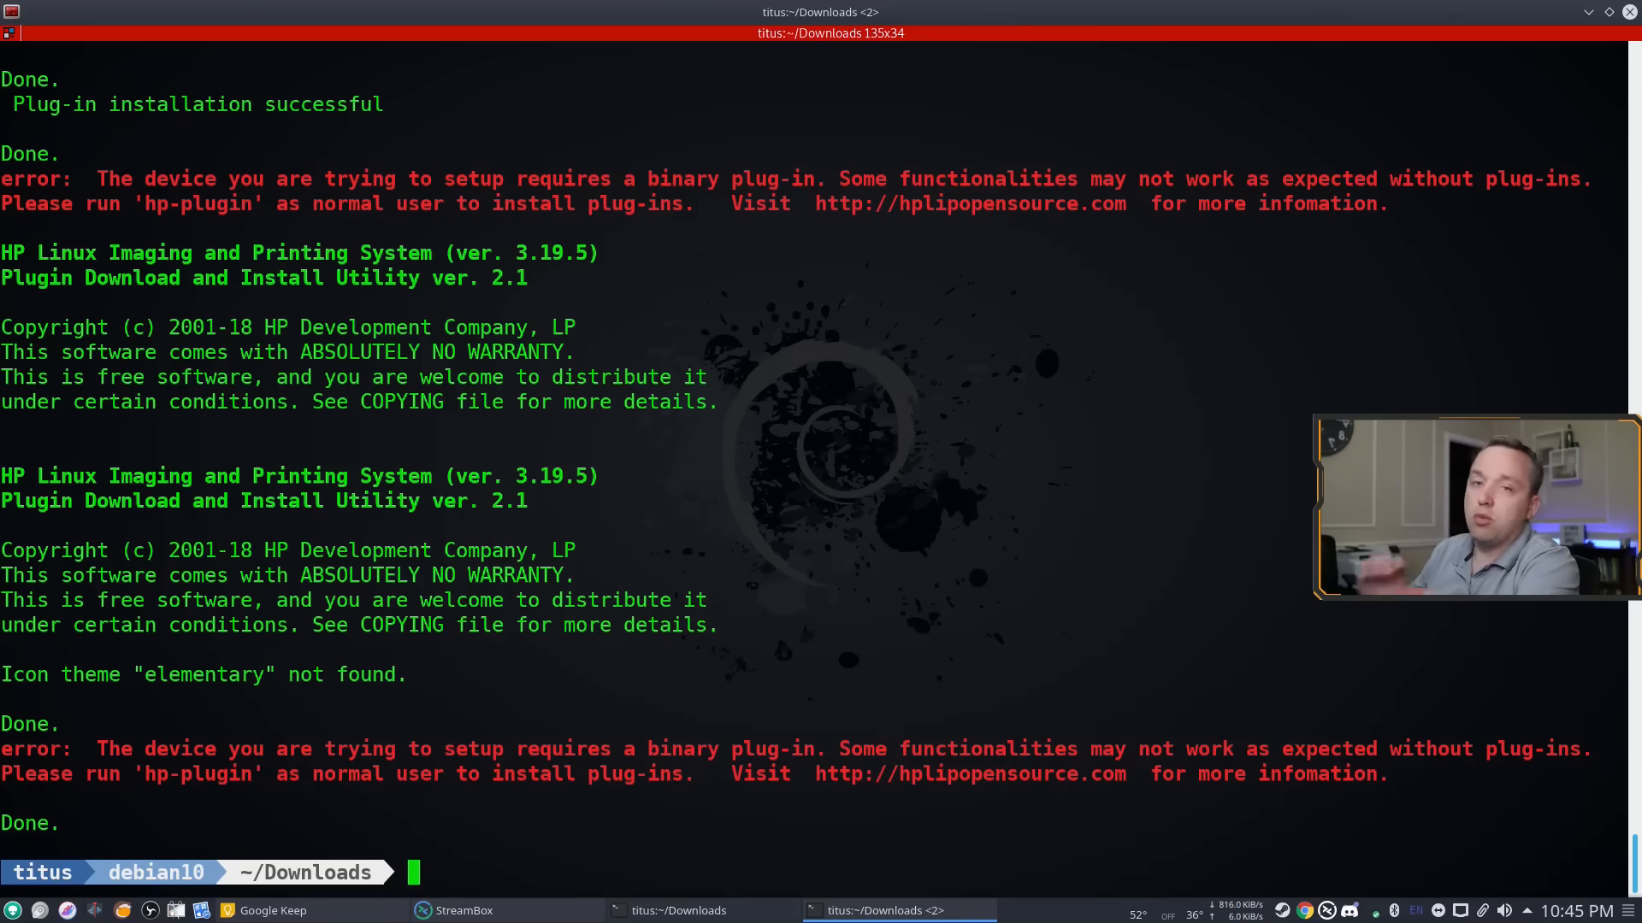
pyautogui.write('sudo')
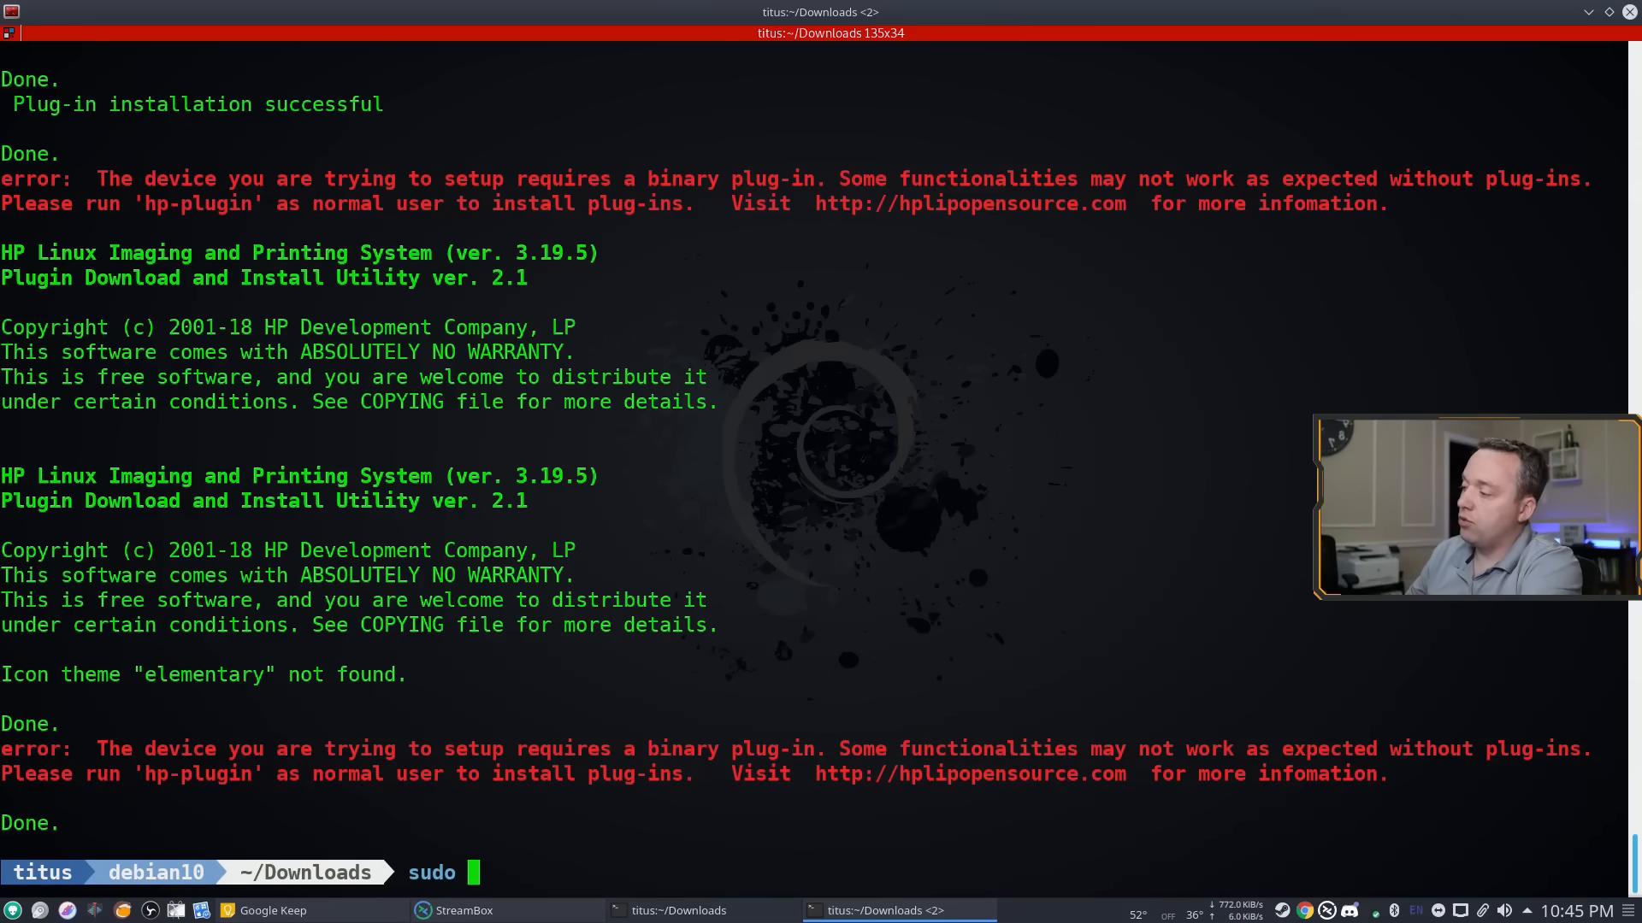
pyautogui.write('reboot')
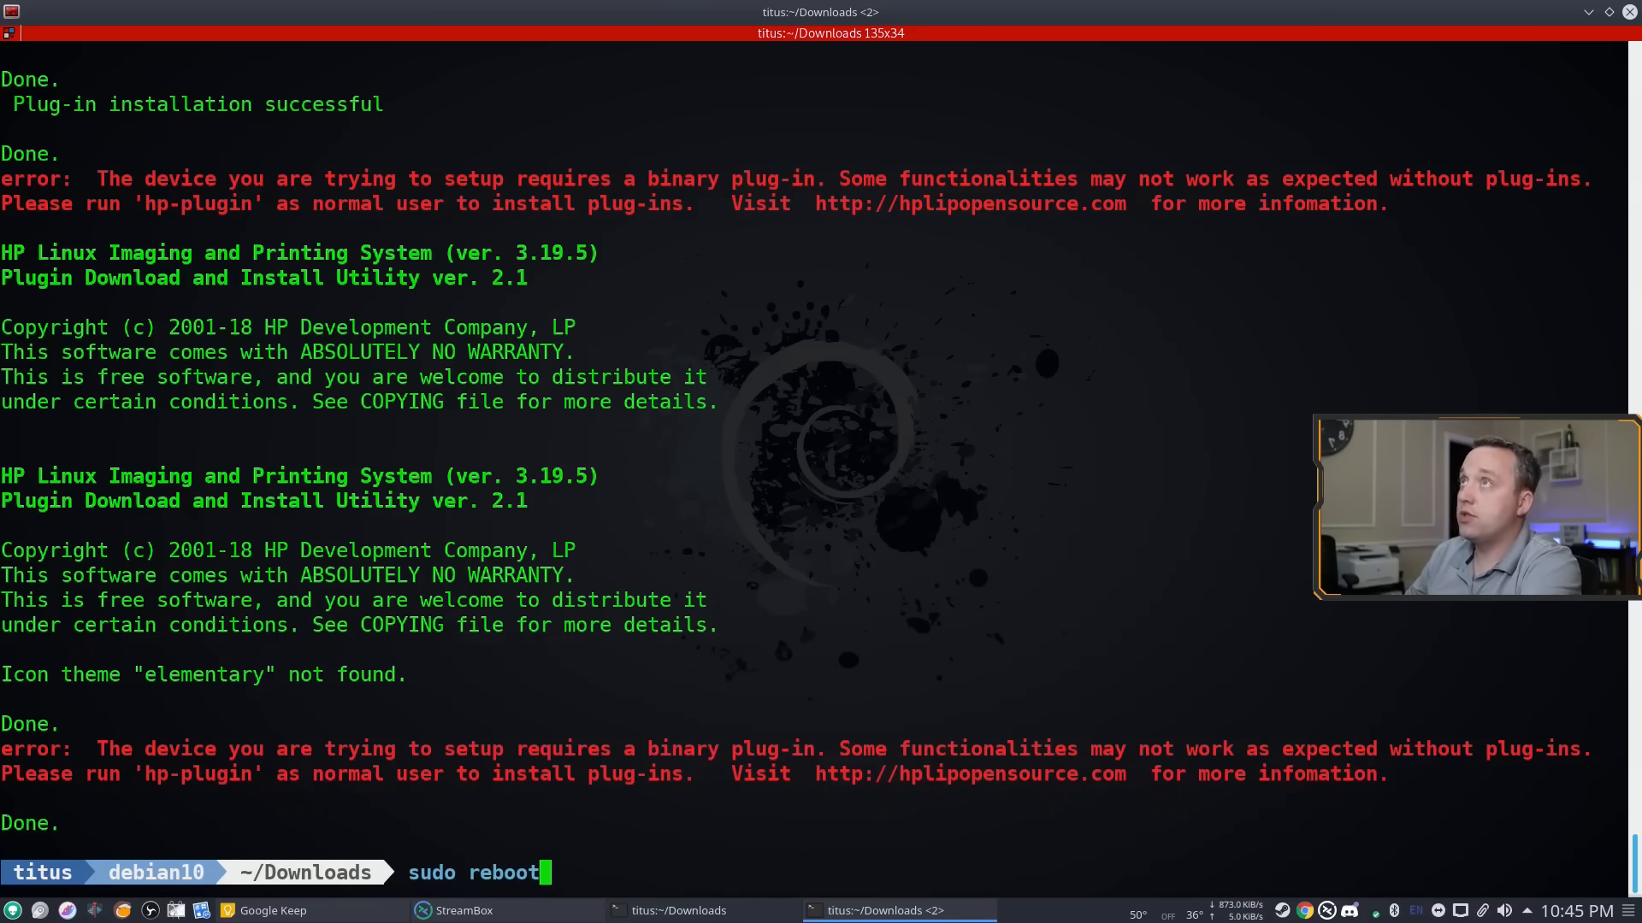